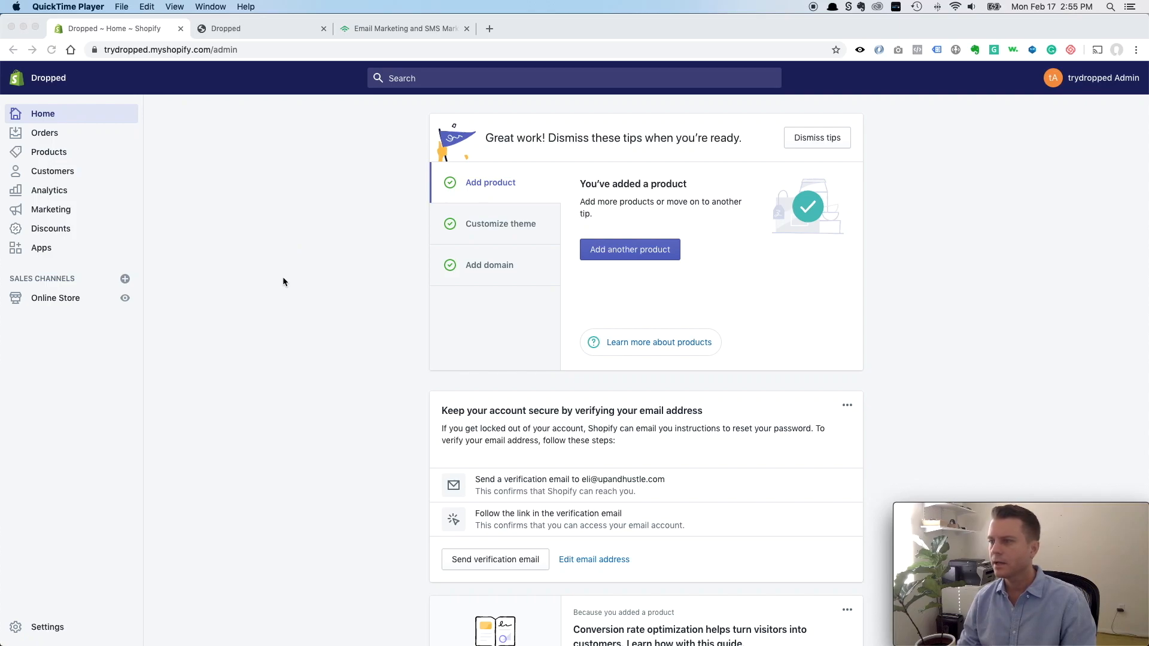
pyautogui.moveTo(290, 370)
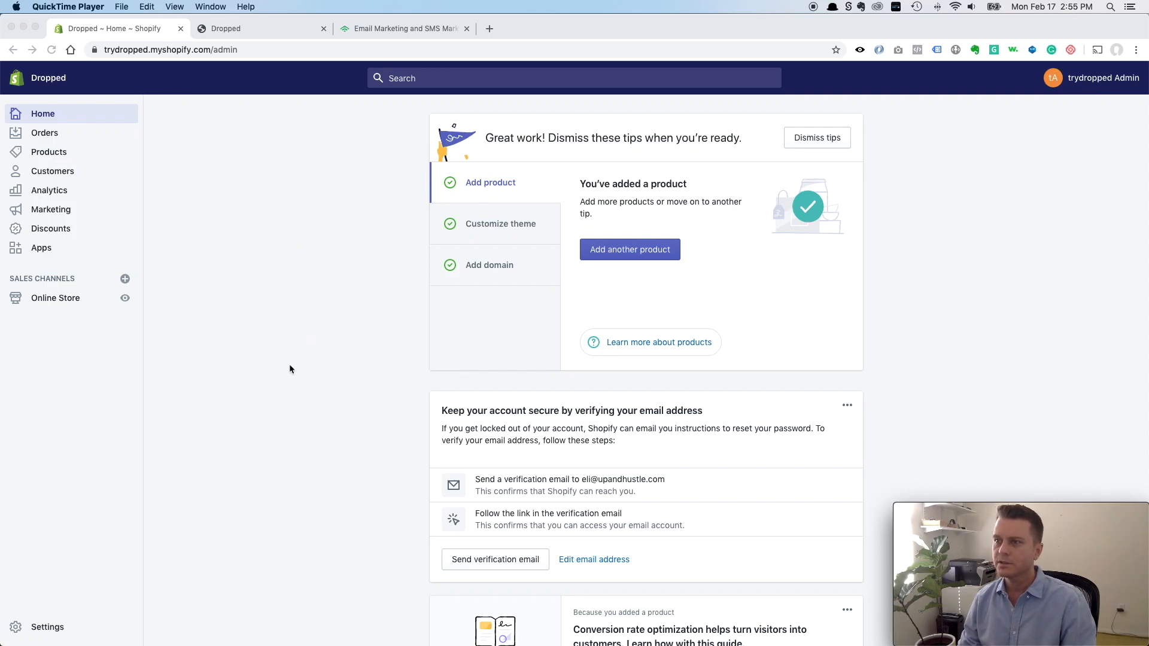
pyautogui.moveTo(299, 407)
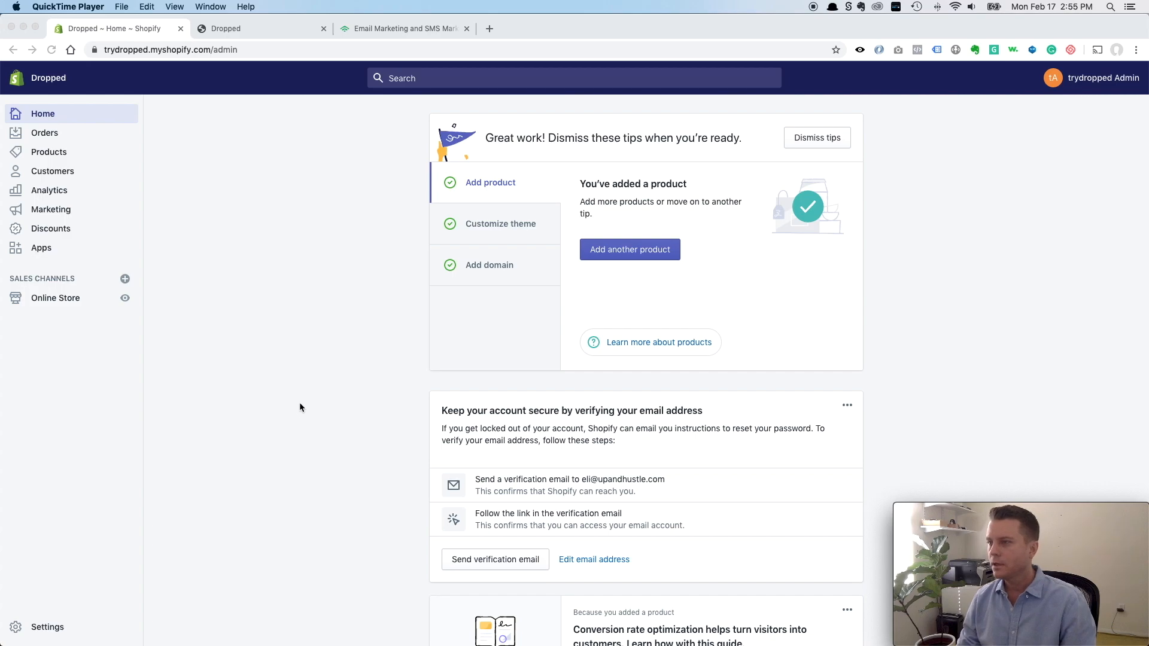
pyautogui.moveTo(298, 402)
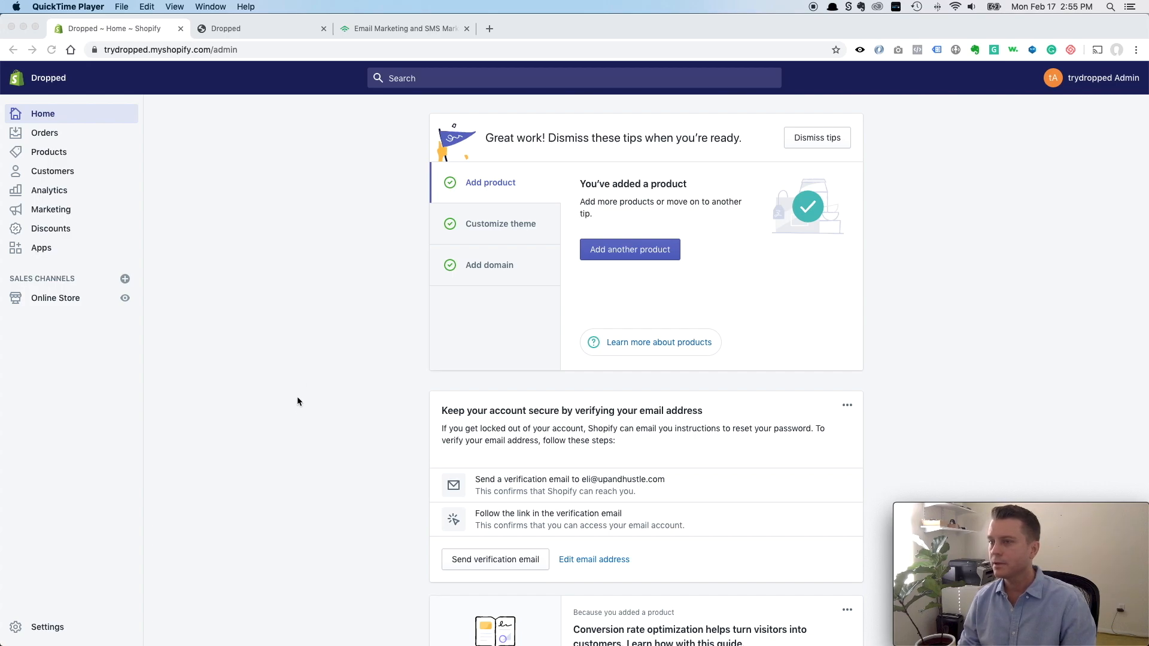
pyautogui.moveTo(254, 219)
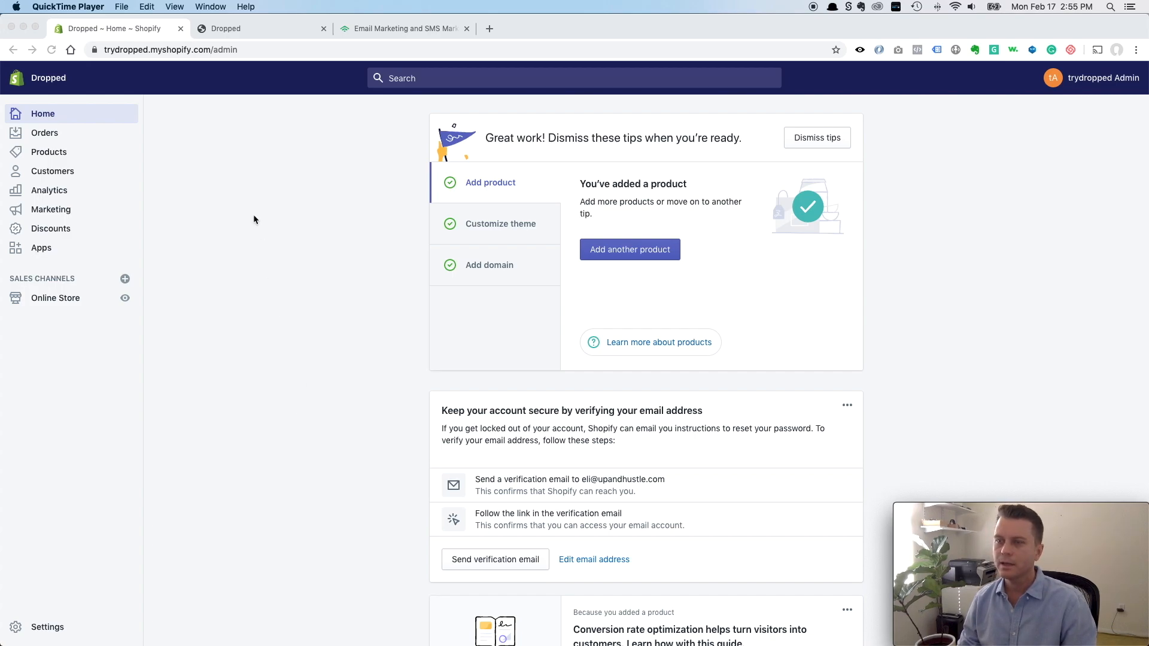
pyautogui.moveTo(226, 232)
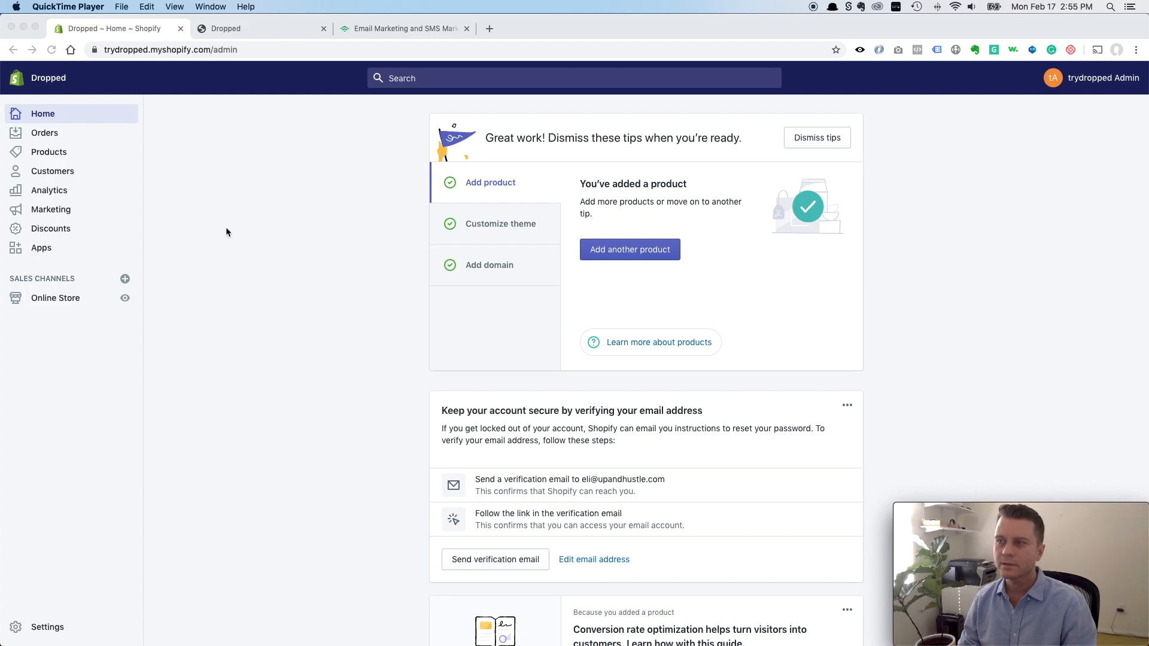
pyautogui.moveTo(226, 216)
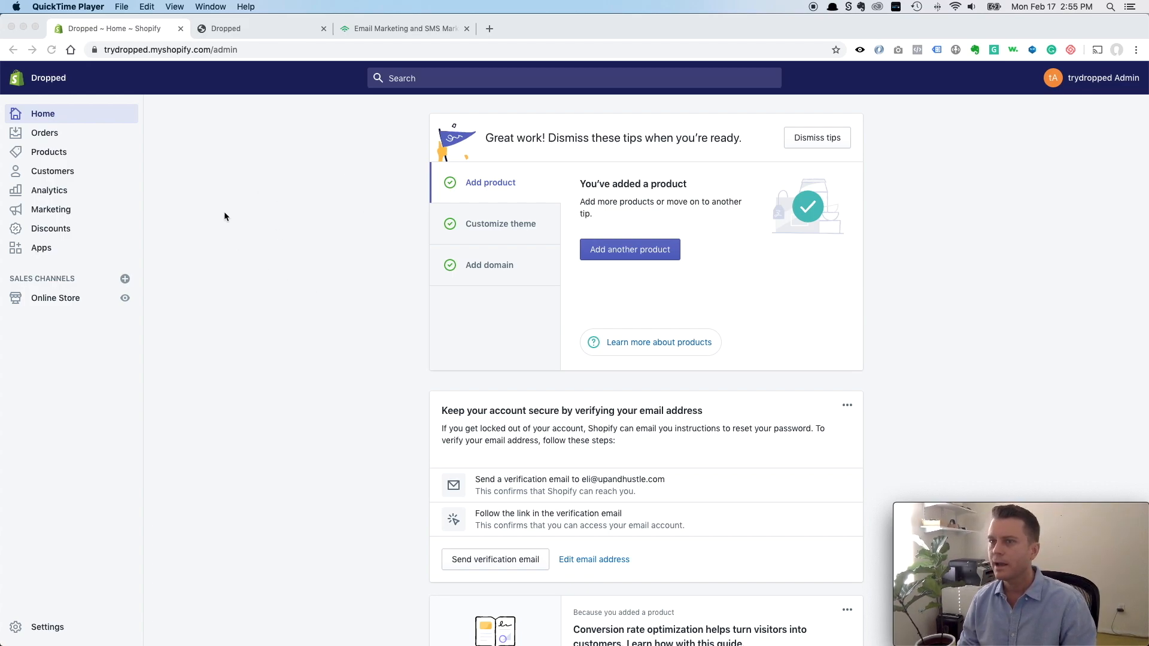
pyautogui.moveTo(218, 206)
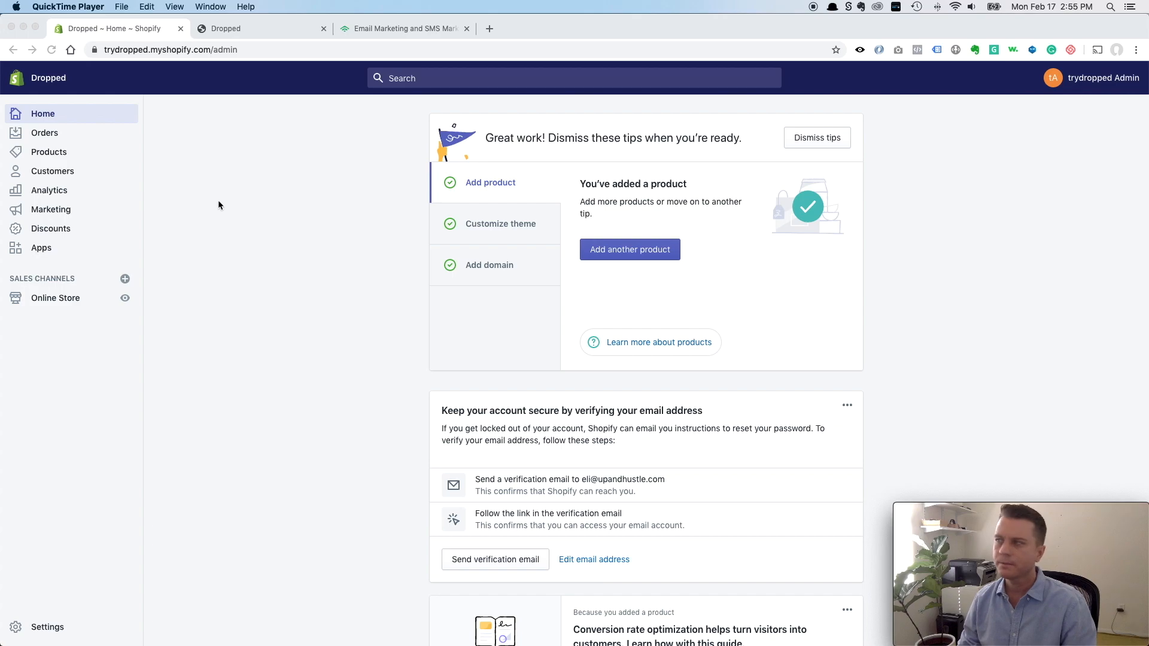
pyautogui.moveTo(303, 211)
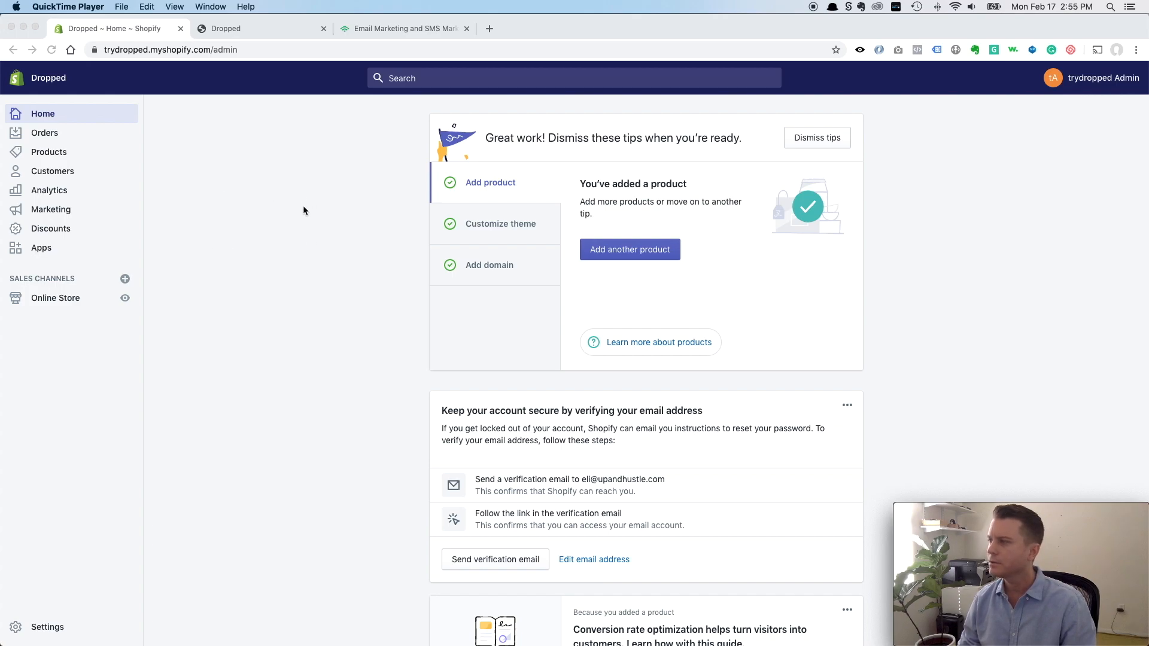
pyautogui.moveTo(285, 222)
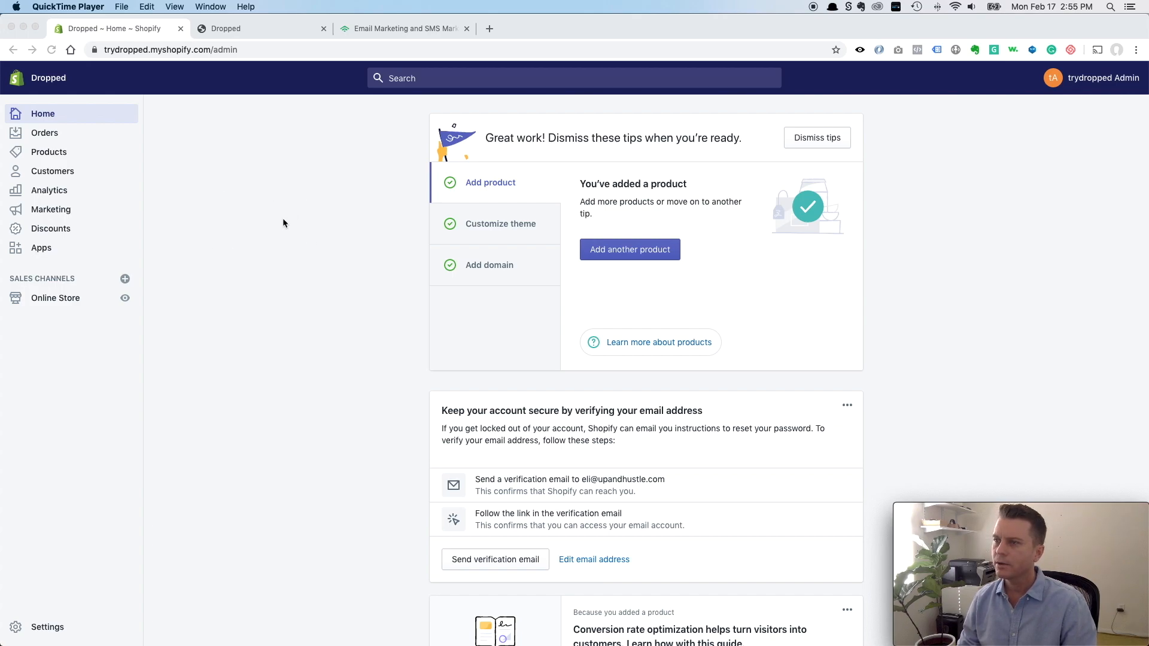
pyautogui.moveTo(205, 277)
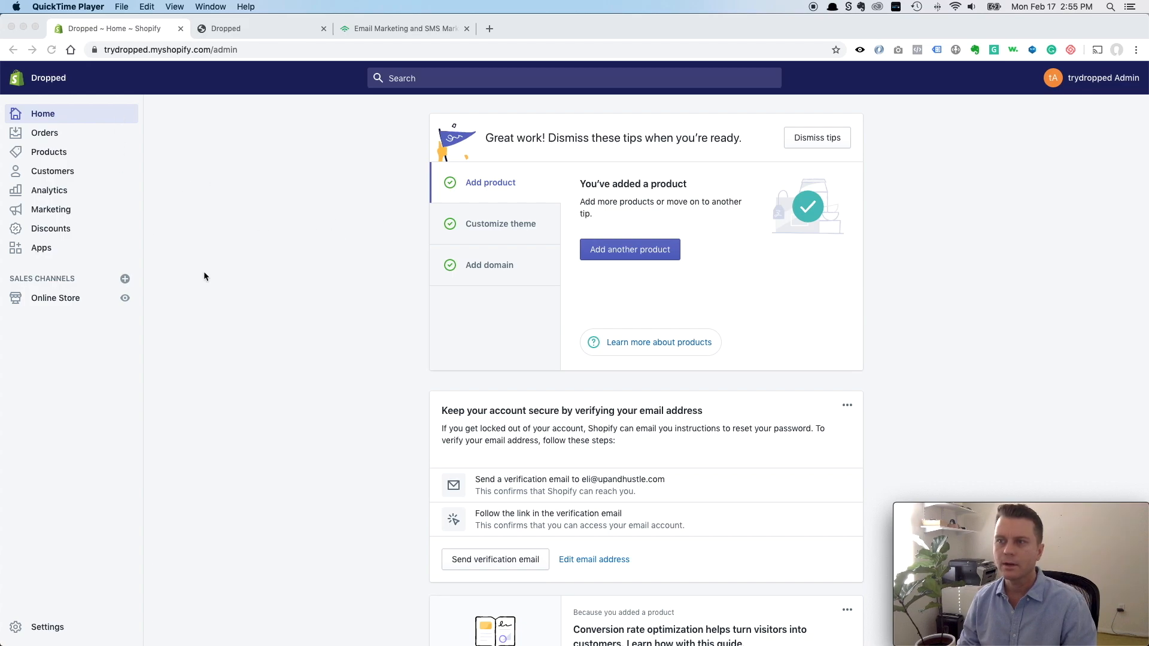
pyautogui.moveTo(242, 220)
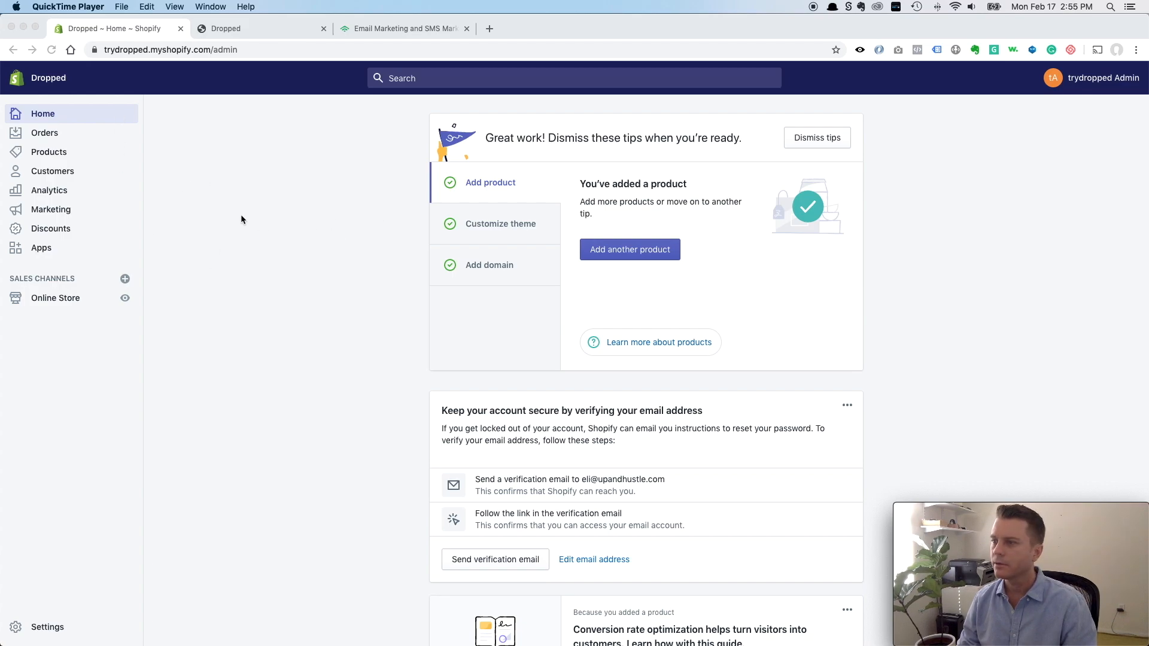
pyautogui.moveTo(224, 106)
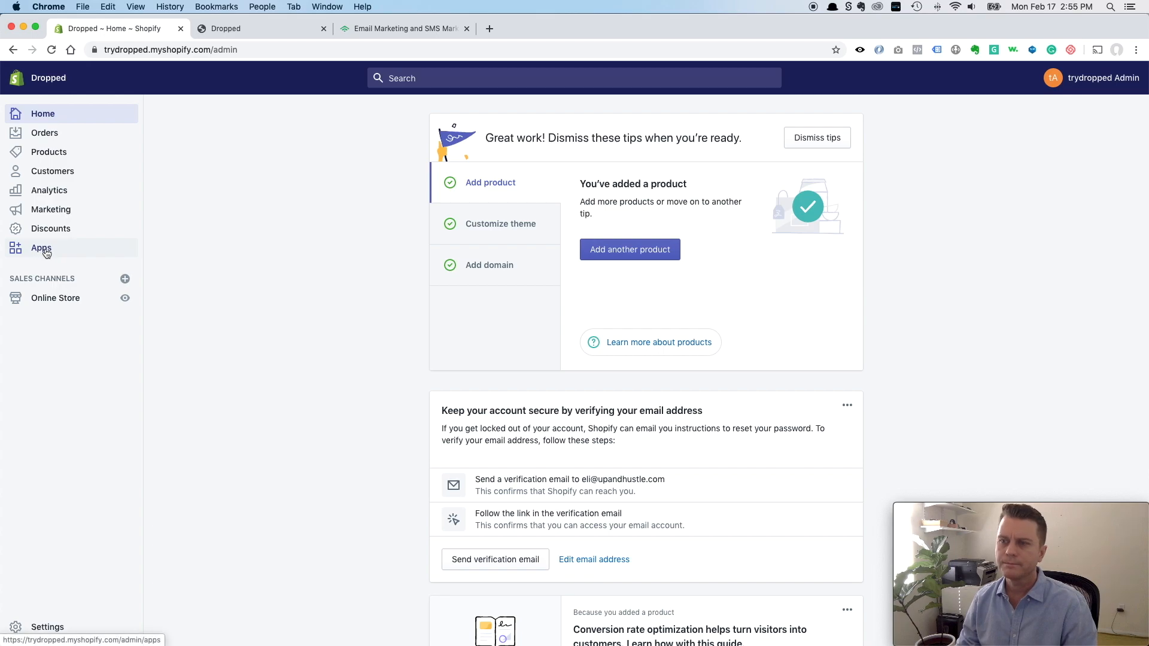
# Search the Shopify App Store for 'klaviyo' from the store's Apps page, then return to the admin.
pyautogui.click(40, 247)
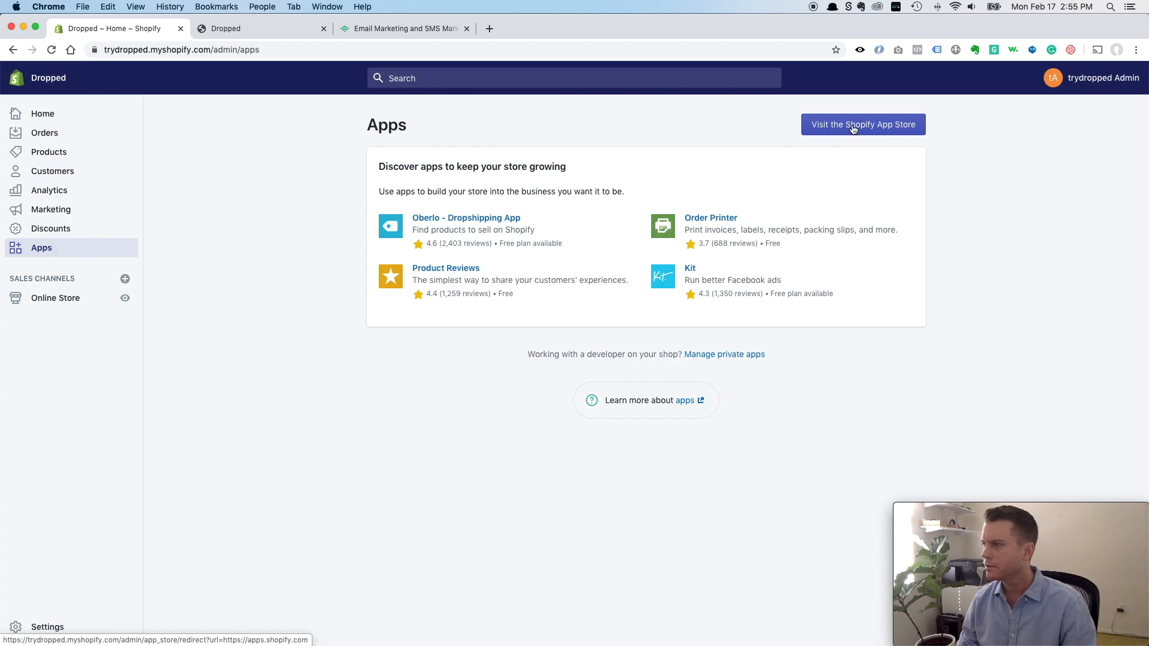
pyautogui.click(863, 123)
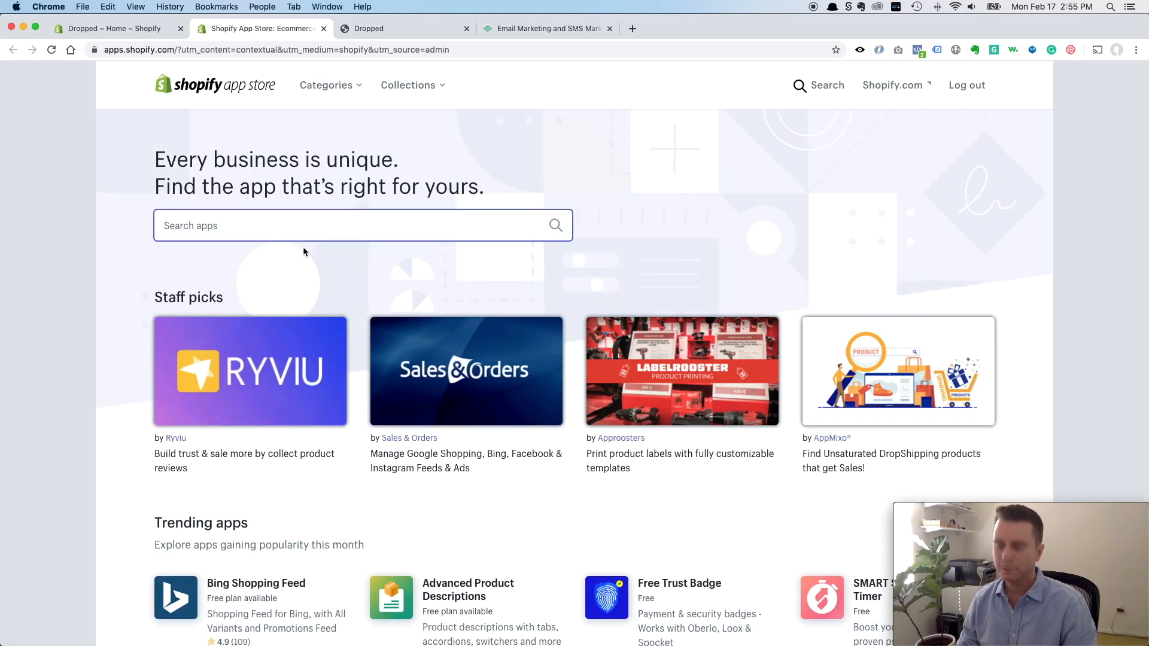
pyautogui.write('klaviyo')
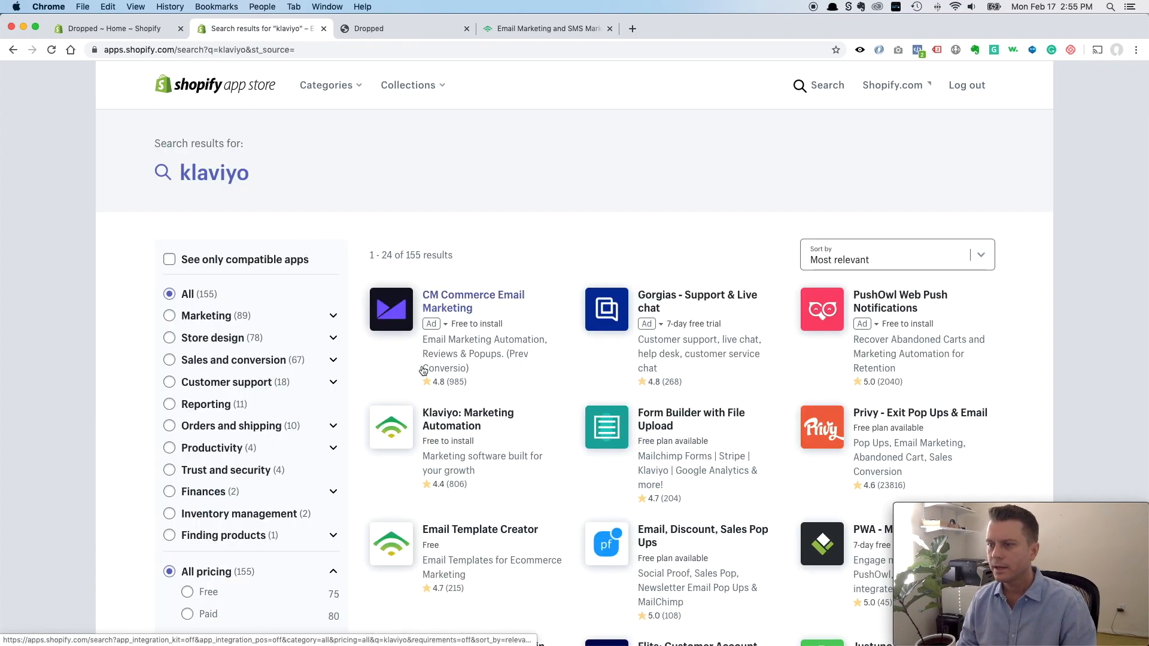
pyautogui.moveTo(468, 419)
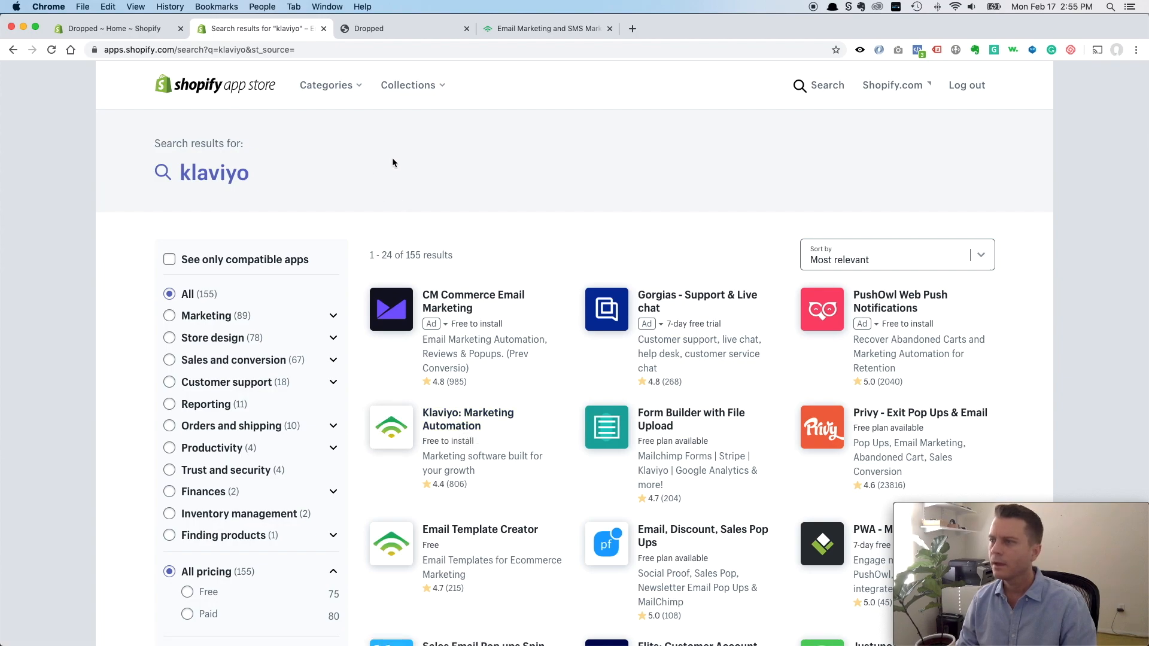
pyautogui.click(113, 27)
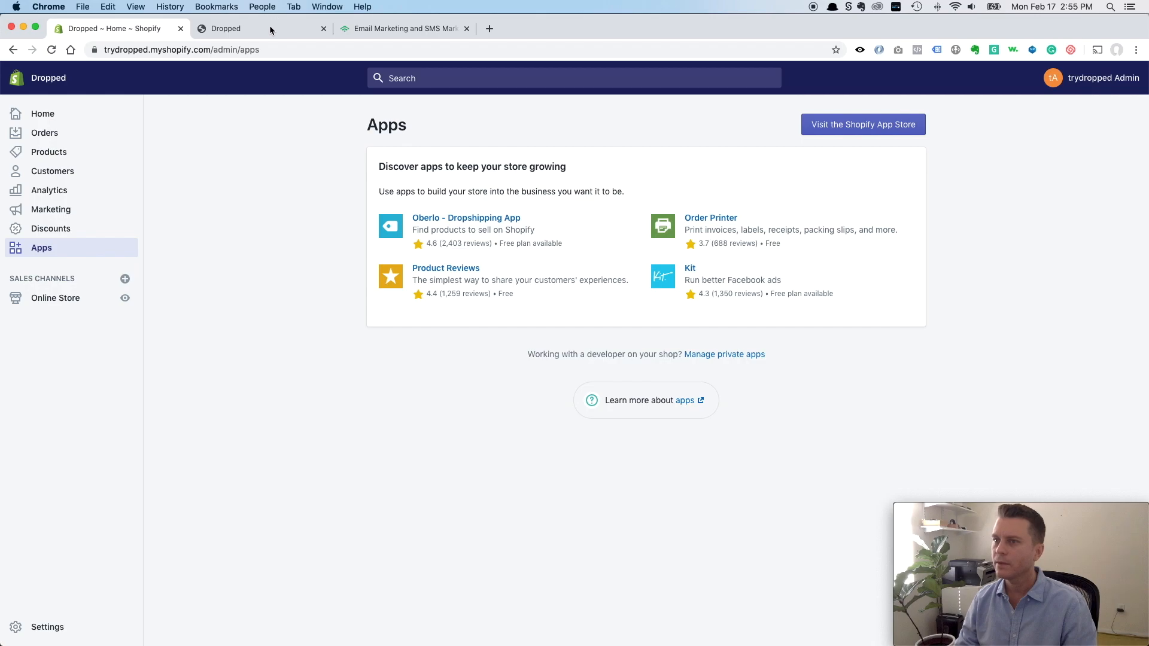
pyautogui.click(402, 29)
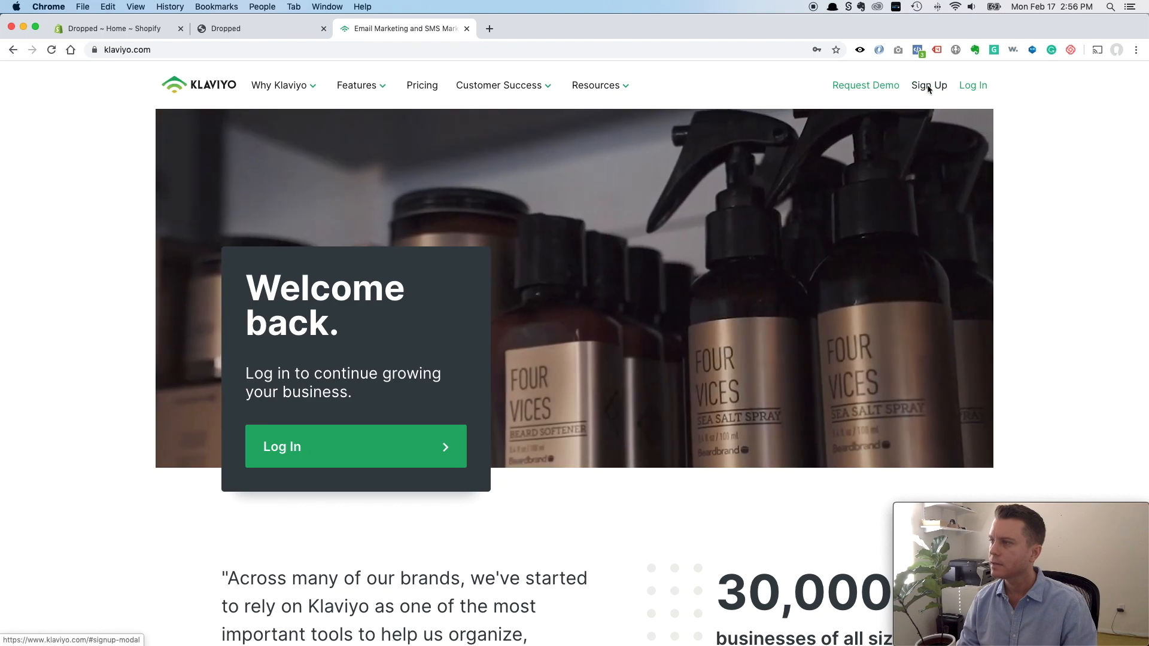
pyautogui.click(929, 85)
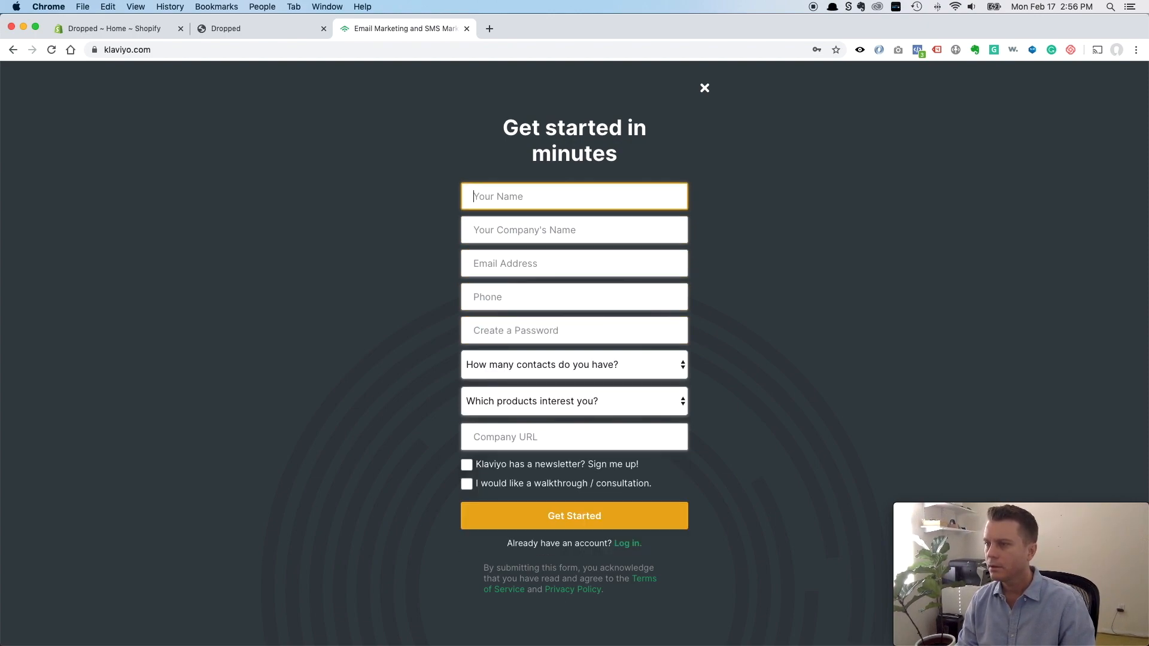
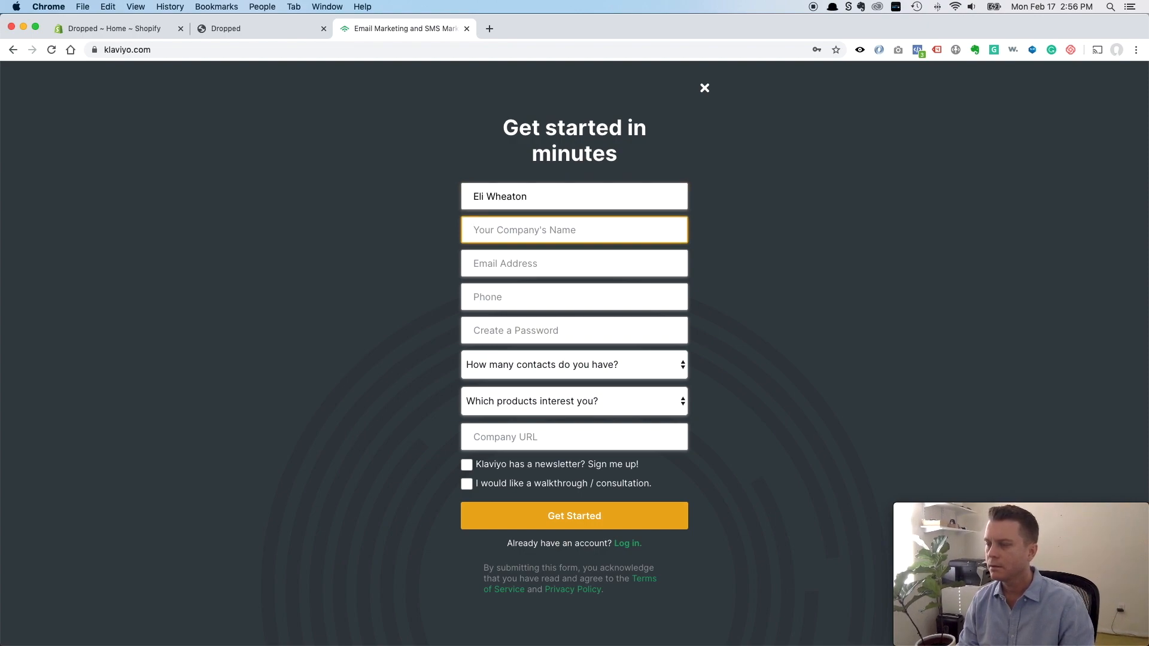
# Enter the name Eli, company Dro(pped) and support email at trydropped into the sign-up form.
pyautogui.write('Dropped')
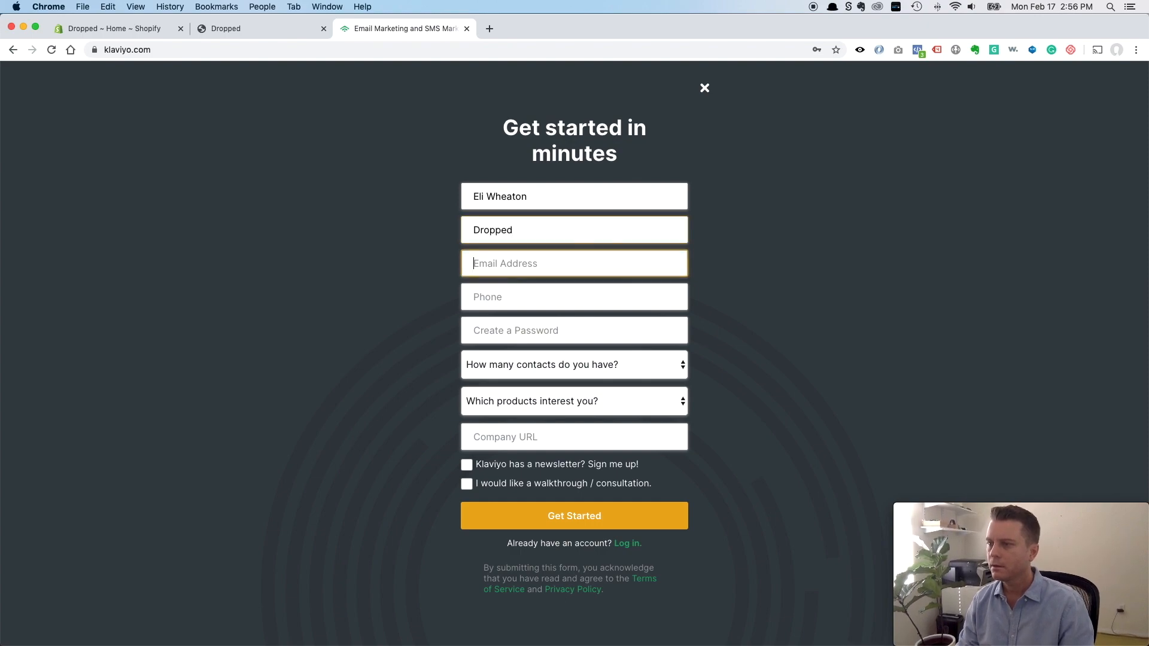
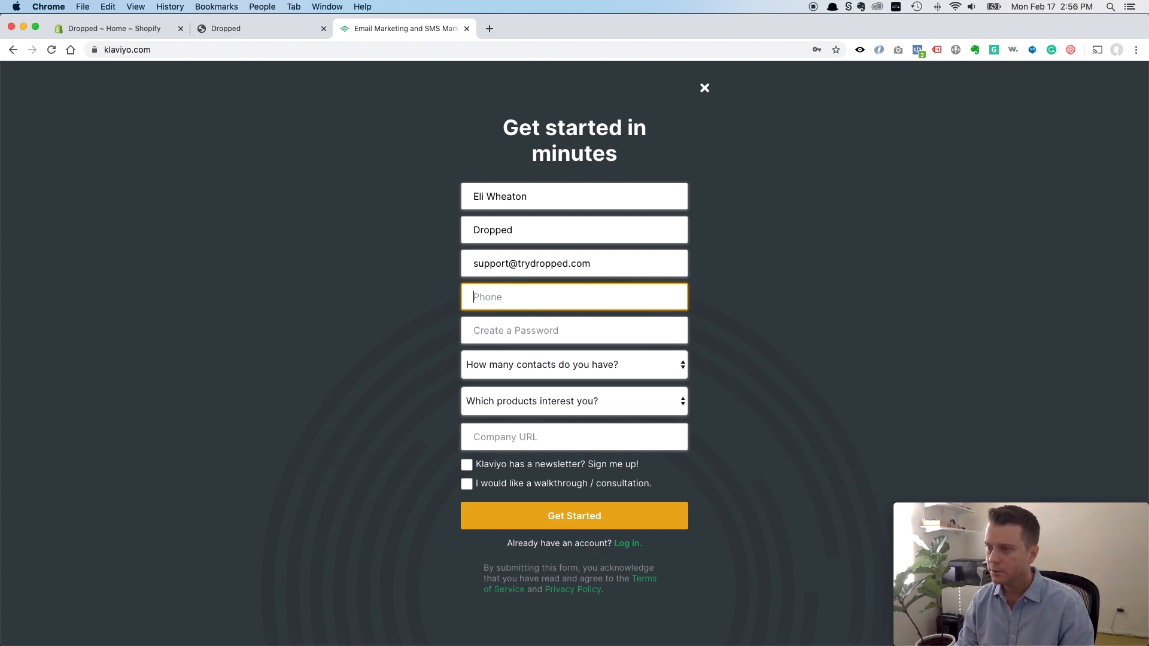
# Enter an account password in the Create a Password field, re-entering it once.
pyautogui.click(573, 330)
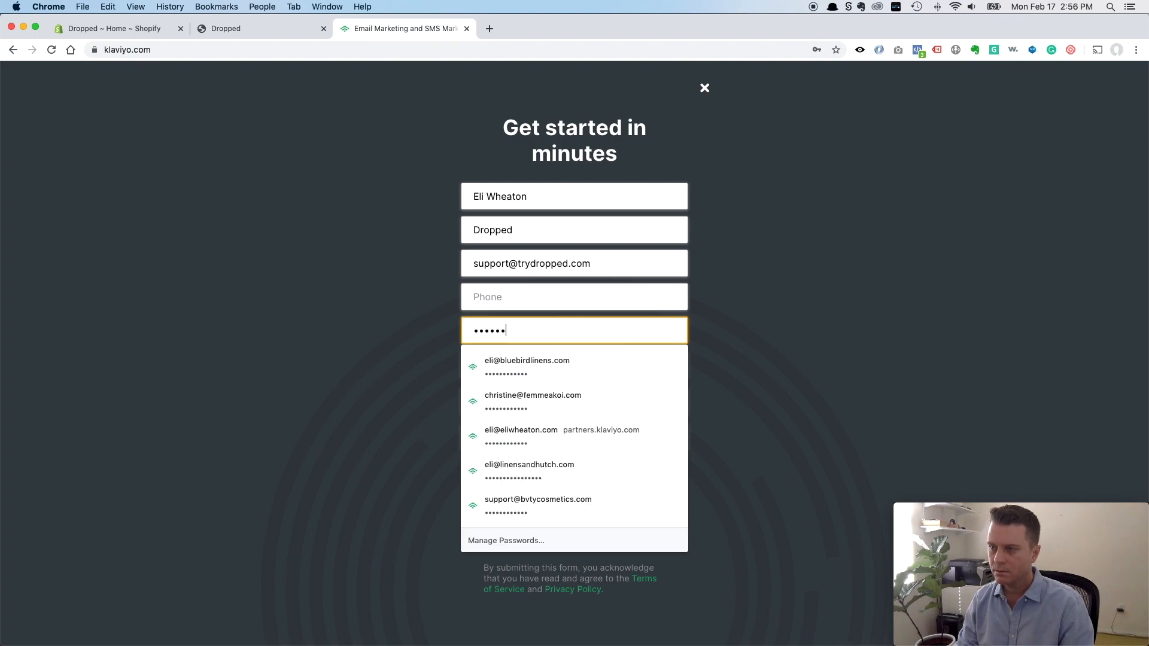
pyautogui.write('••')
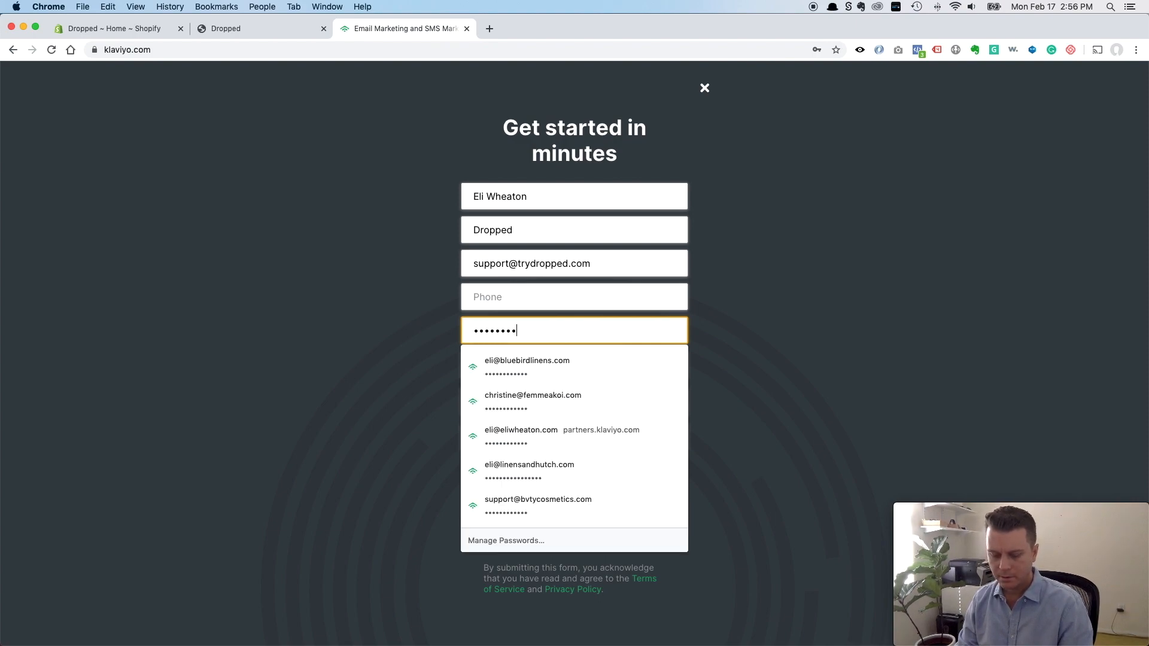
pyautogui.press('backspace')
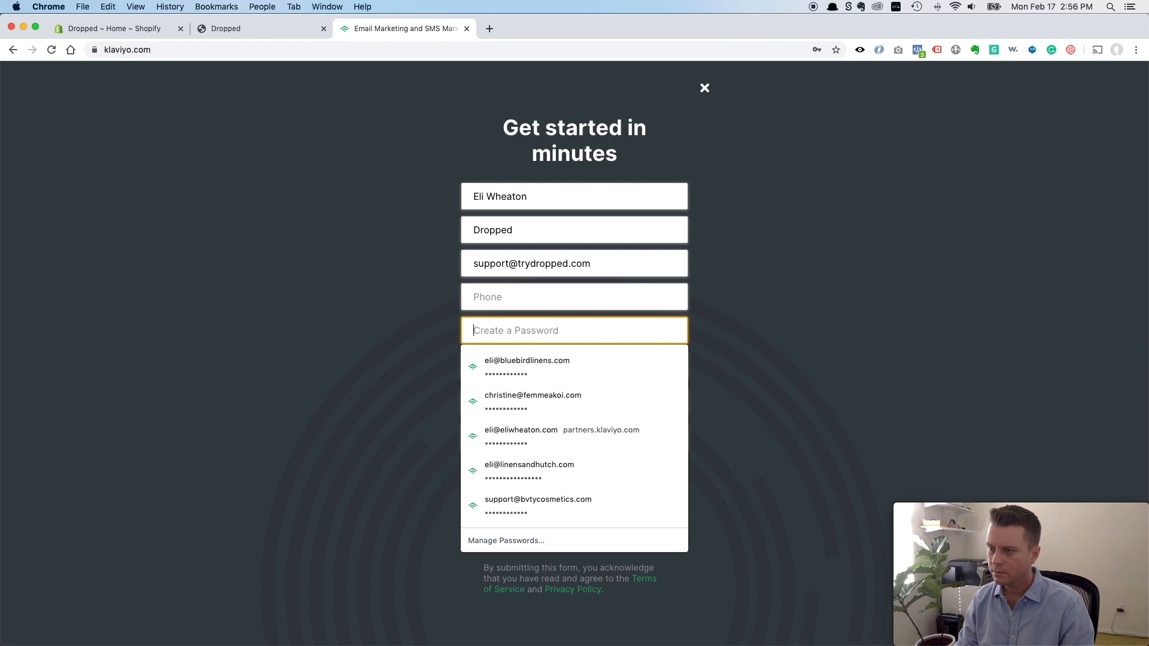
pyautogui.write('password')
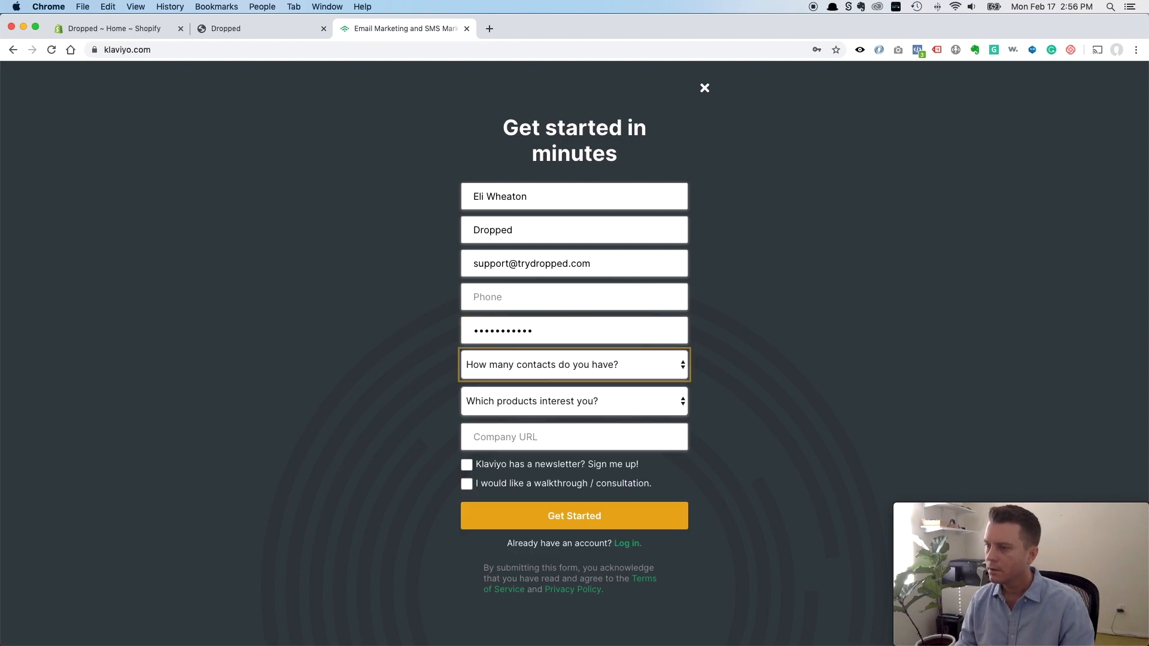
# Choose 0 - 1K contacts and interest in both email and SMS products.
pyautogui.click(573, 364)
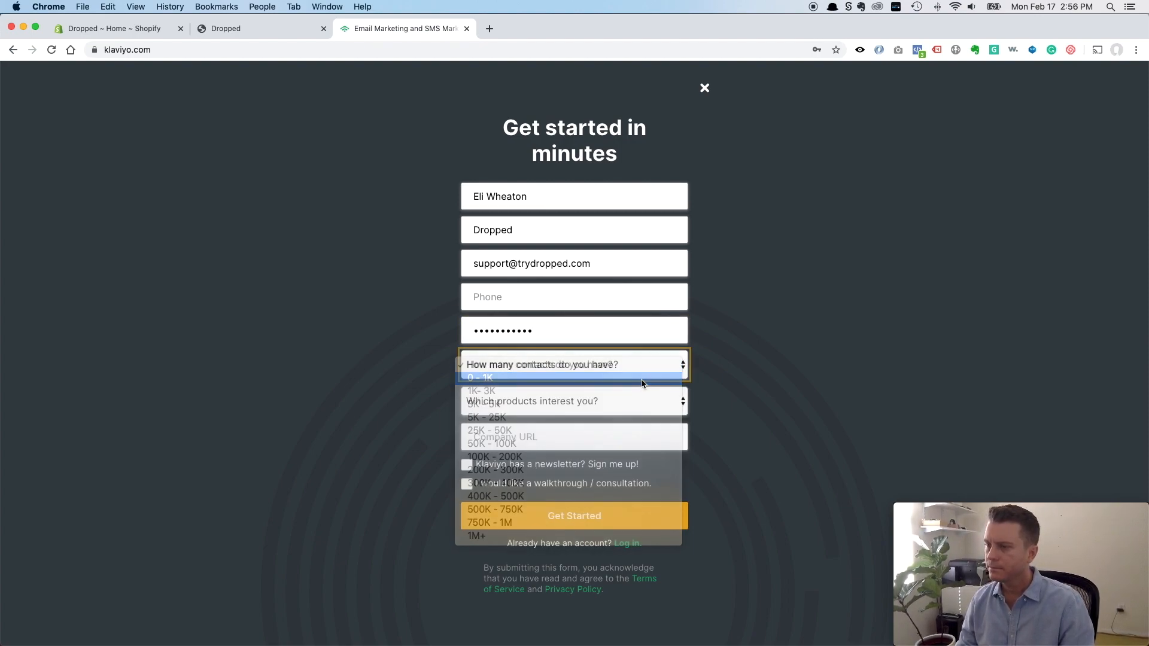
pyautogui.click(481, 377)
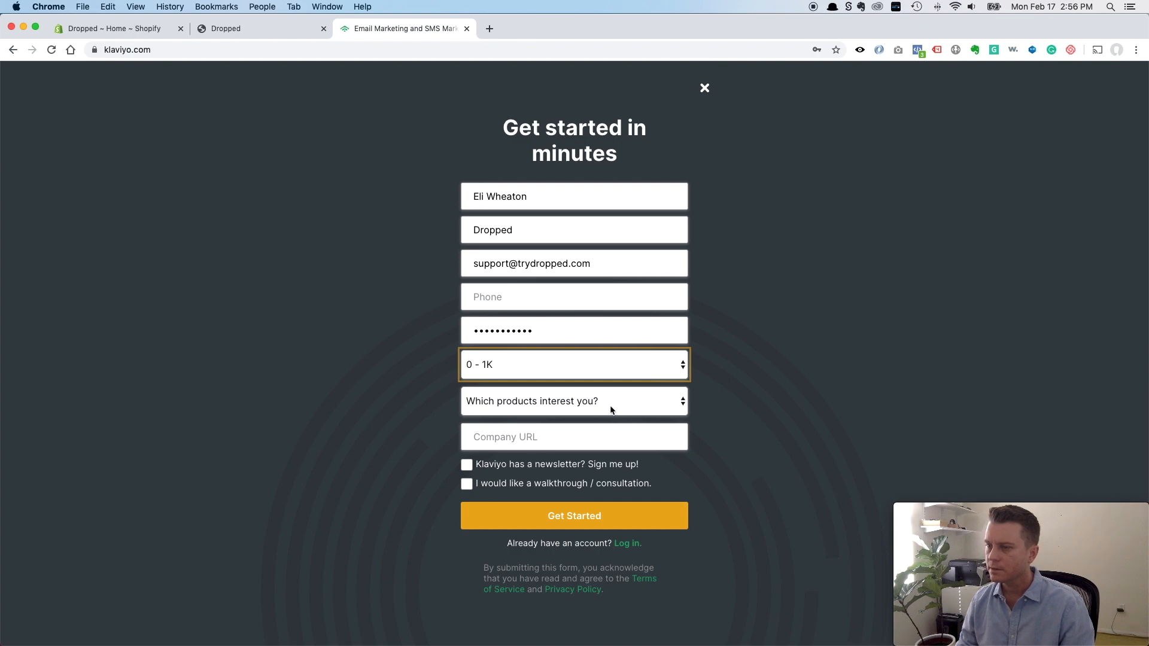
pyautogui.click(573, 401)
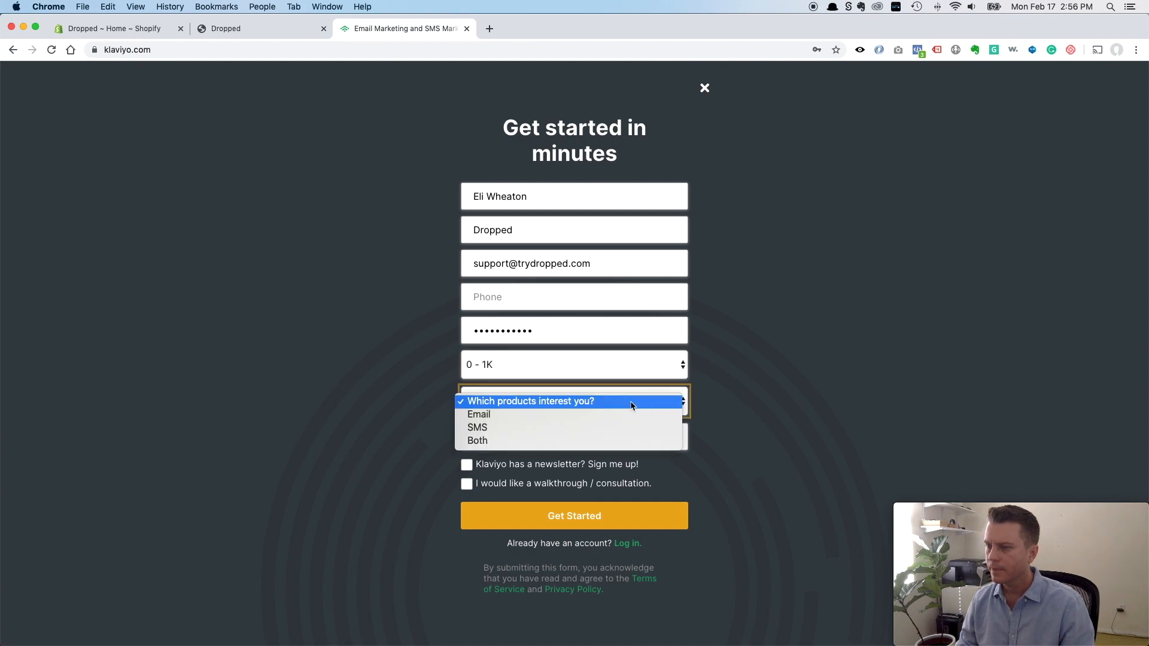
pyautogui.moveTo(601, 427)
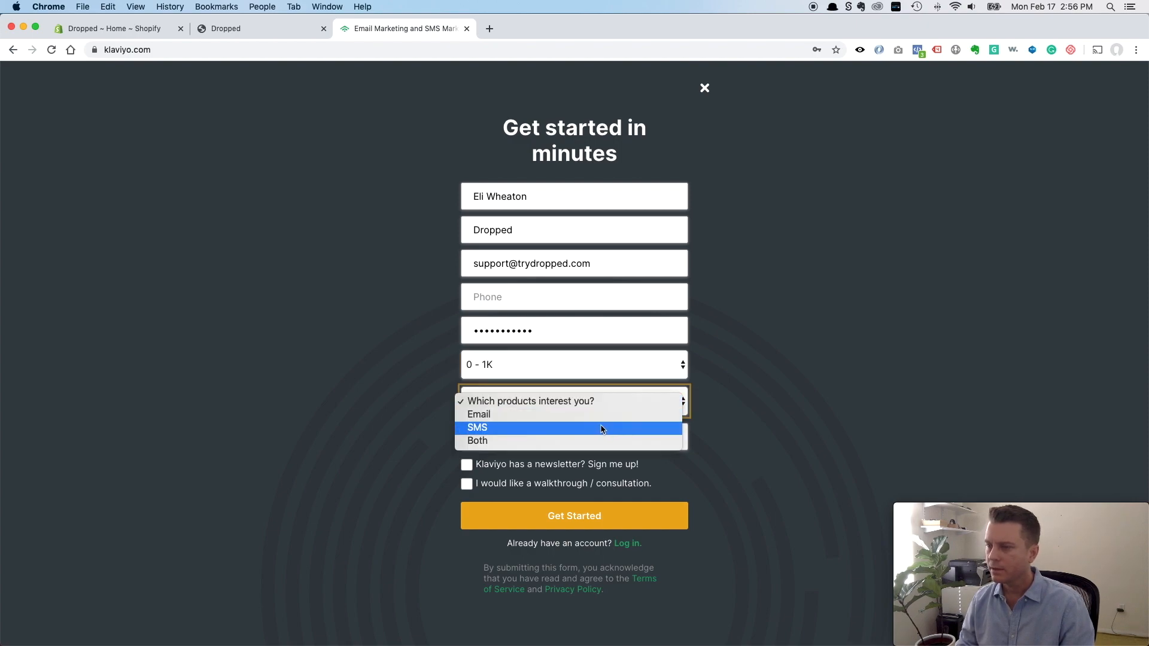
pyautogui.click(478, 440)
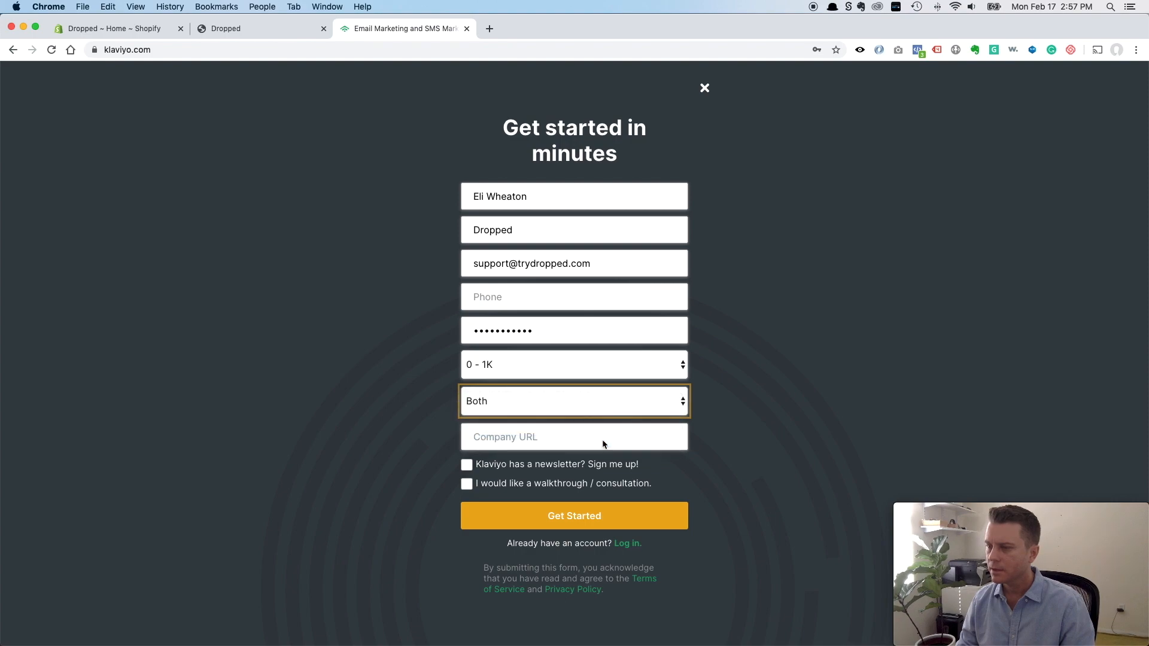
# Add the company URL trydropped.com and a 727- phone number, then submit with Get Started.
pyautogui.write('t')
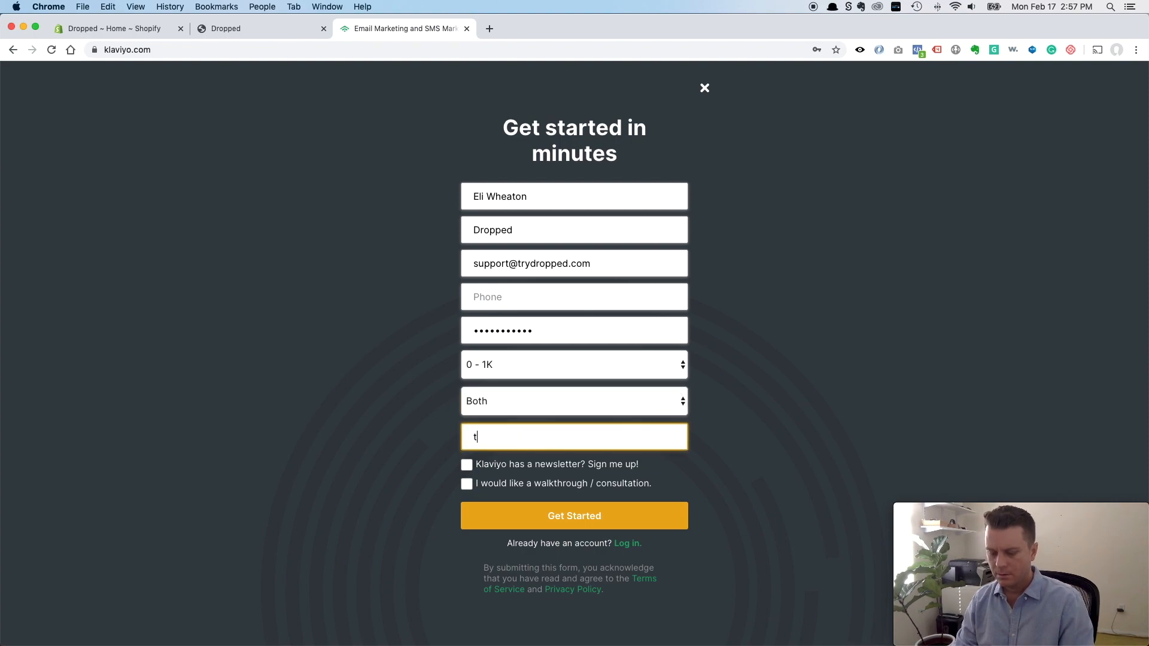
pyautogui.write('rydropped.com')
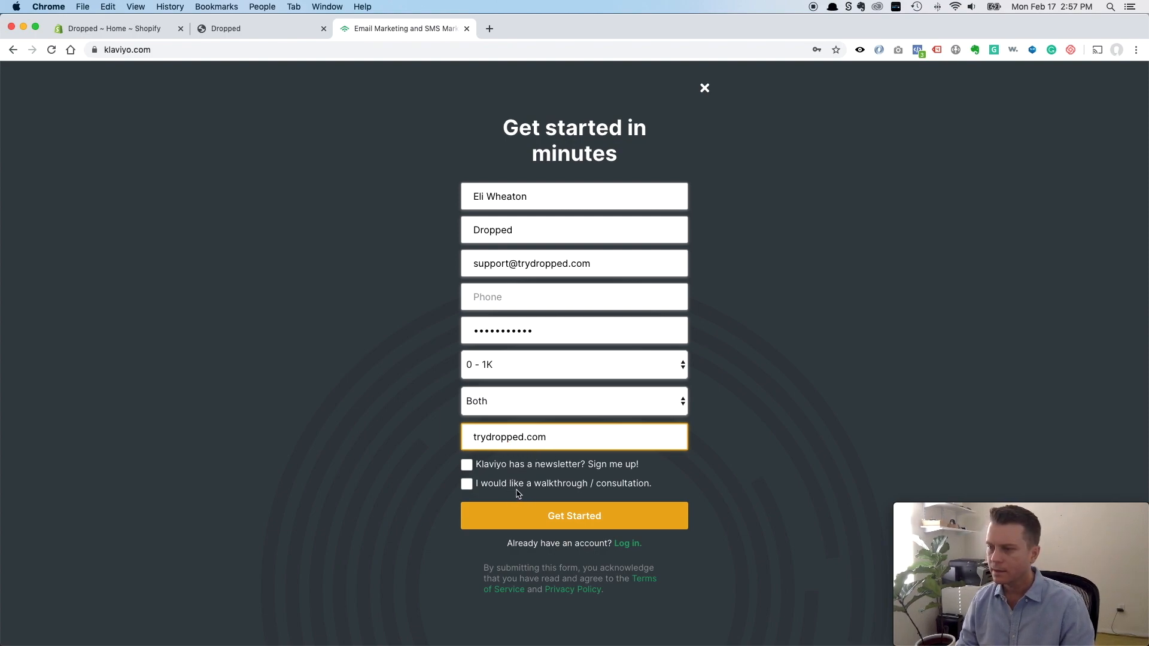
pyautogui.click(575, 515)
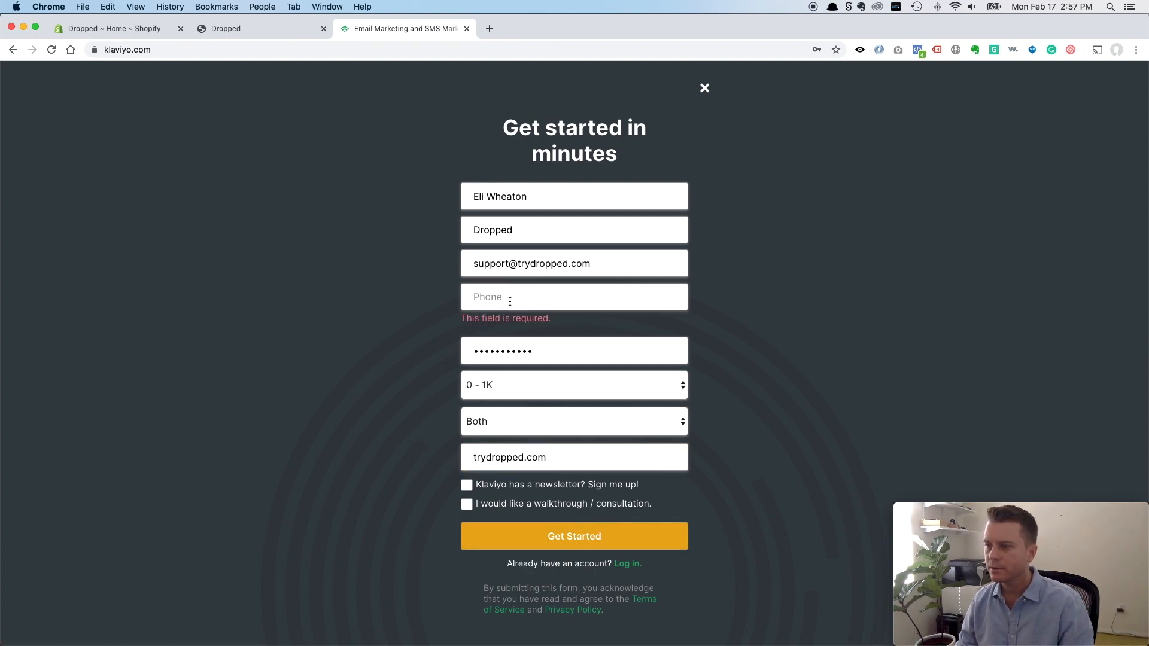
pyautogui.write('727-314-29')
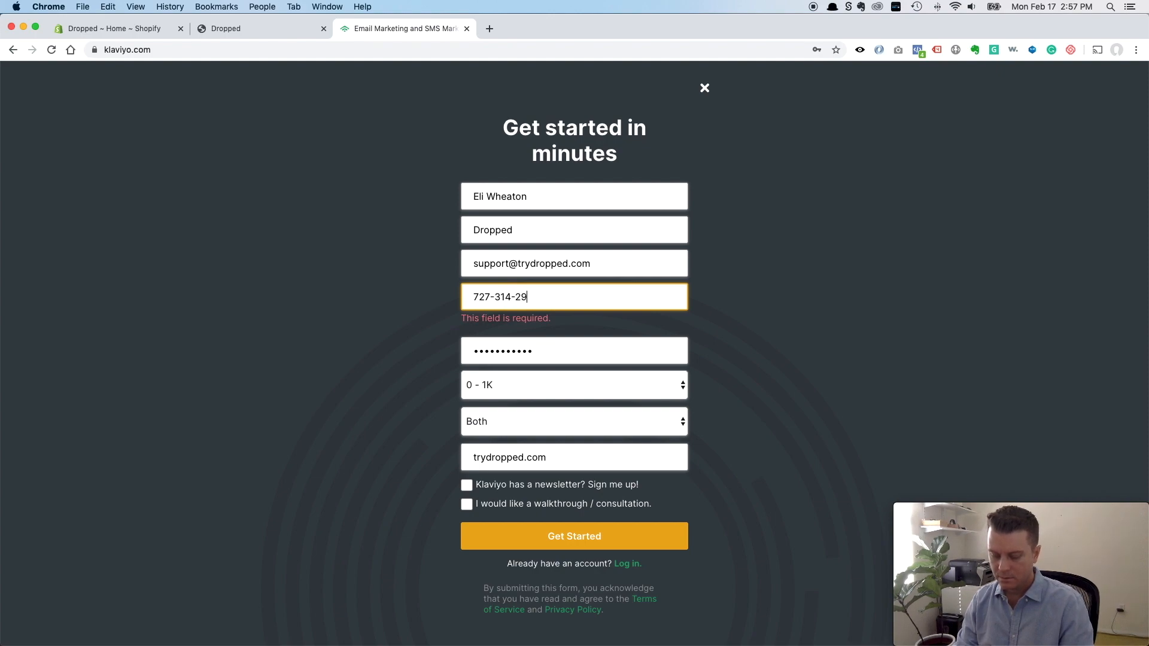
pyautogui.click(573, 536)
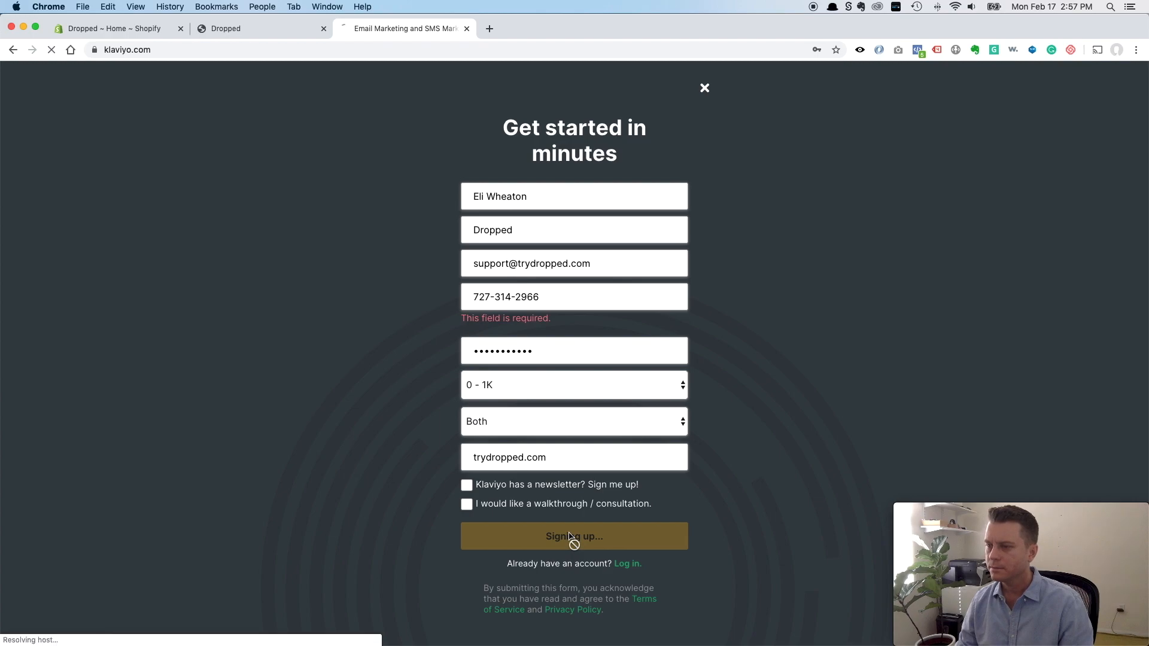
pyautogui.click(573, 536)
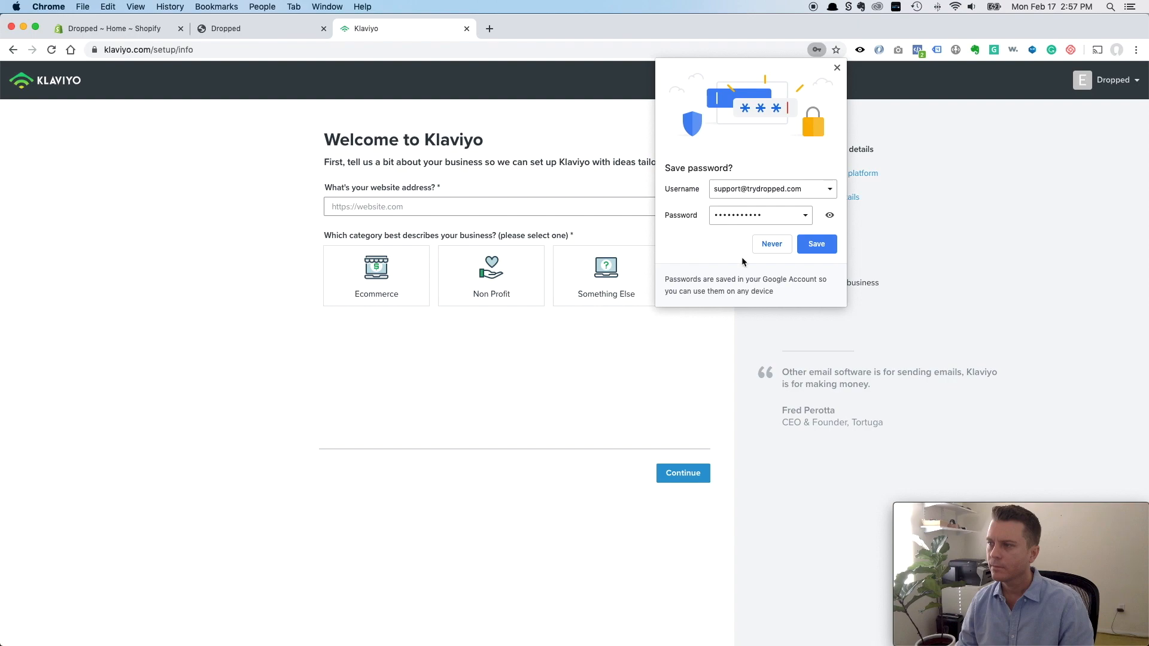
pyautogui.click(771, 244)
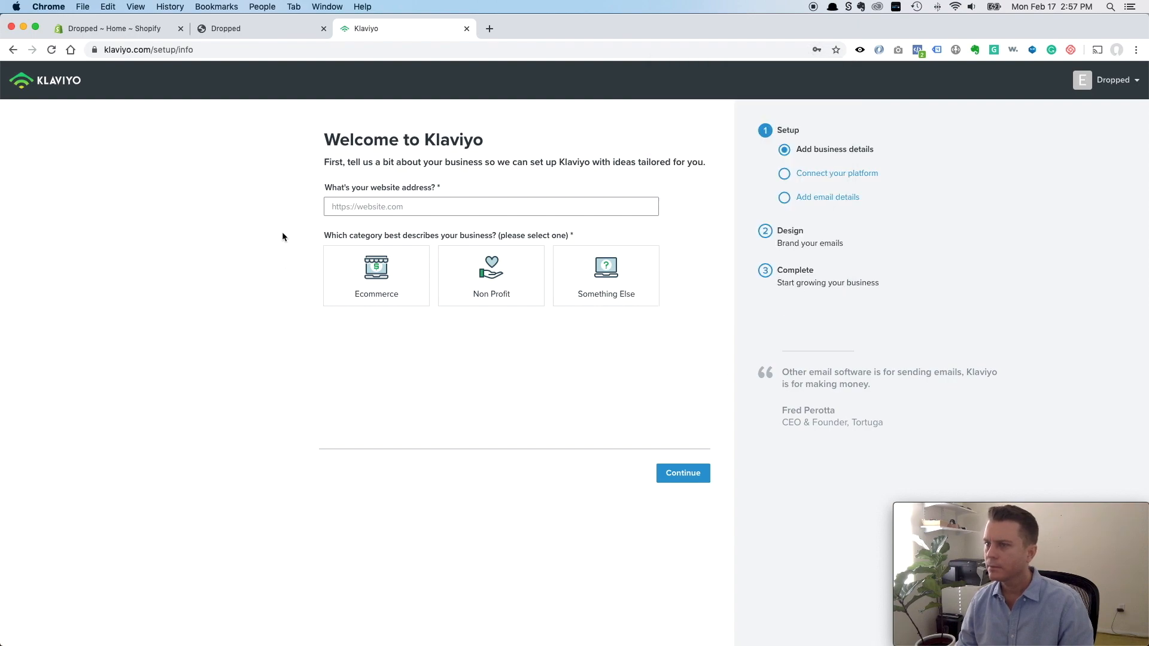
pyautogui.click(490, 206)
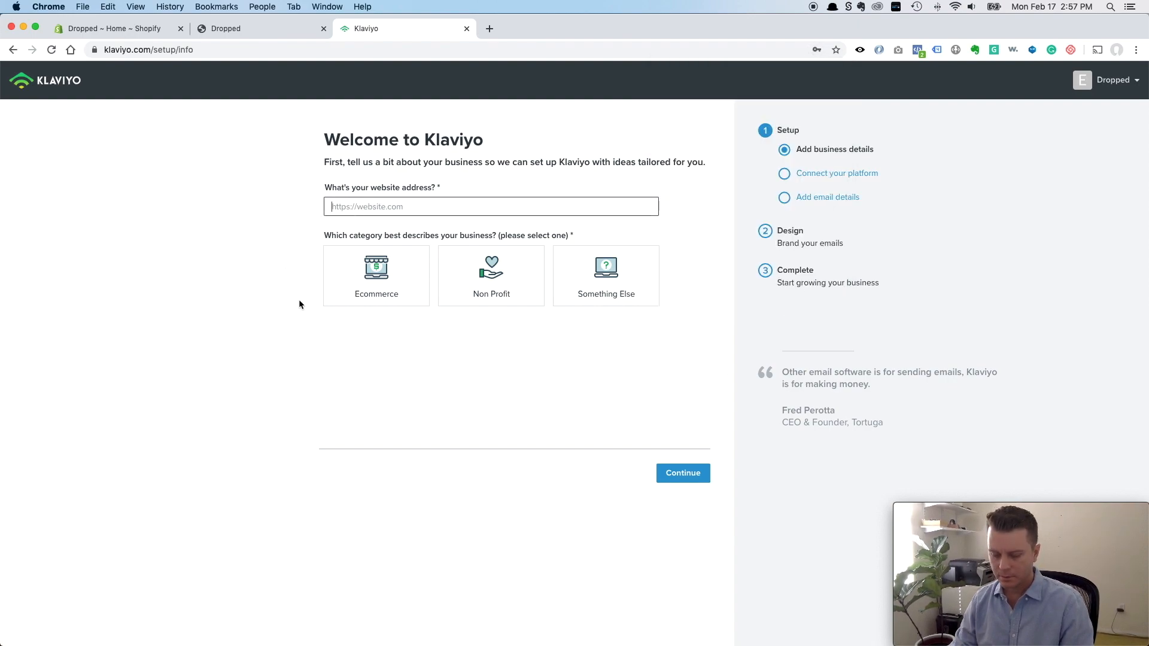
pyautogui.write('https://')
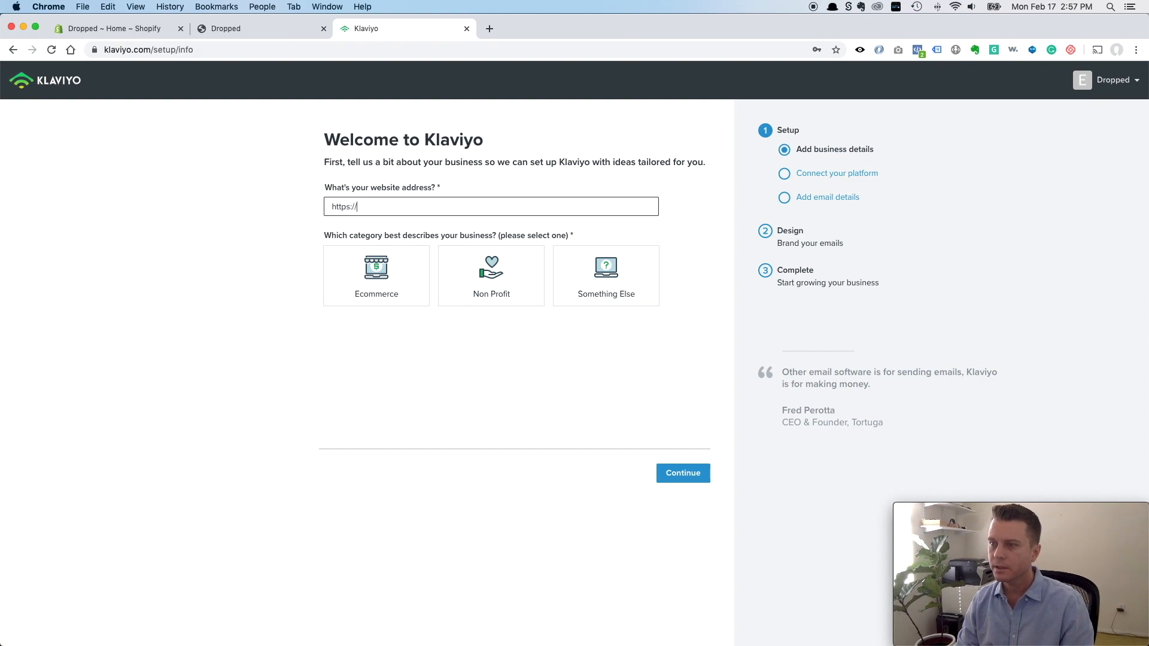
pyautogui.write('trydropped')
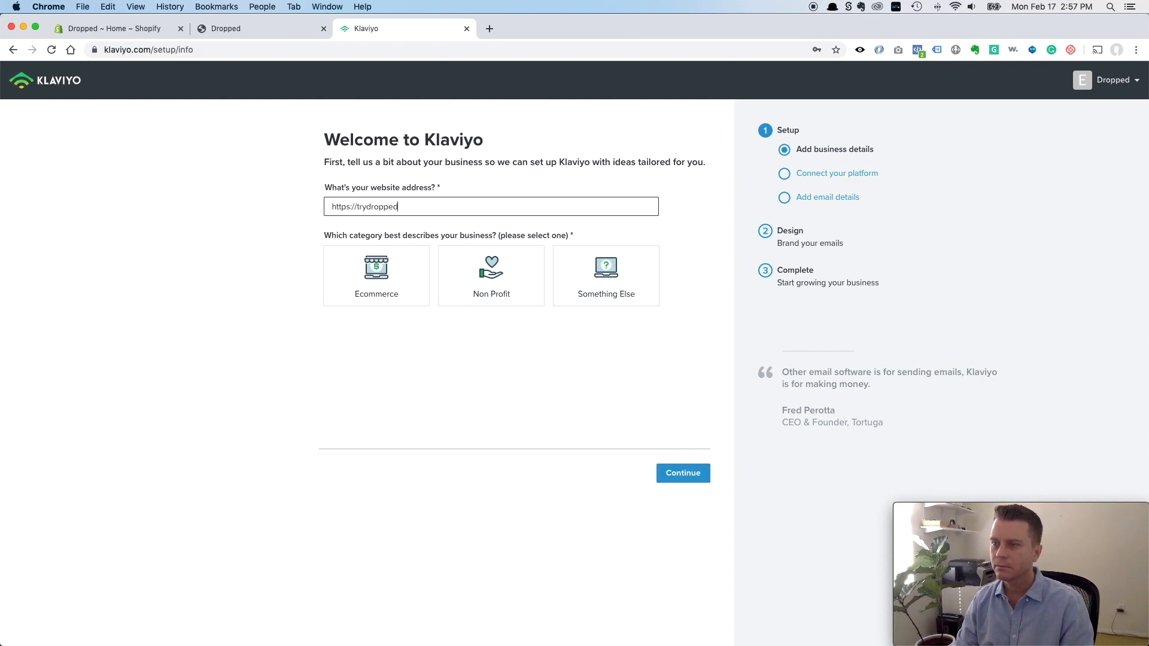
pyautogui.write('.com')
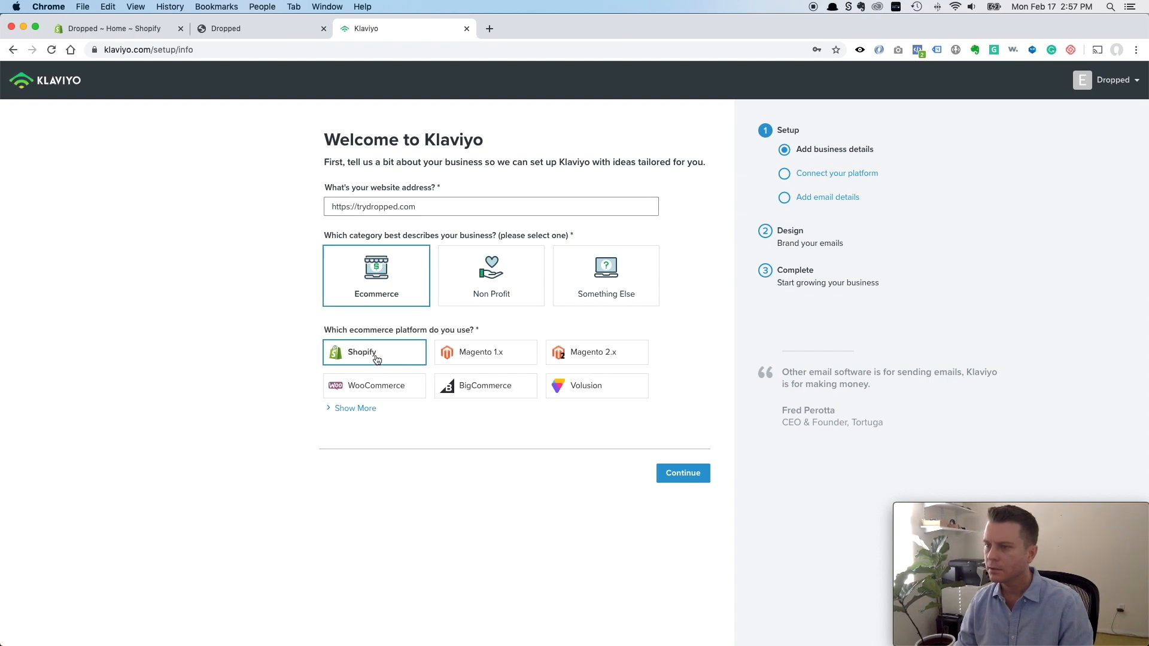
# Mark the business as an Ecommerce store on Shopify and continue to store connection.
pyautogui.click(683, 473)
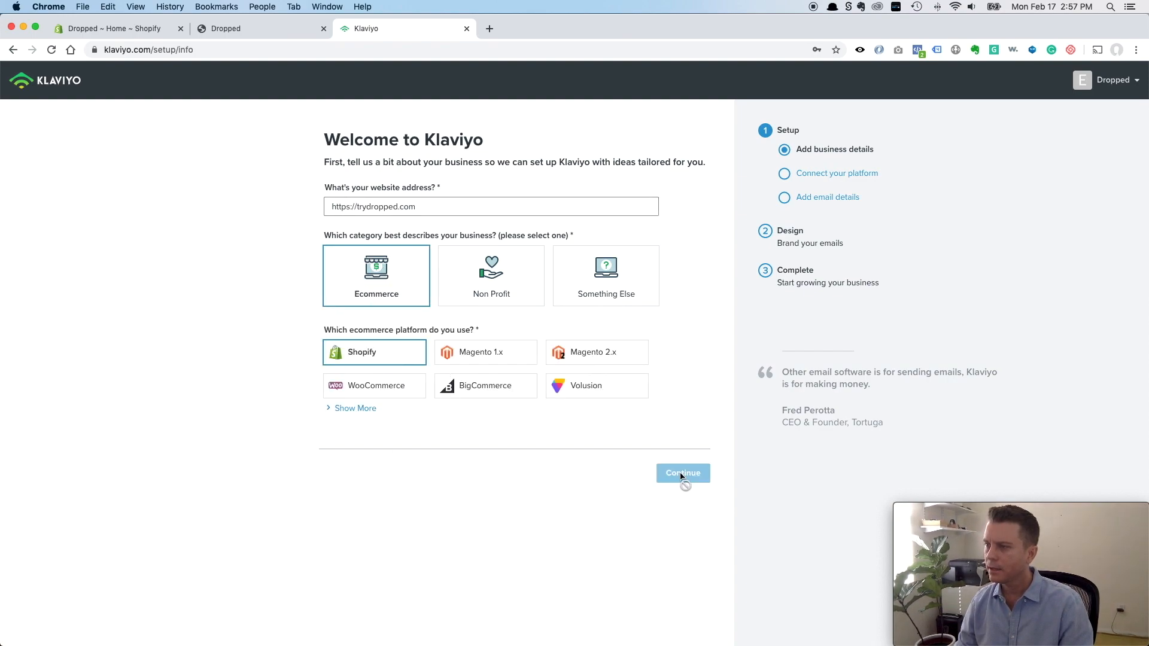
pyautogui.click(682, 473)
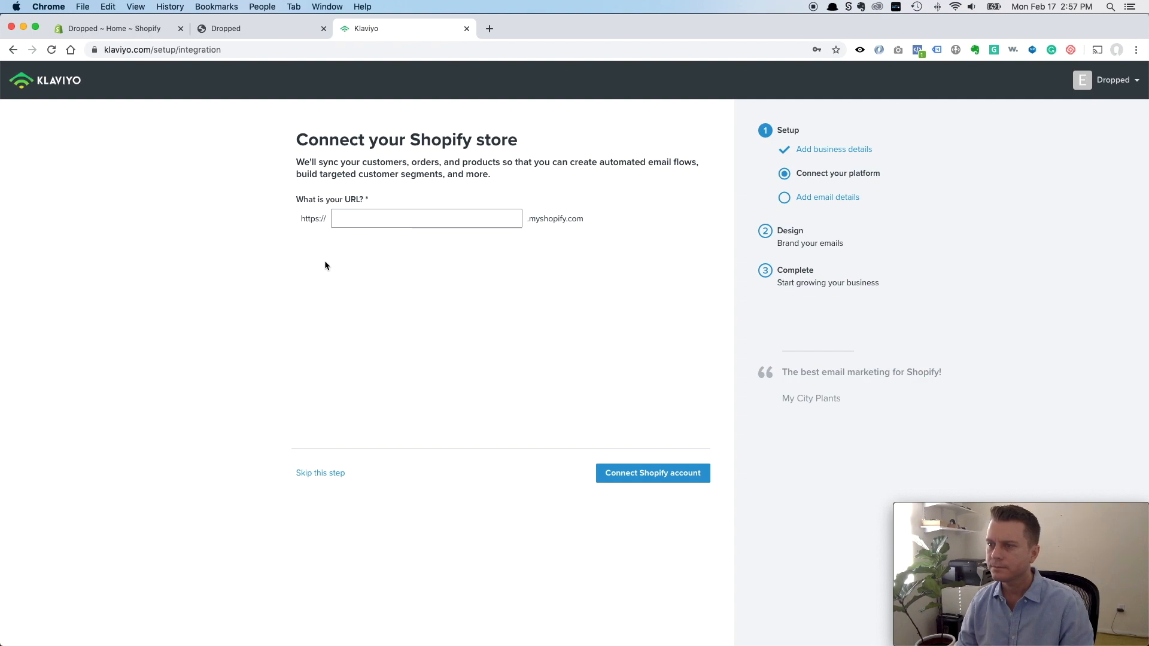
# Enter trydropped as the myshopify store address and connect the Shopify account.
pyautogui.click(426, 218)
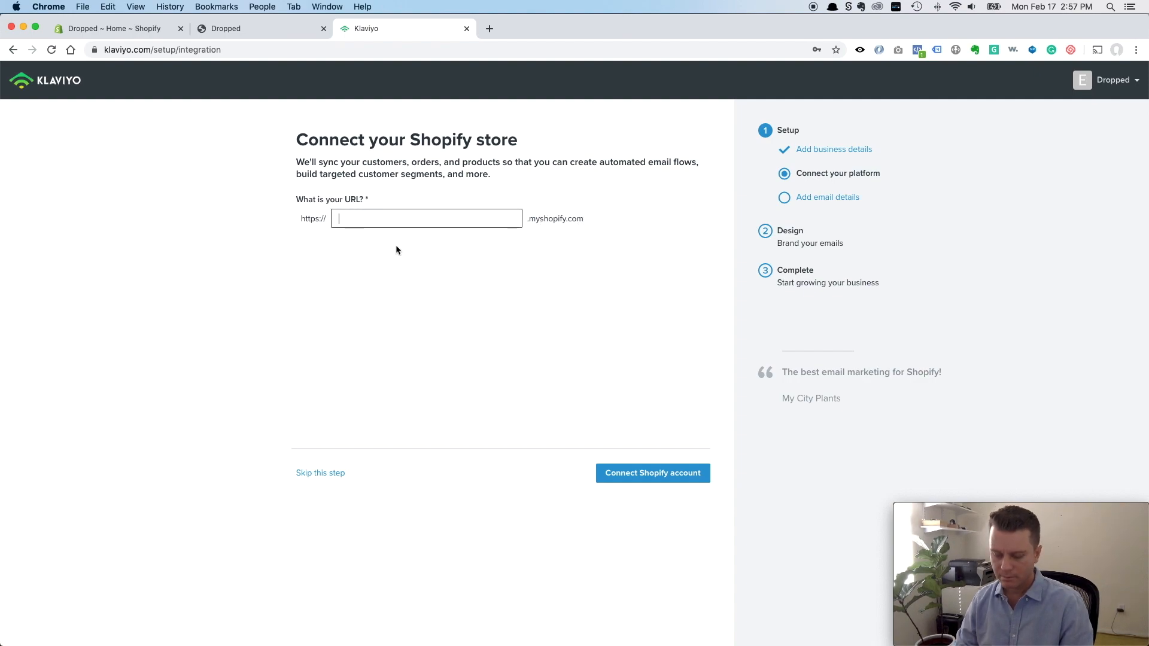
pyautogui.write('trydropped')
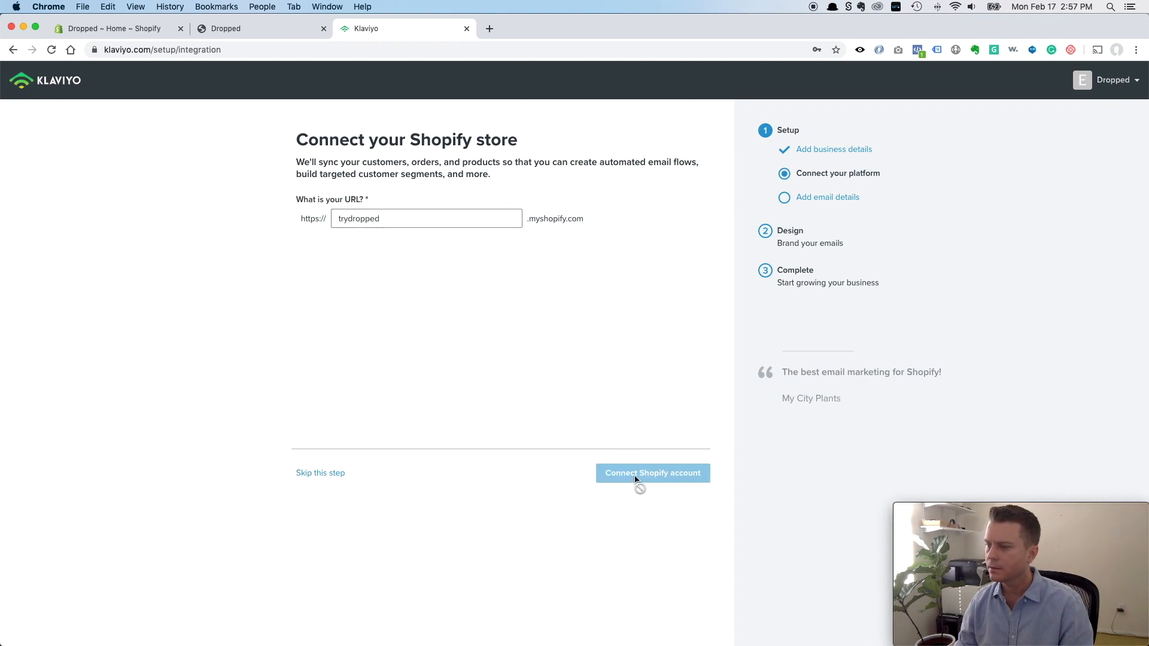
pyautogui.click(652, 473)
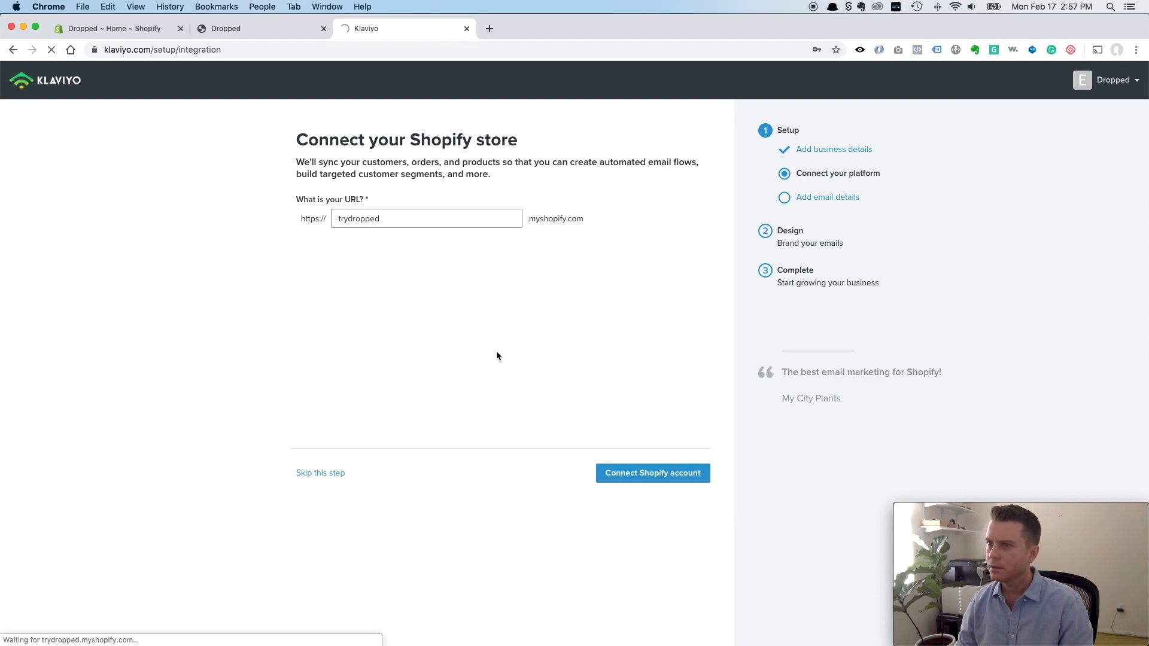
pyautogui.click(651, 472)
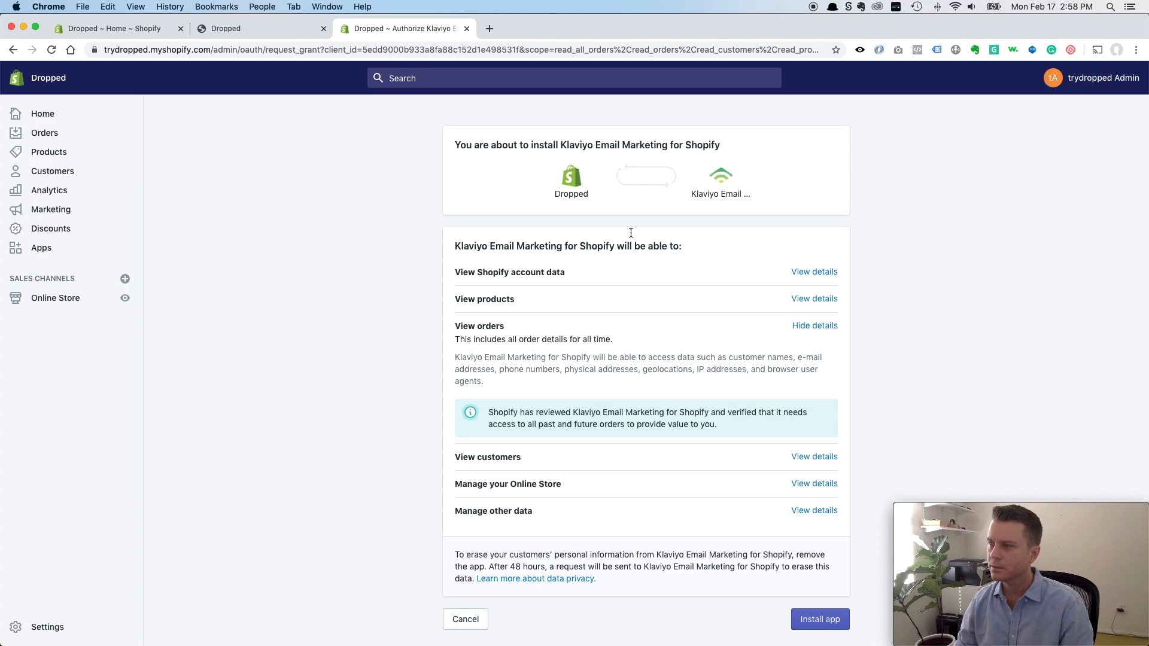
pyautogui.moveTo(712, 215)
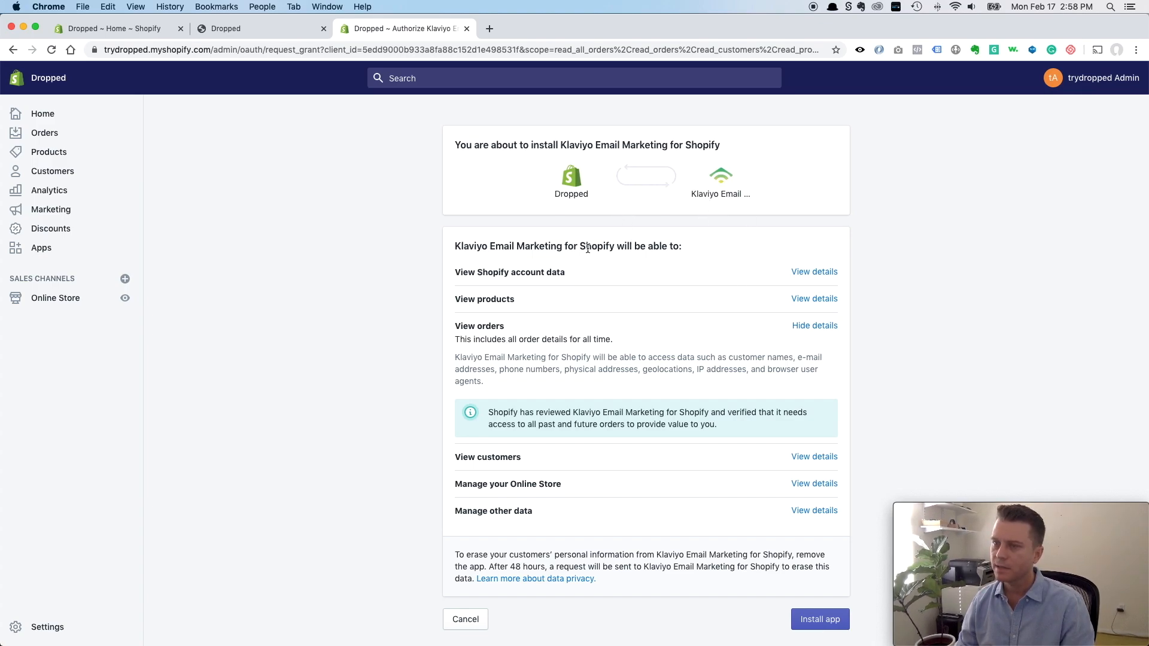
pyautogui.moveTo(132, 149)
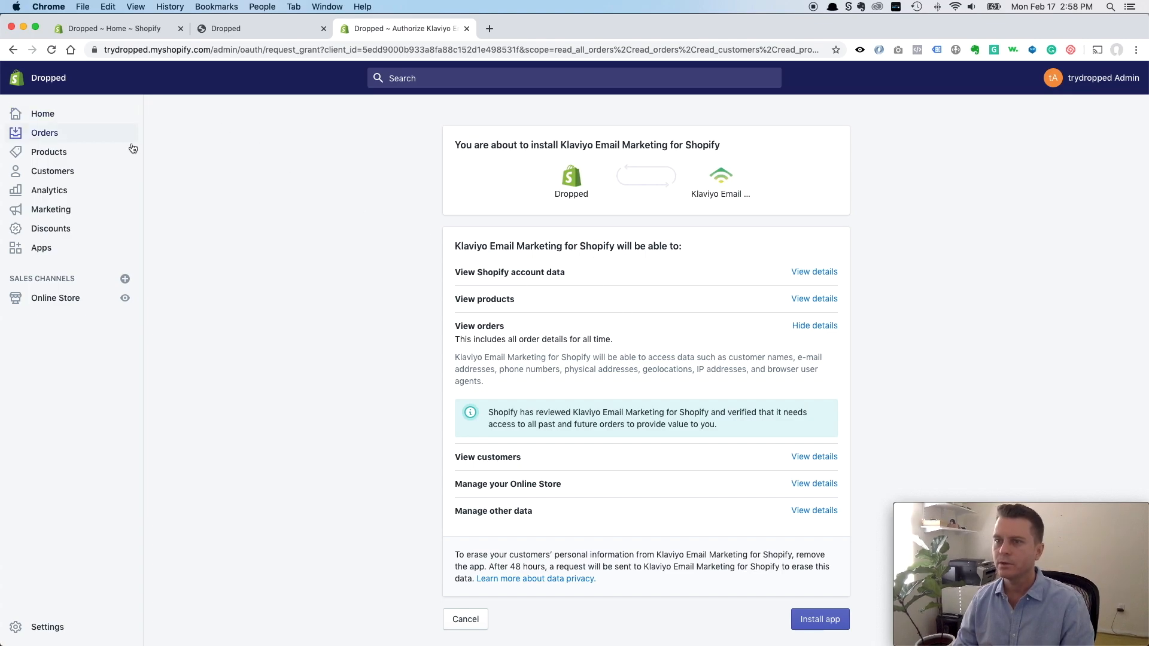
pyautogui.moveTo(495, 373)
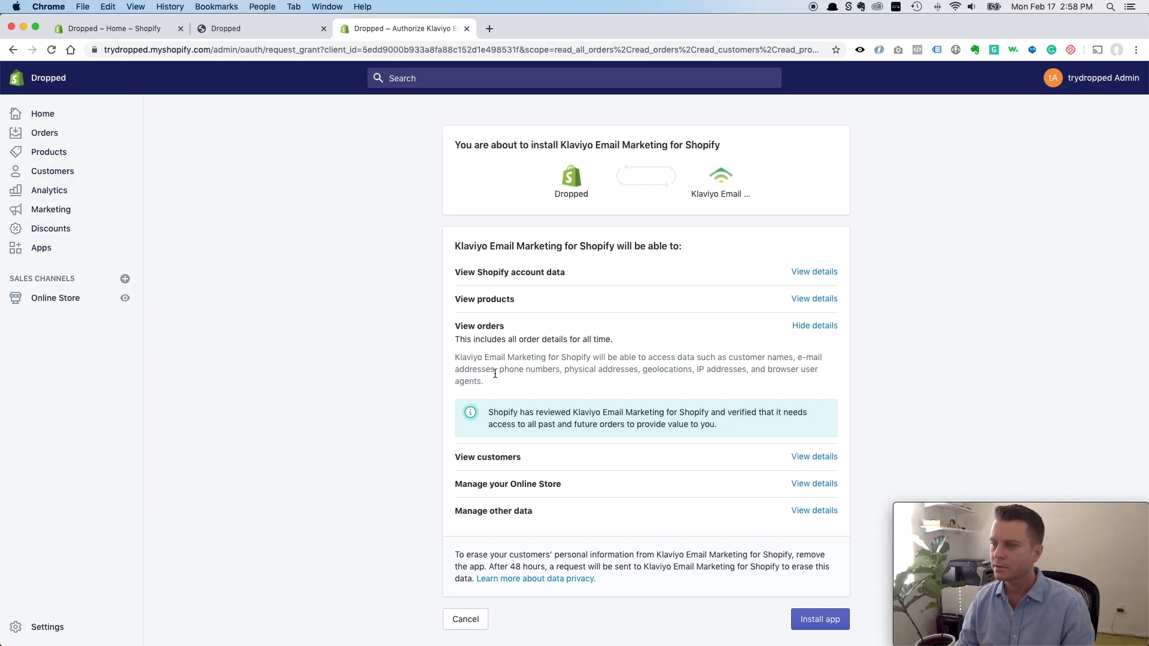
# Approve installing Klaviyo Email Marketing on the Dropped Shopify store.
pyautogui.scroll(-3)
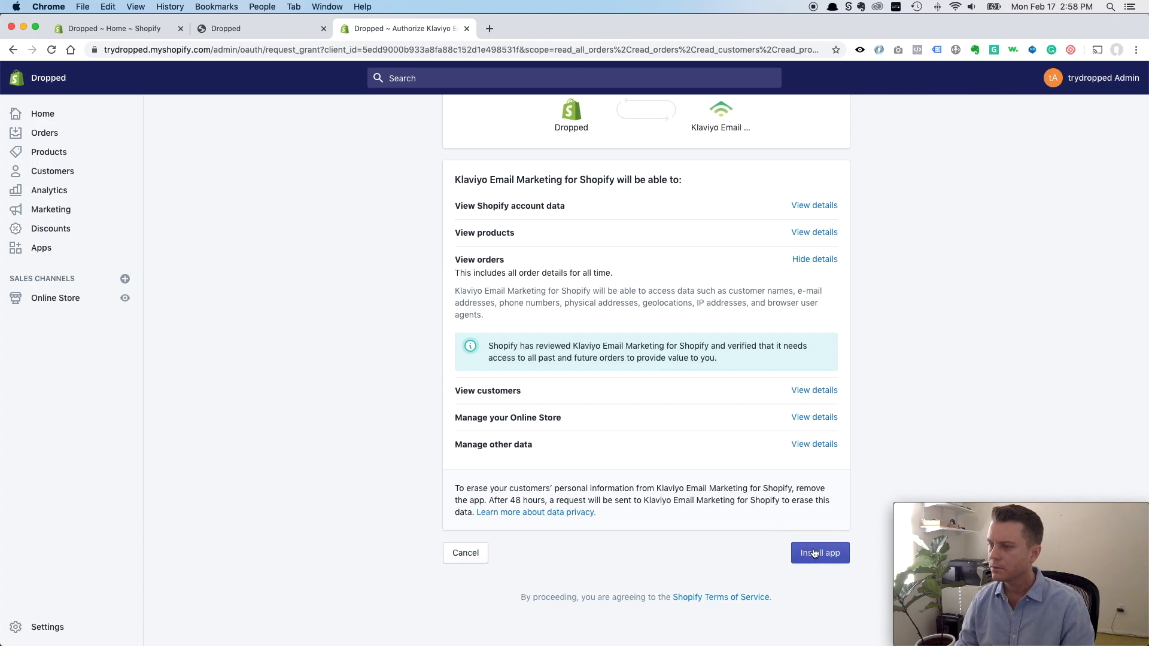
pyautogui.click(819, 553)
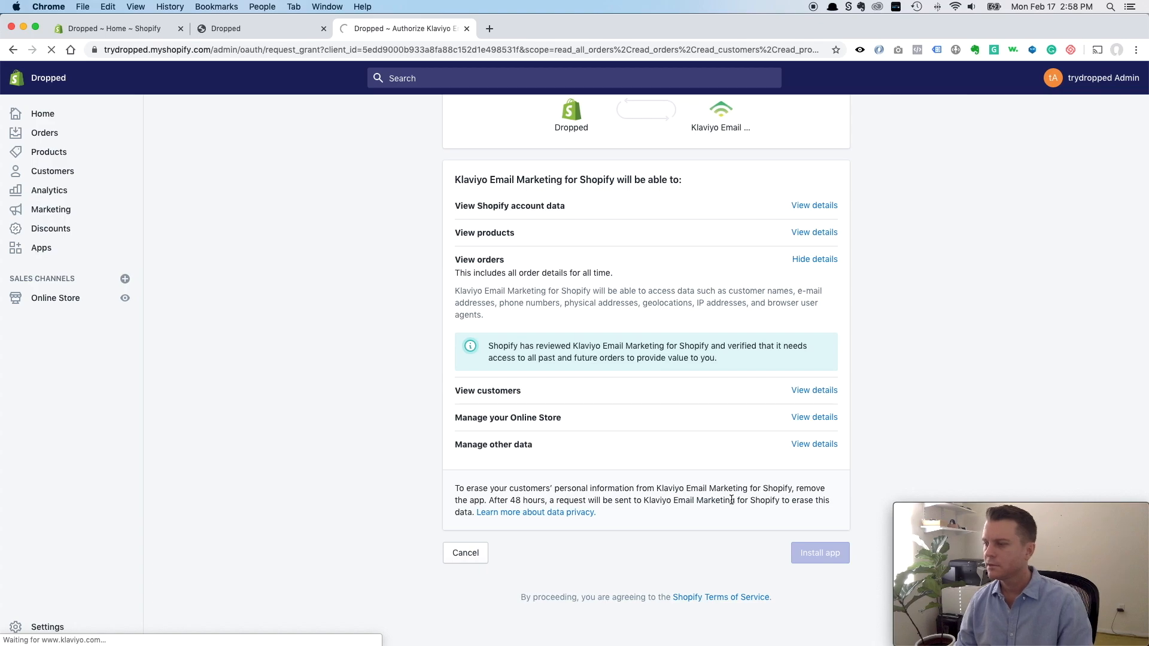
pyautogui.moveTo(401, 433)
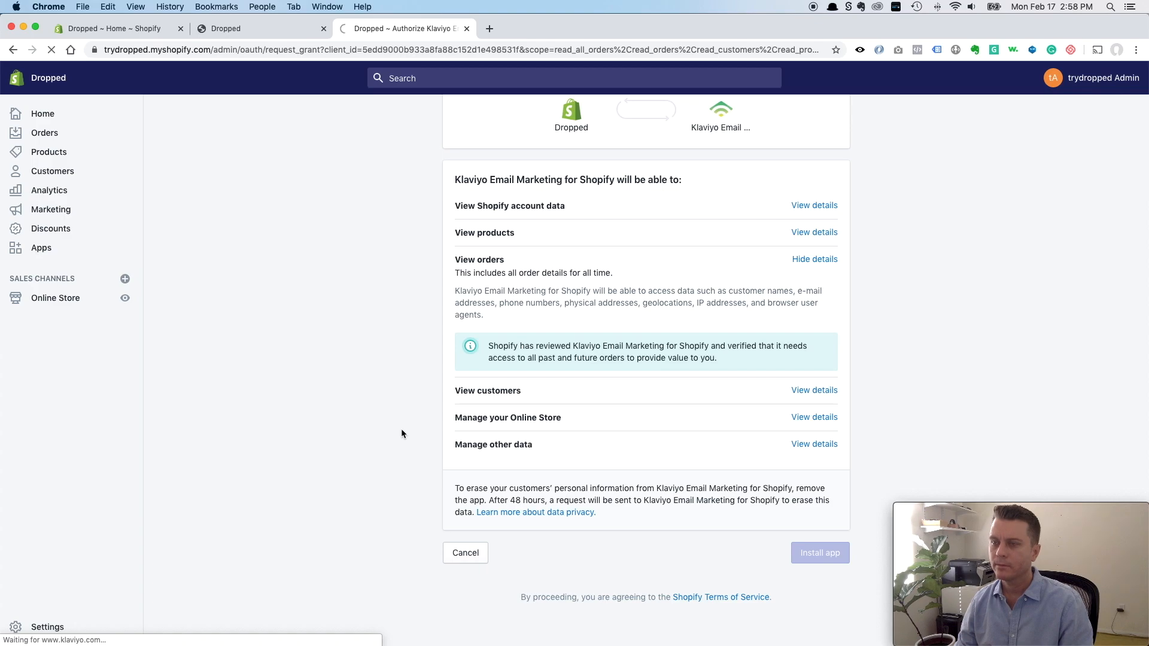
pyautogui.click(819, 553)
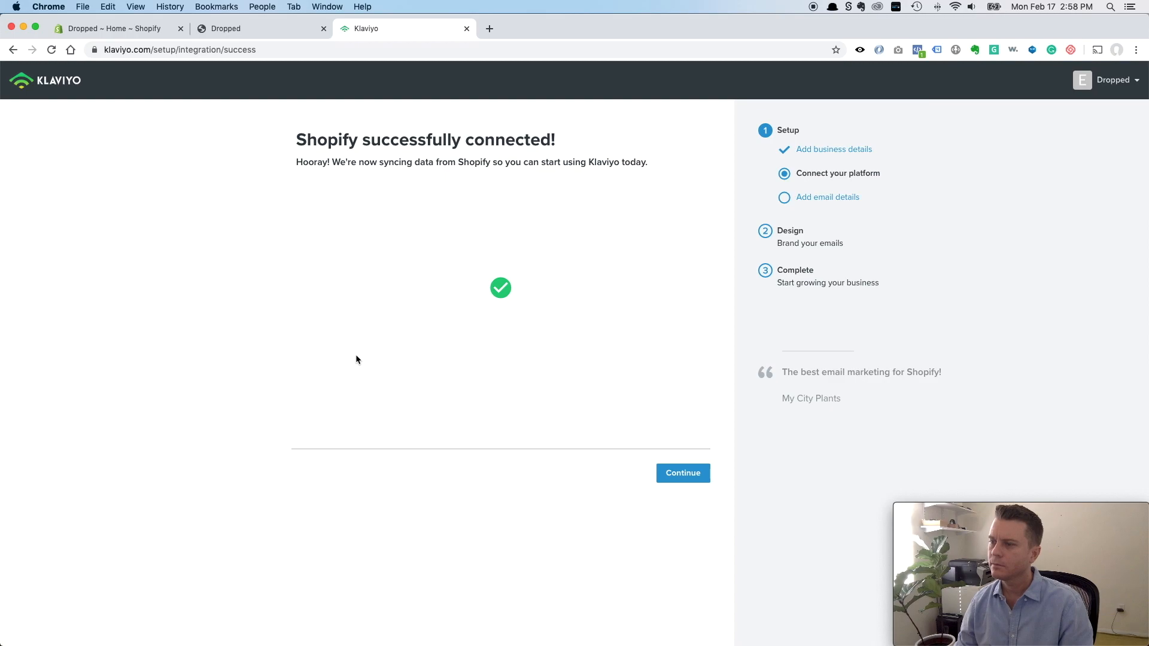
# Answer the survey as starting email marketing with under $500K sales and continue.
pyautogui.click(682, 473)
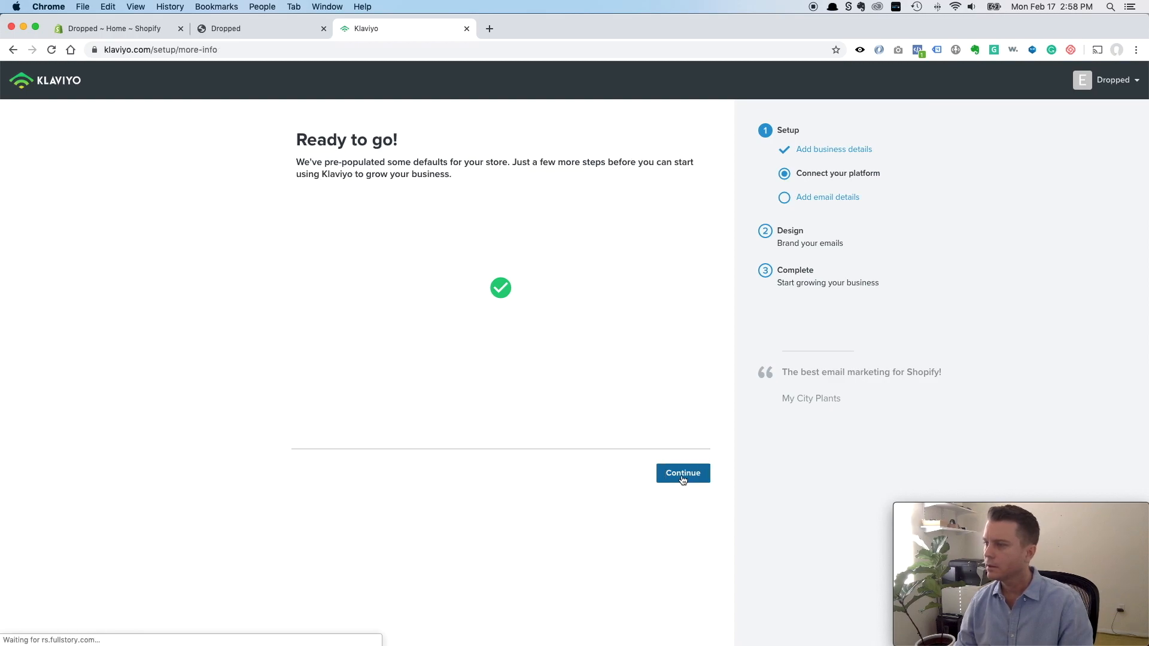
pyautogui.click(683, 472)
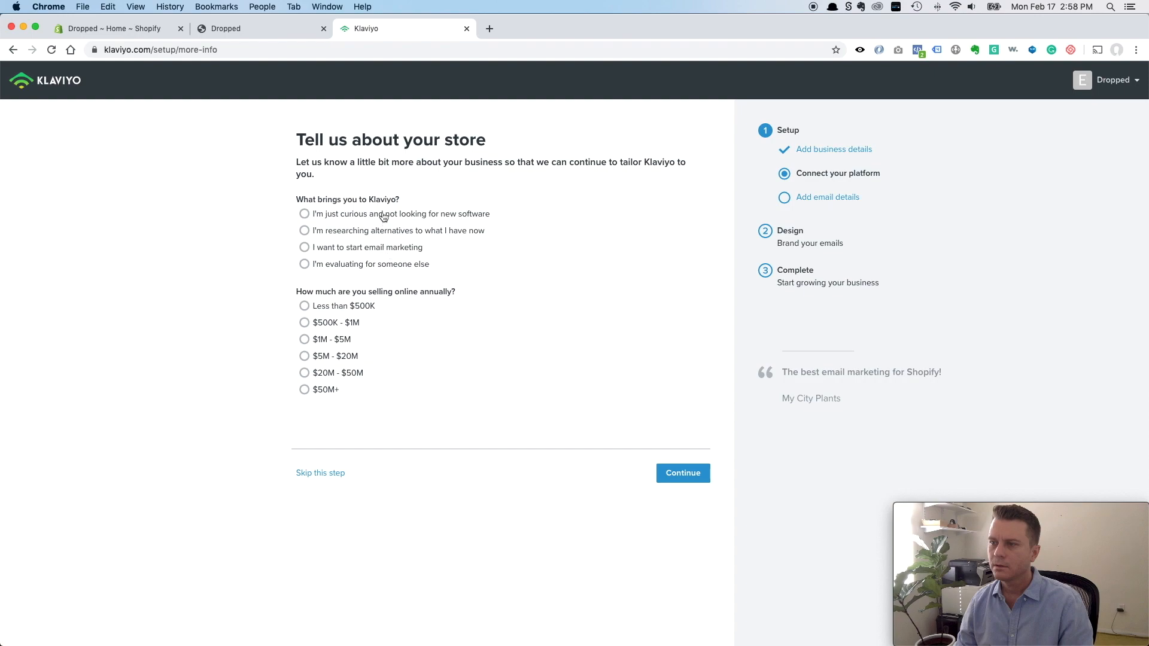
pyautogui.click(304, 246)
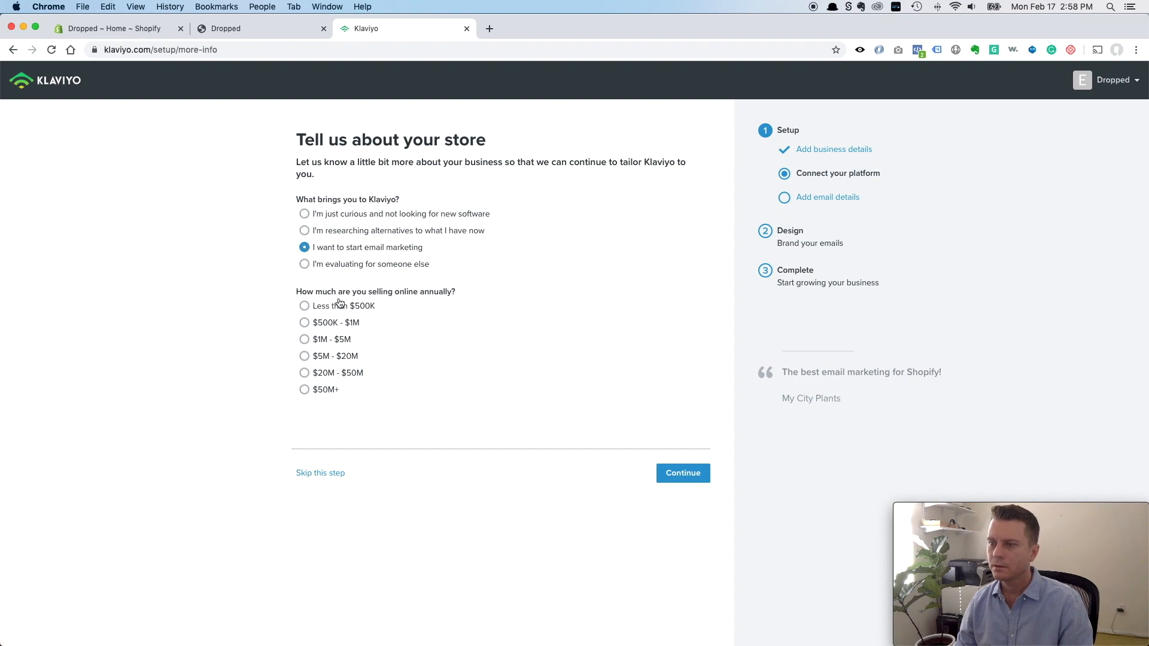
pyautogui.click(304, 305)
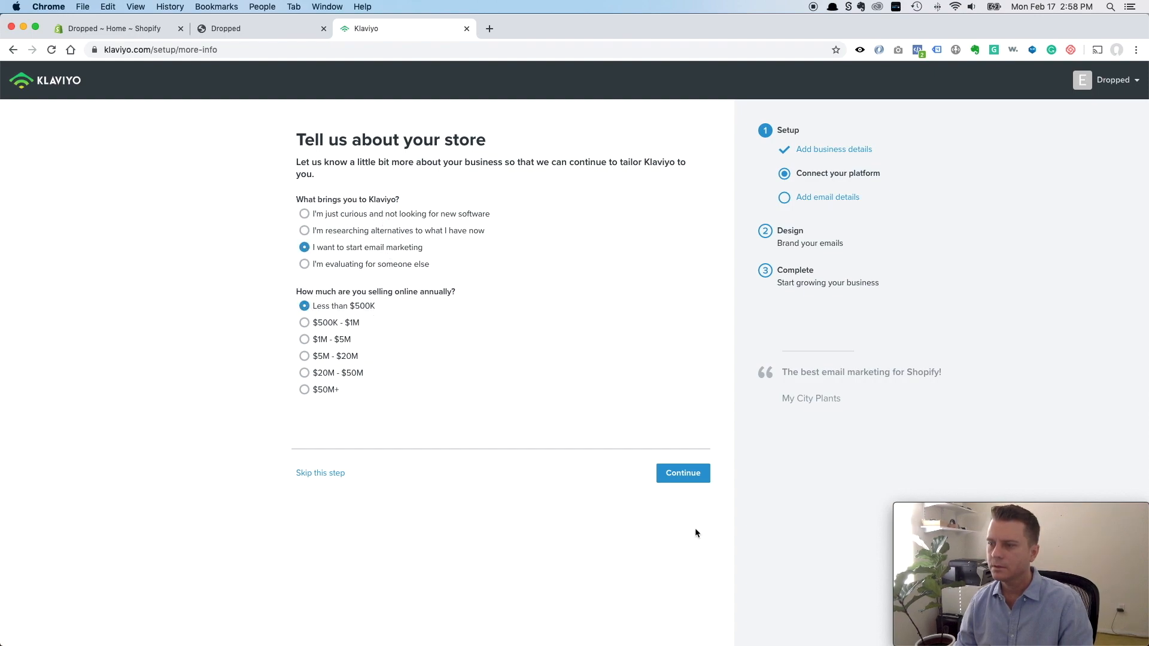
pyautogui.click(683, 473)
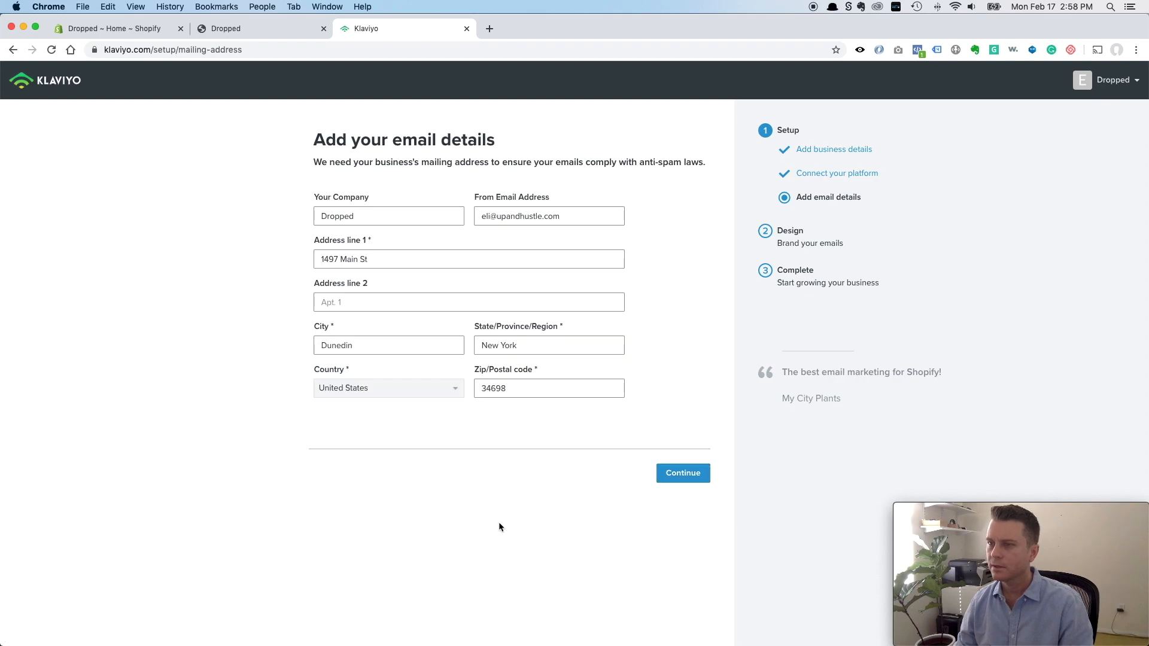
pyautogui.moveTo(452, 407)
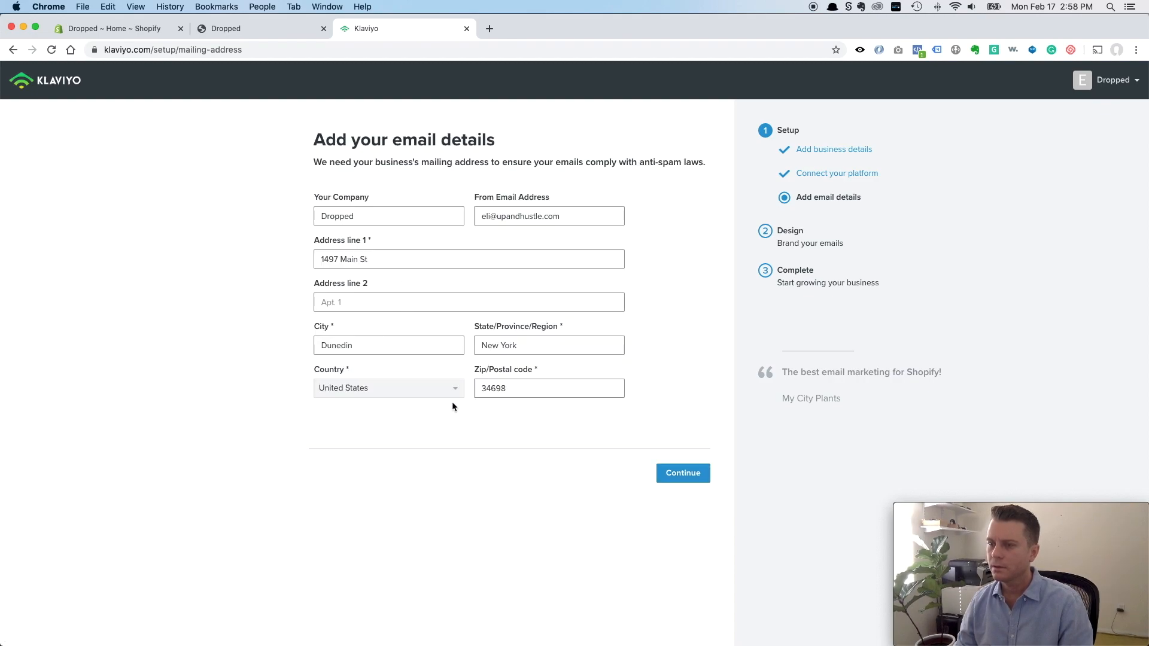
# Replace the mailing address state New York with Florida and save the email details.
pyautogui.doubleClick(498, 345)
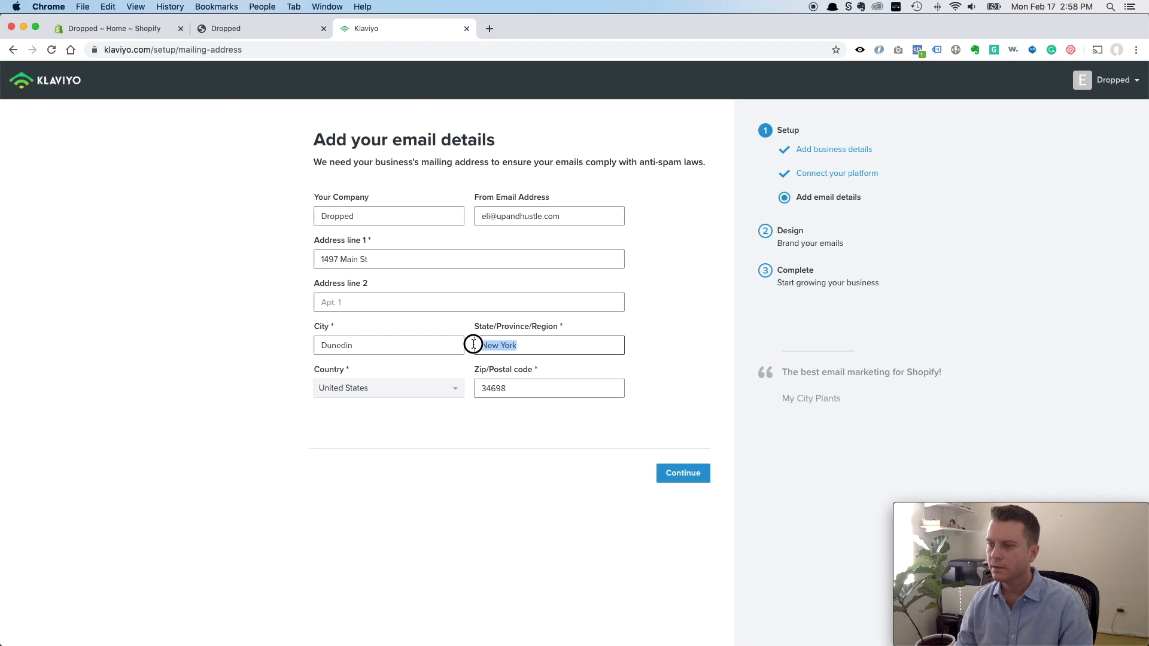
pyautogui.write('Florida')
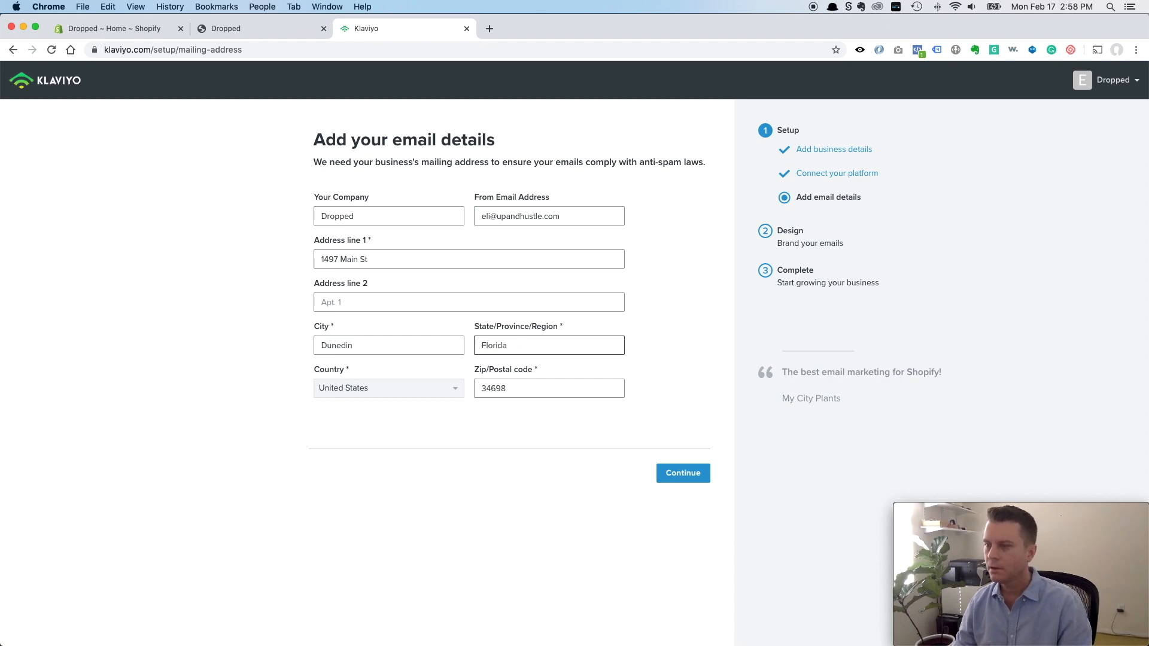
pyautogui.moveTo(656, 495)
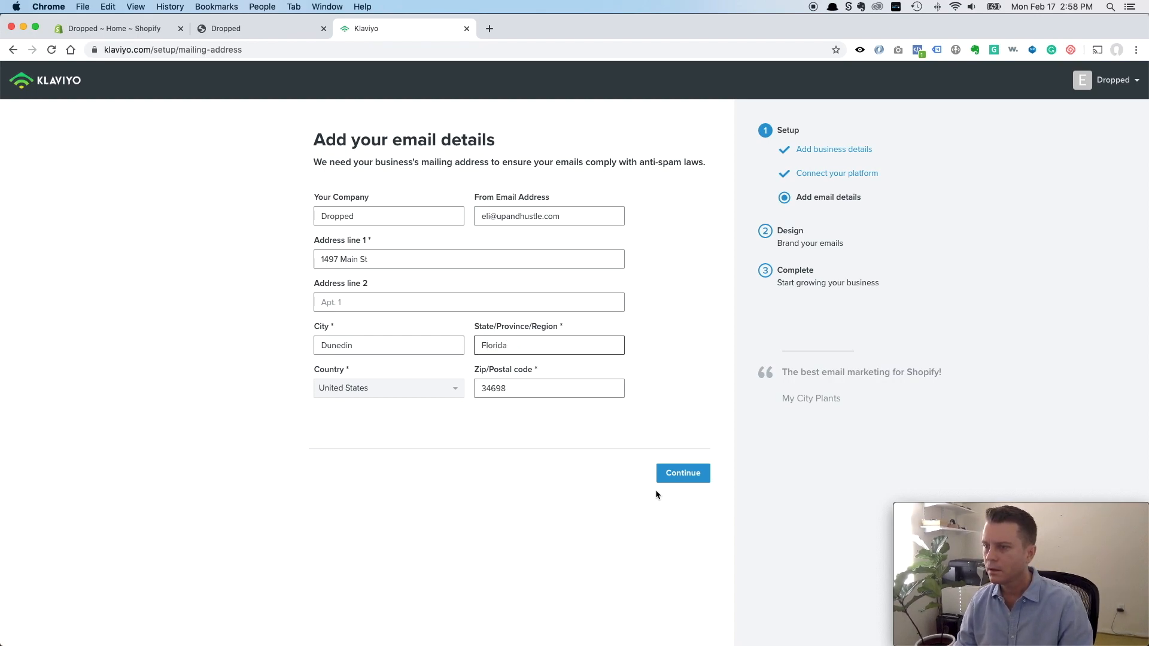
pyautogui.click(681, 472)
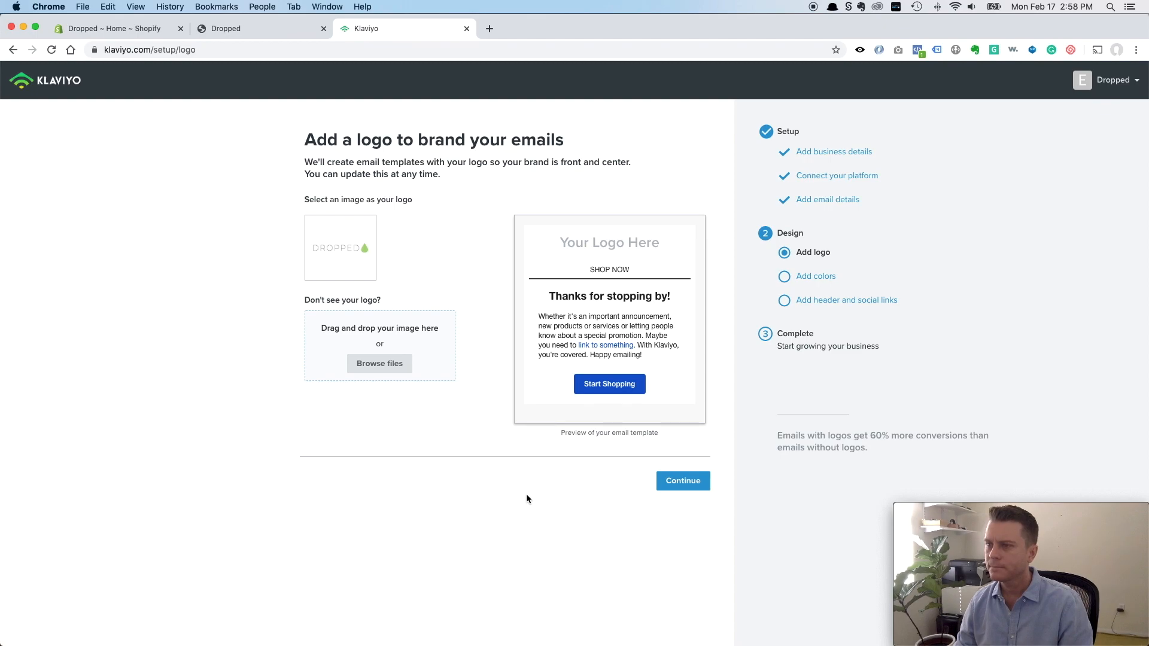
pyautogui.moveTo(418, 272)
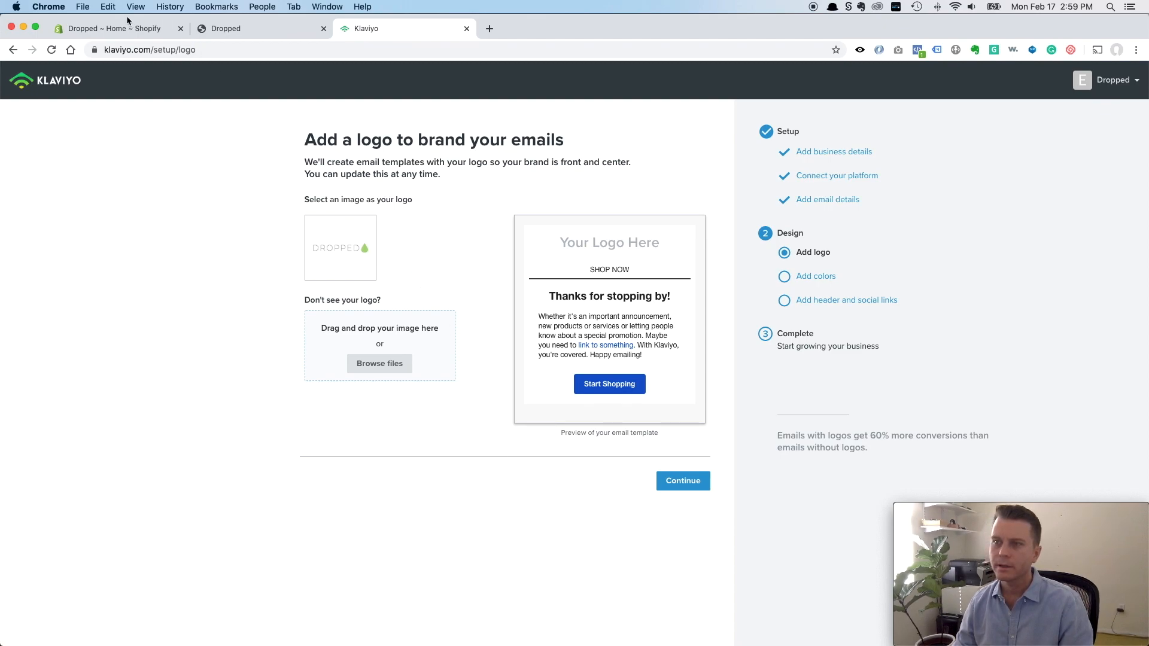
pyautogui.moveTo(456, 386)
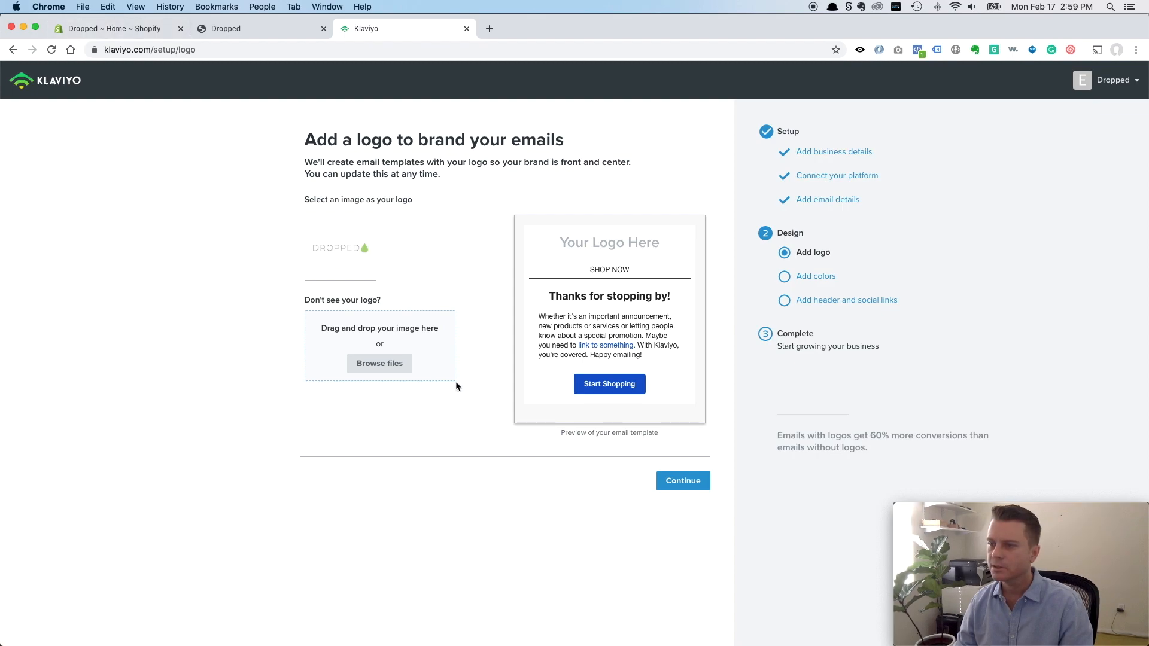
pyautogui.moveTo(654, 495)
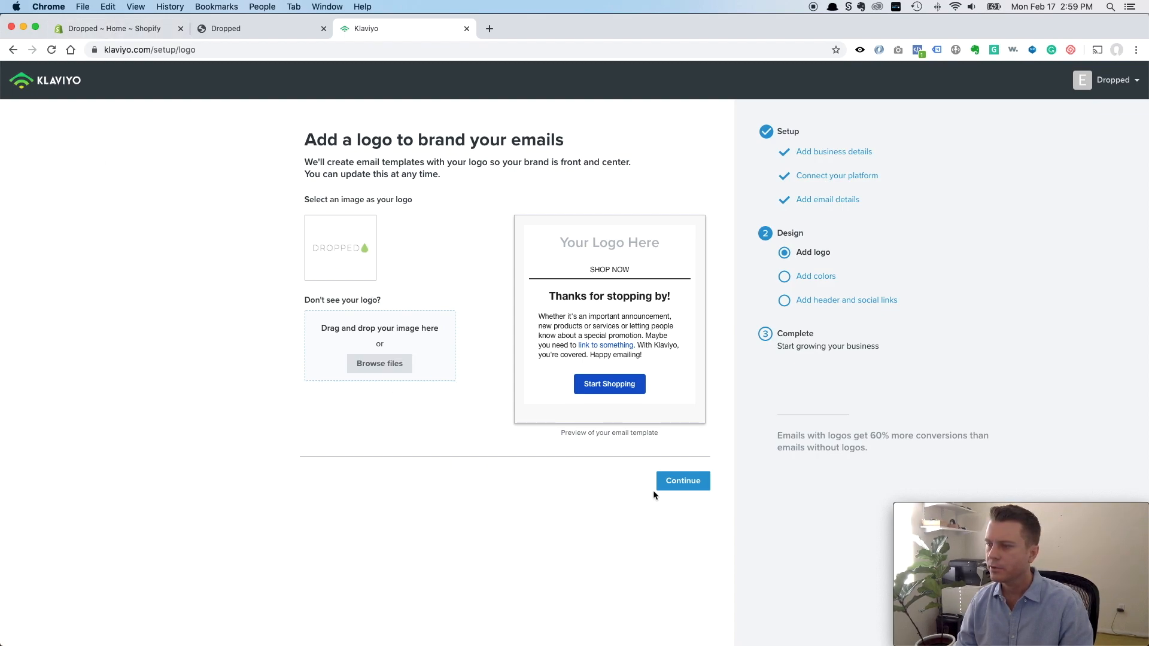
# Accept the Dropped logo and default brand colours and font on the Design steps.
pyautogui.click(682, 481)
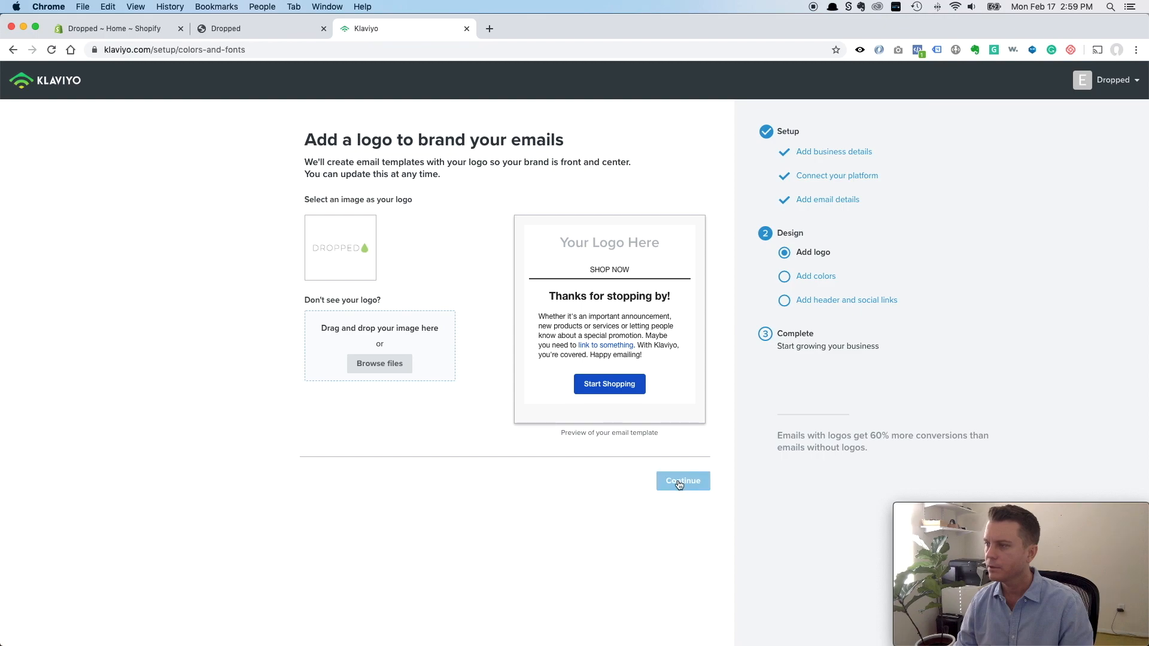
pyautogui.click(681, 481)
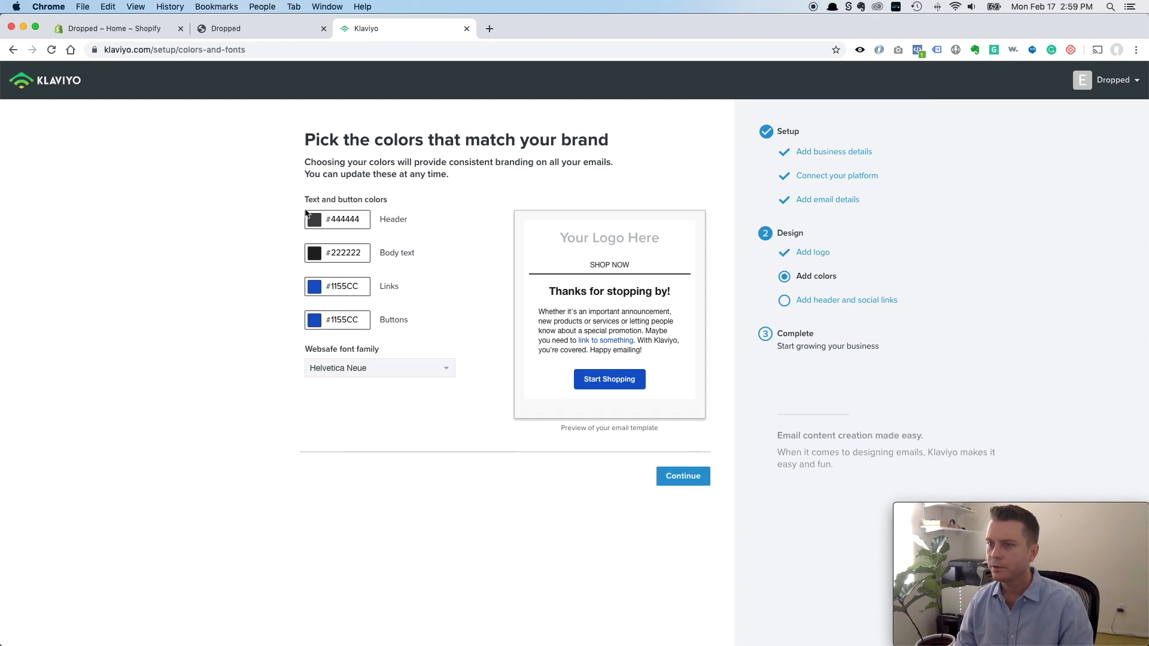
pyautogui.moveTo(583, 476)
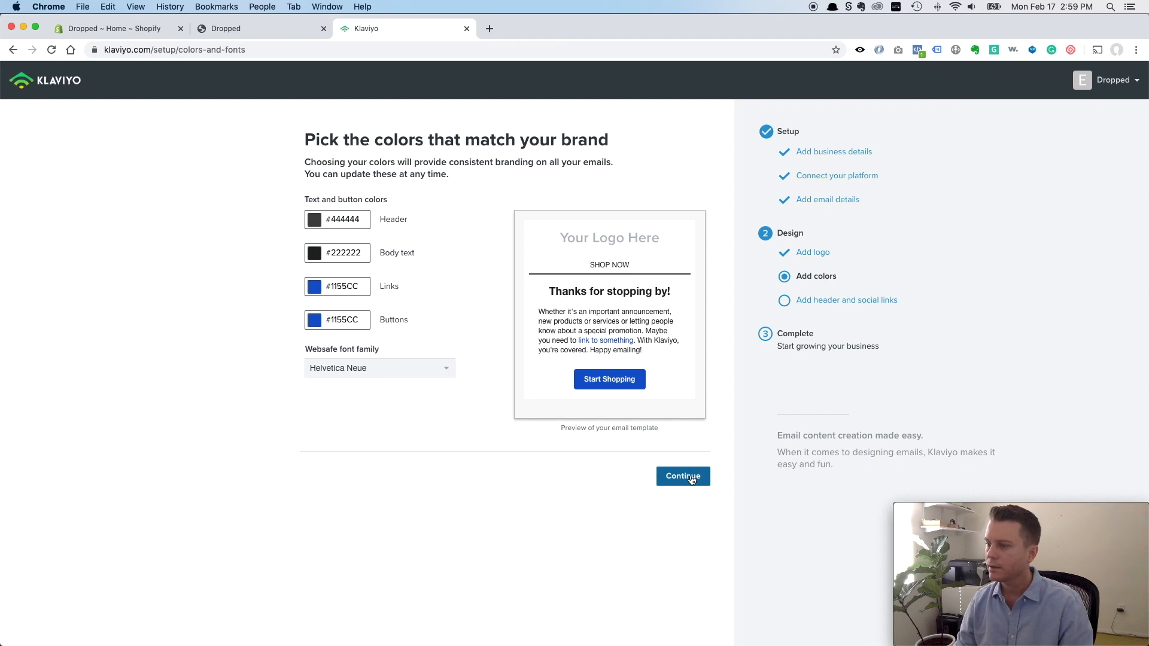
pyautogui.click(682, 475)
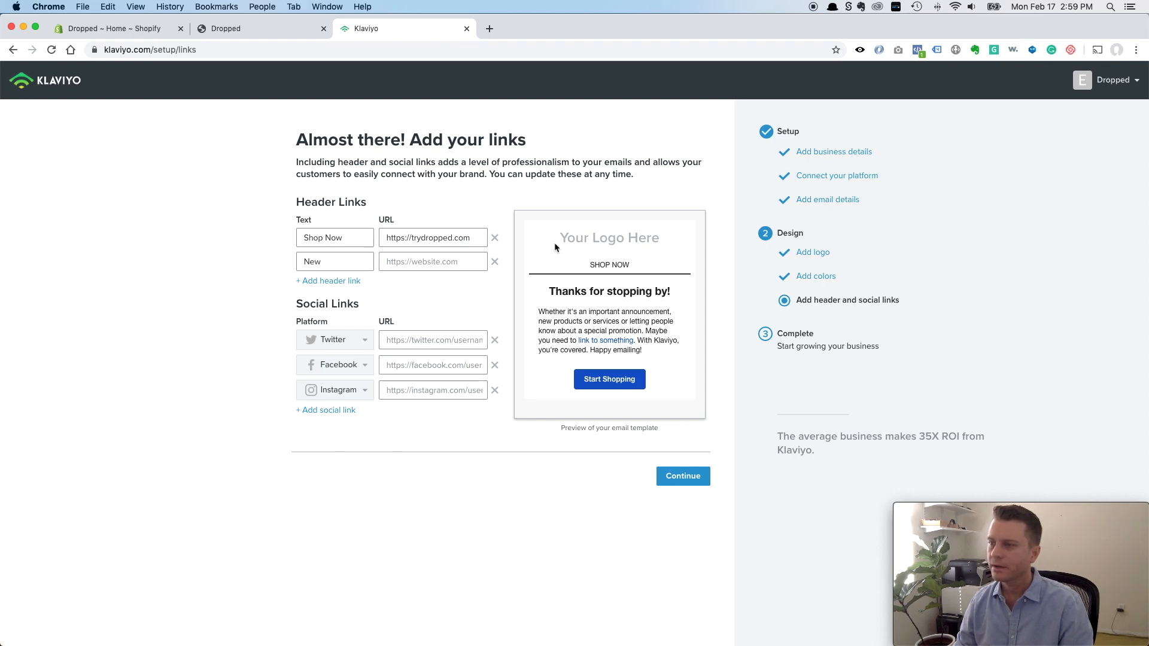
pyautogui.moveTo(495, 264)
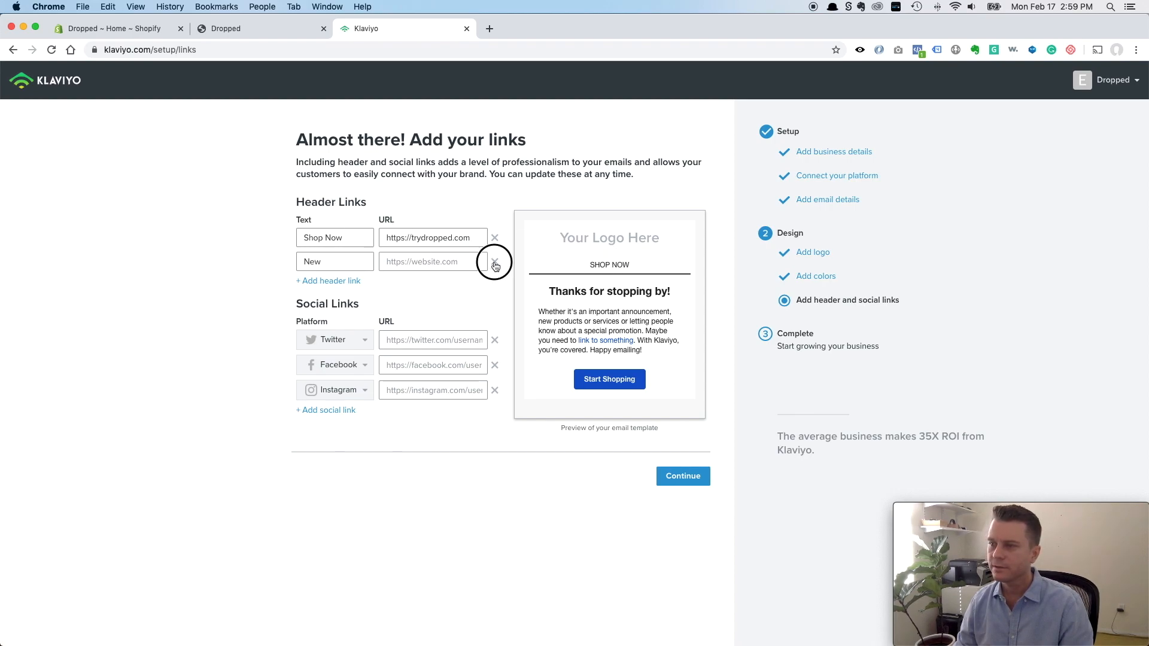
# Remove the empty New header link, keeping Shop Now, and continue to complete setup.
pyautogui.click(494, 262)
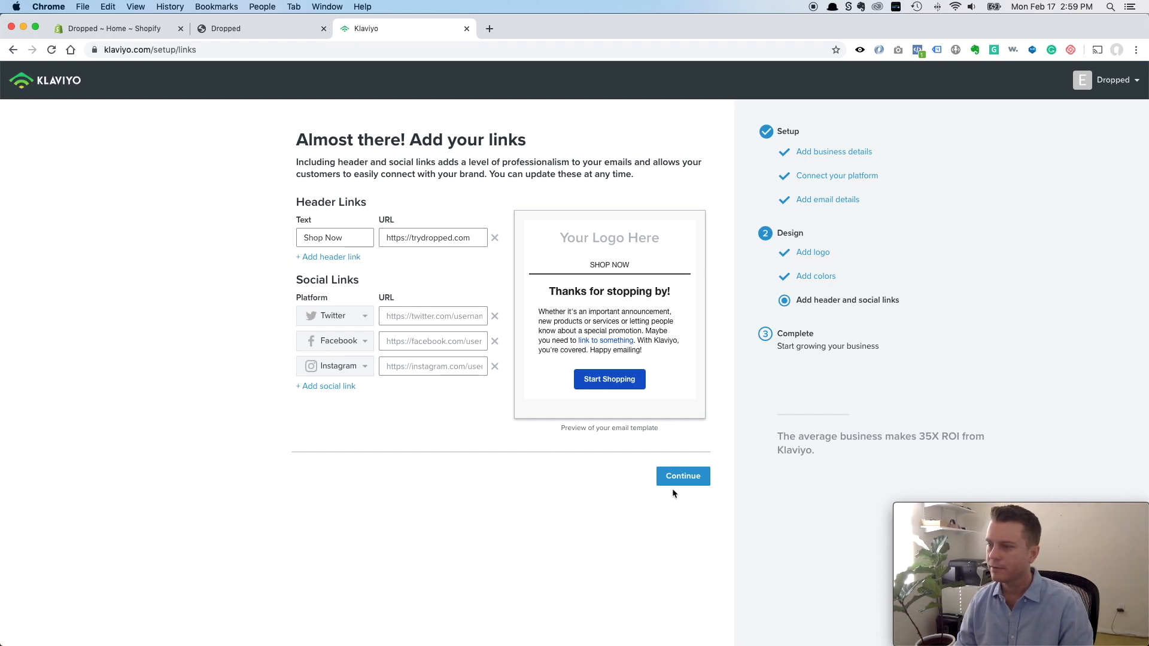
pyautogui.click(683, 475)
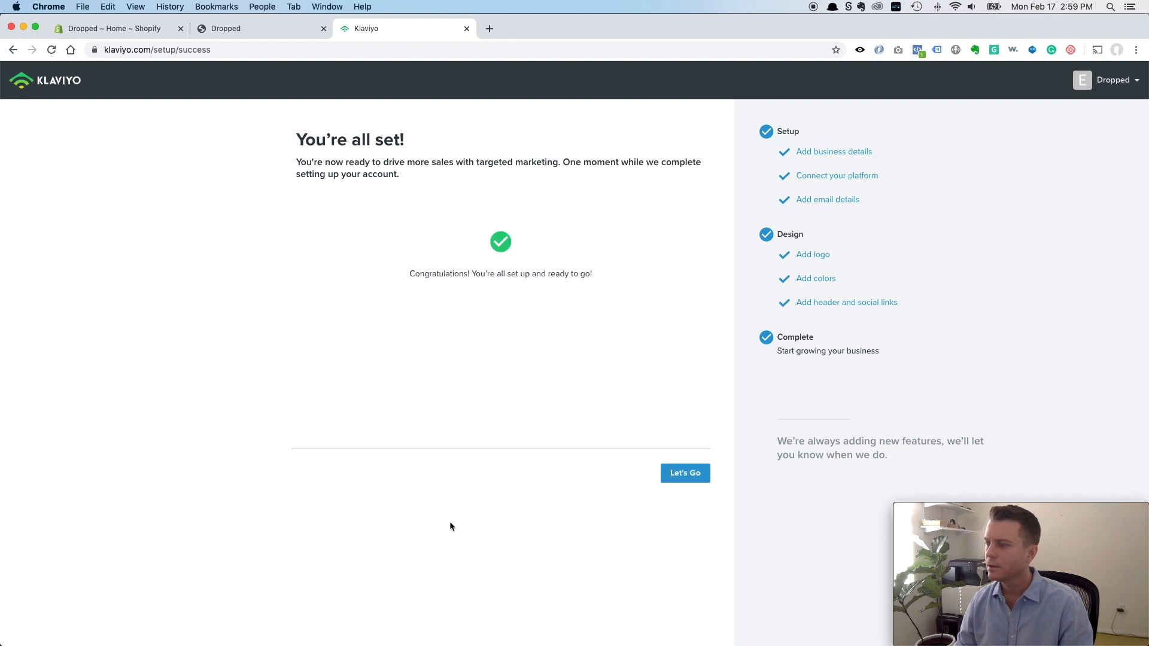
pyautogui.moveTo(502, 415)
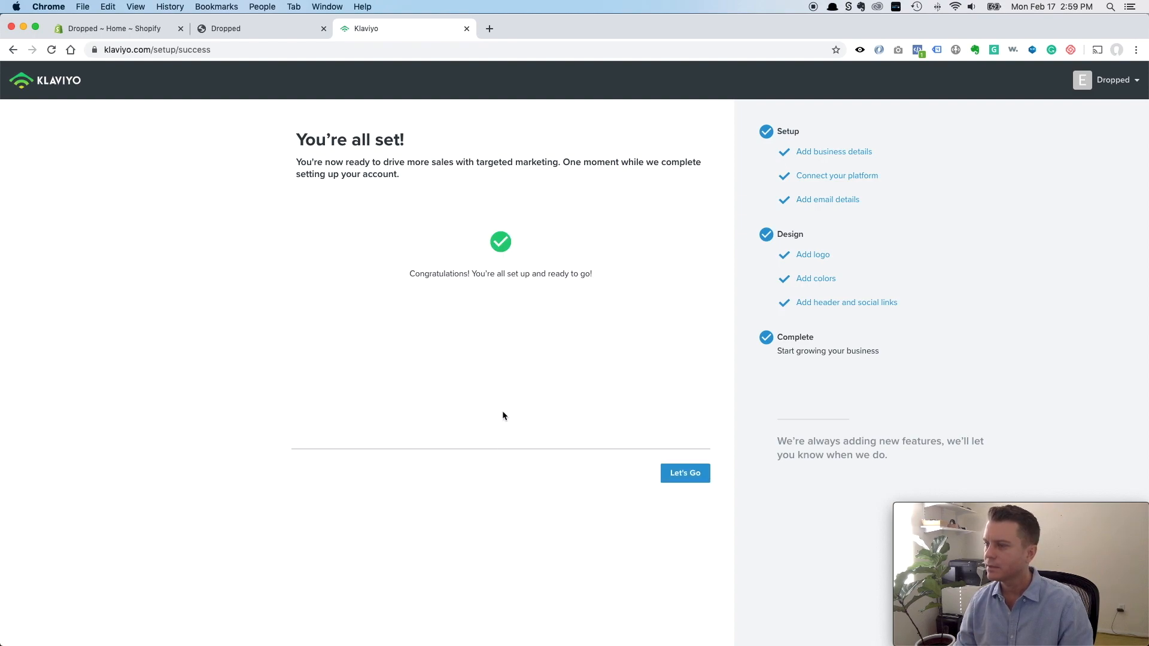
pyautogui.moveTo(596, 287)
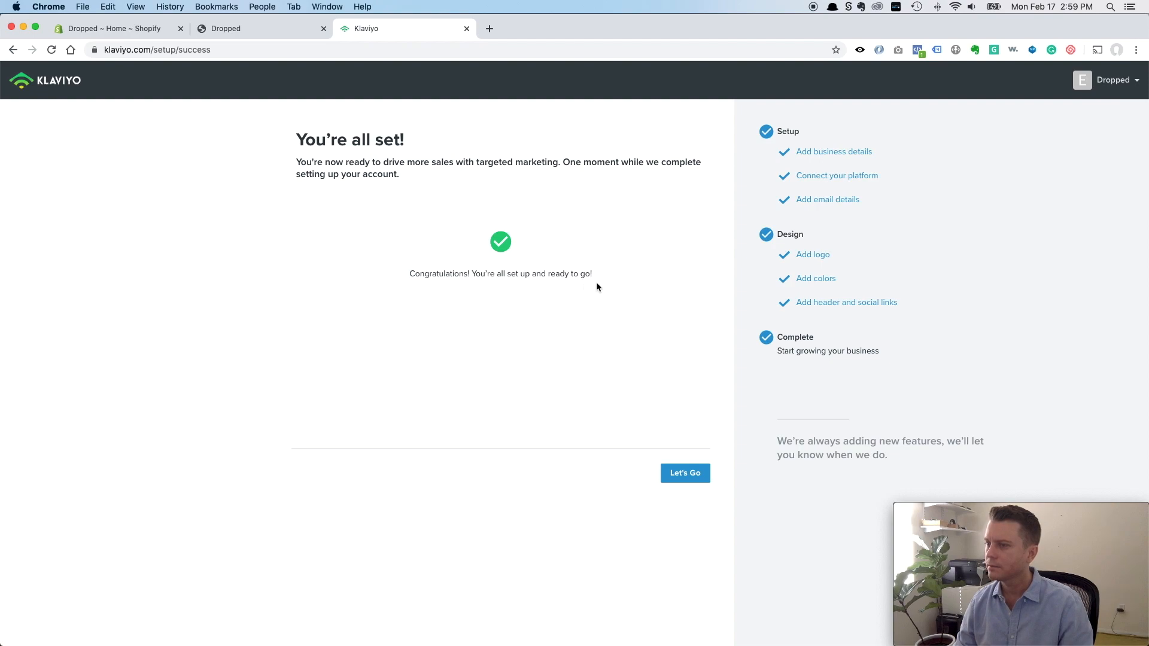
# Choose Let's Go on the 'You're all set!' page to reach the dashboard.
pyautogui.click(684, 473)
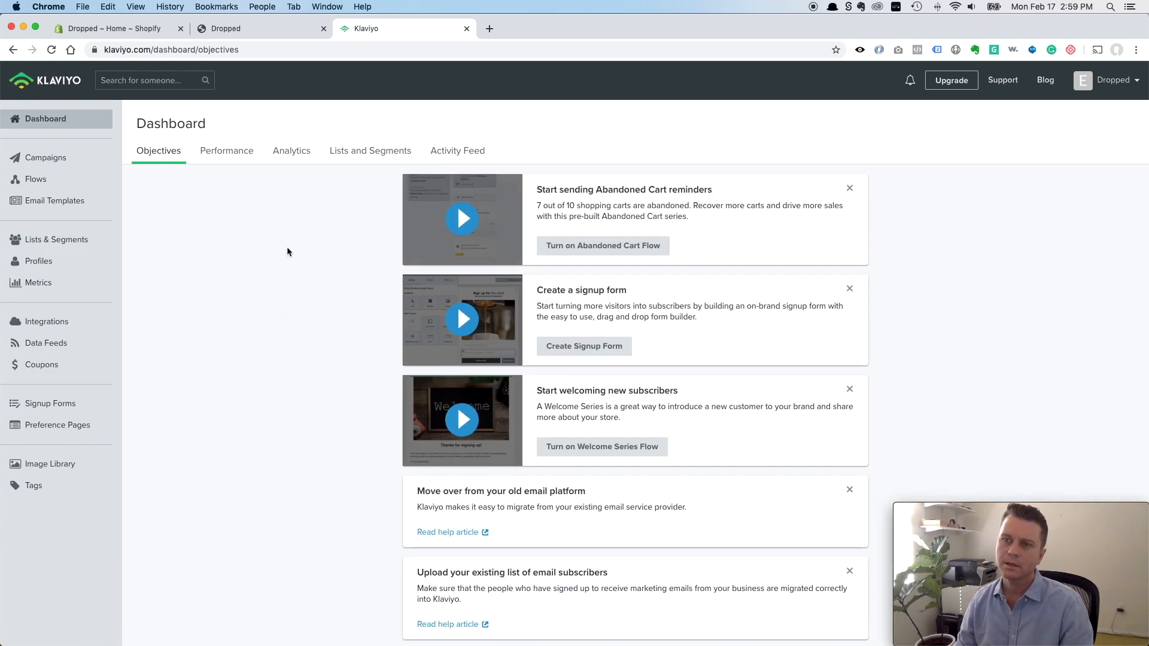
pyautogui.moveTo(304, 265)
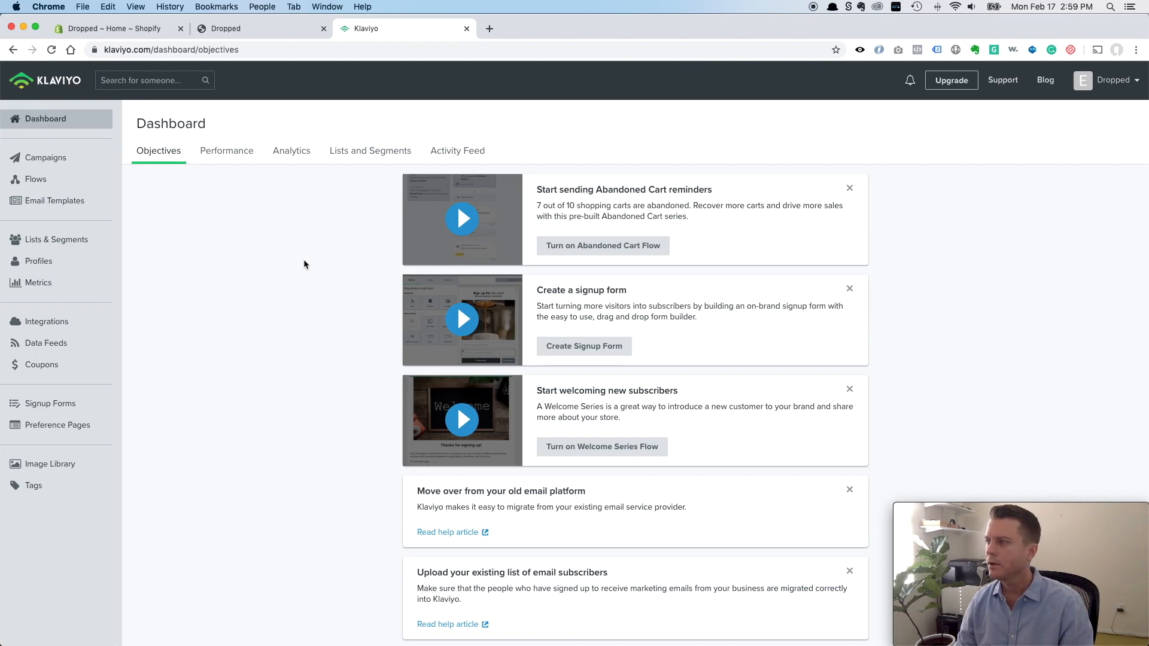
pyautogui.moveTo(307, 289)
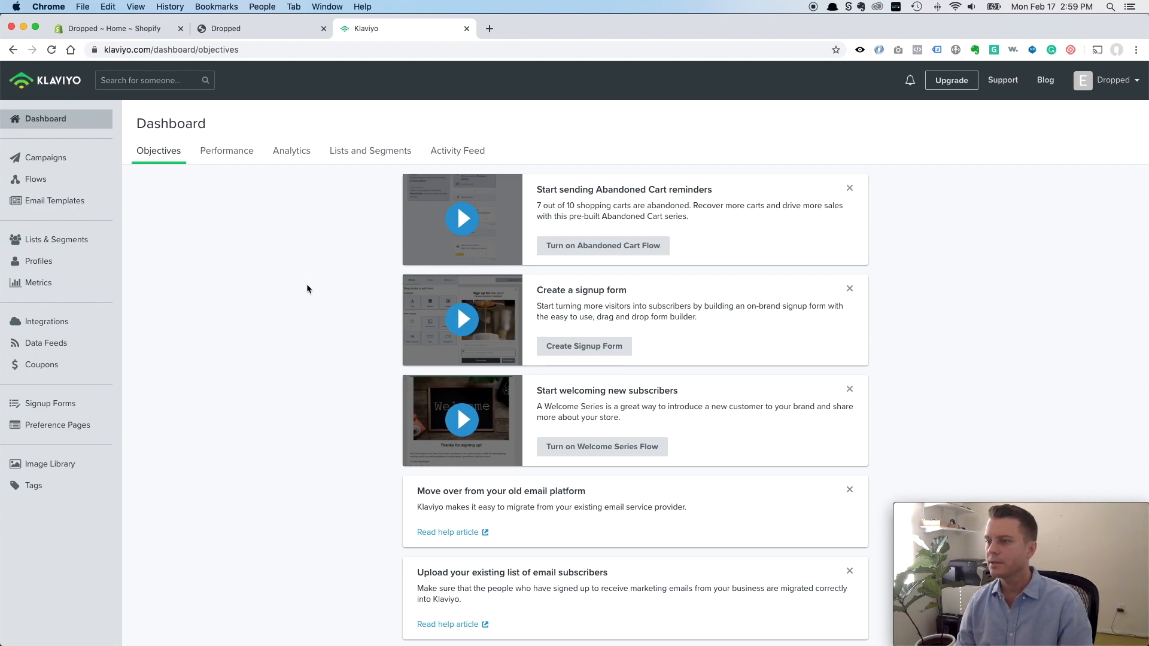
pyautogui.moveTo(256, 350)
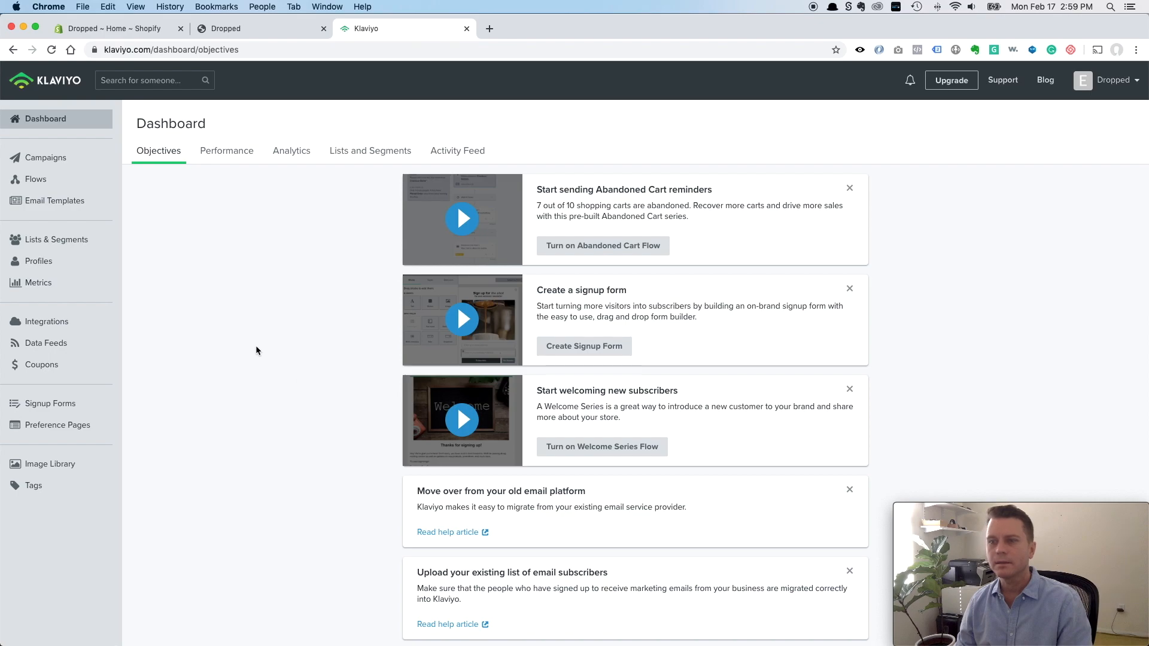
pyautogui.moveTo(232, 356)
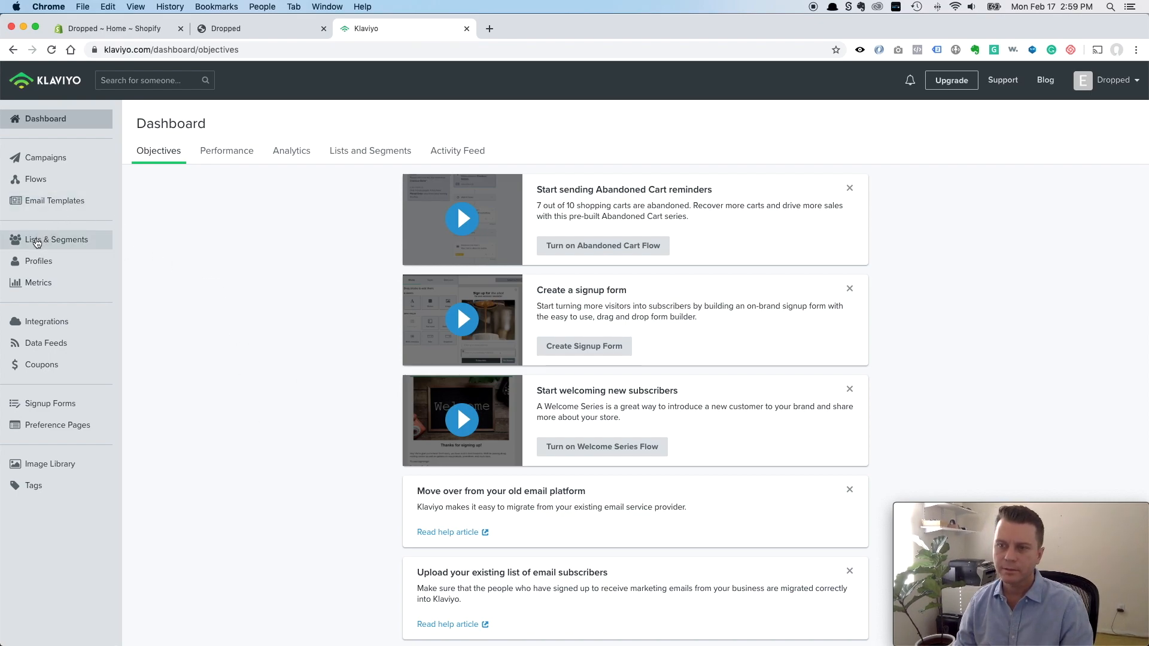
# Show the Lists & Segments overview with the Newsletter list and default segments.
pyautogui.click(56, 240)
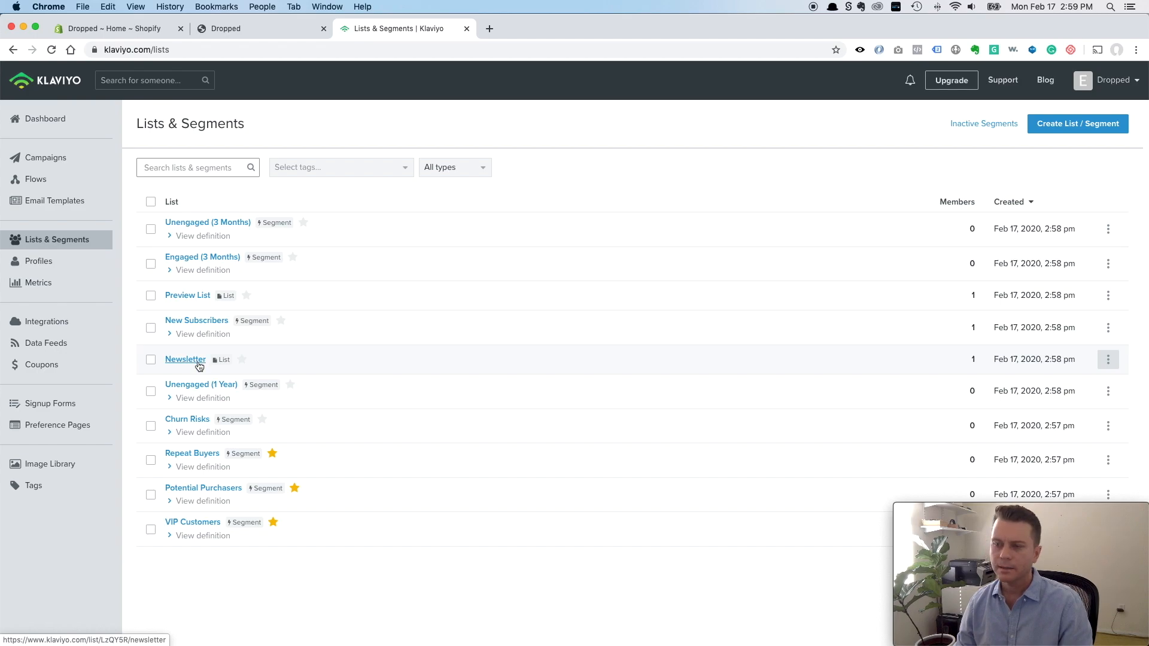
pyautogui.moveTo(816, 152)
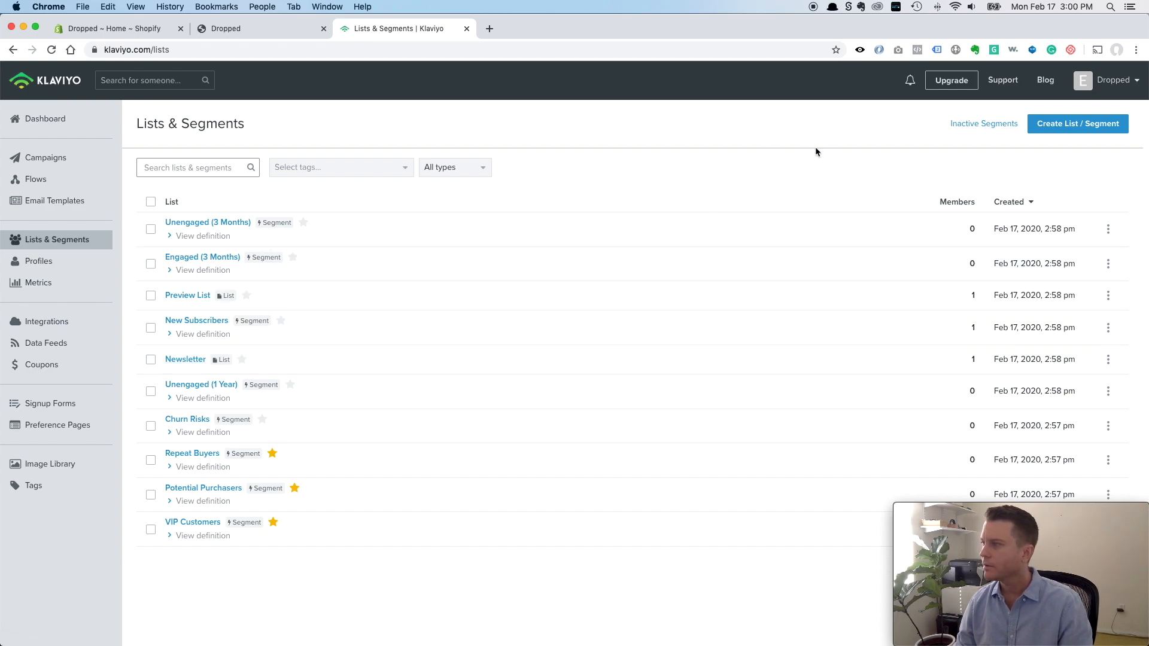
pyautogui.moveTo(286, 399)
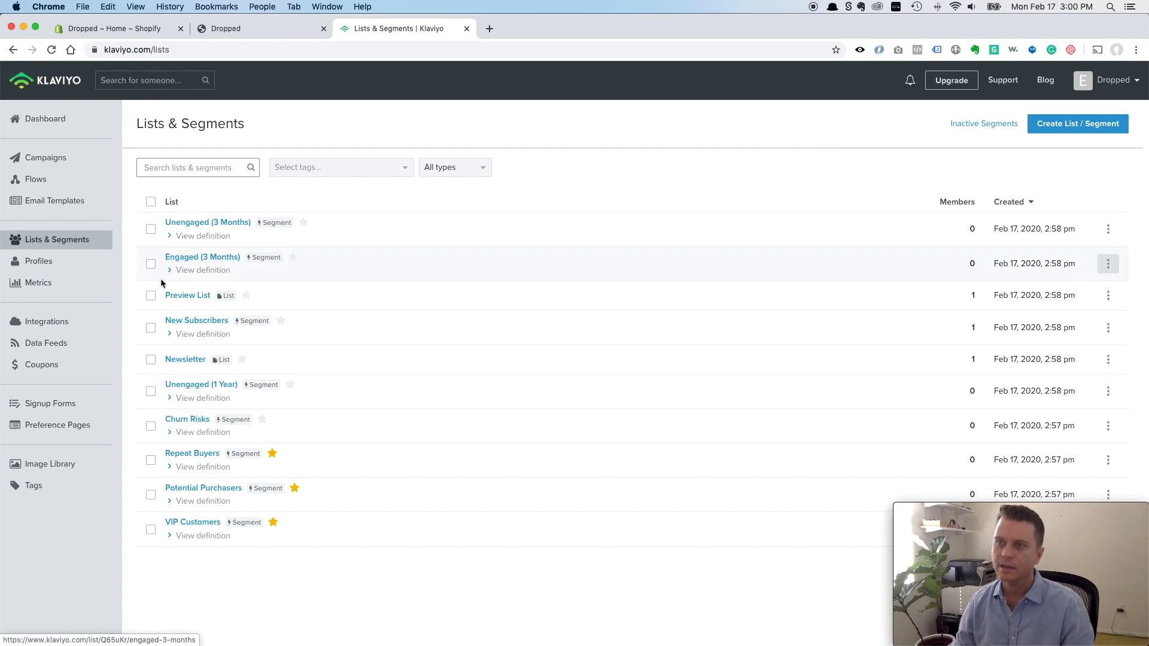
pyautogui.moveTo(223, 402)
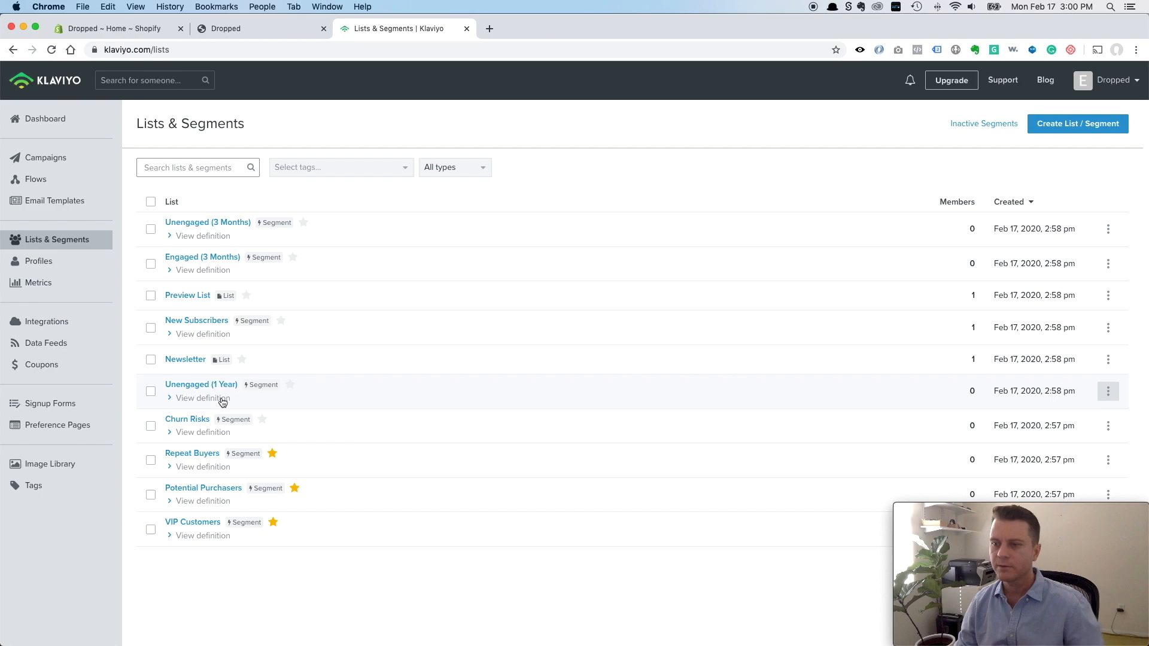
pyautogui.moveTo(290, 376)
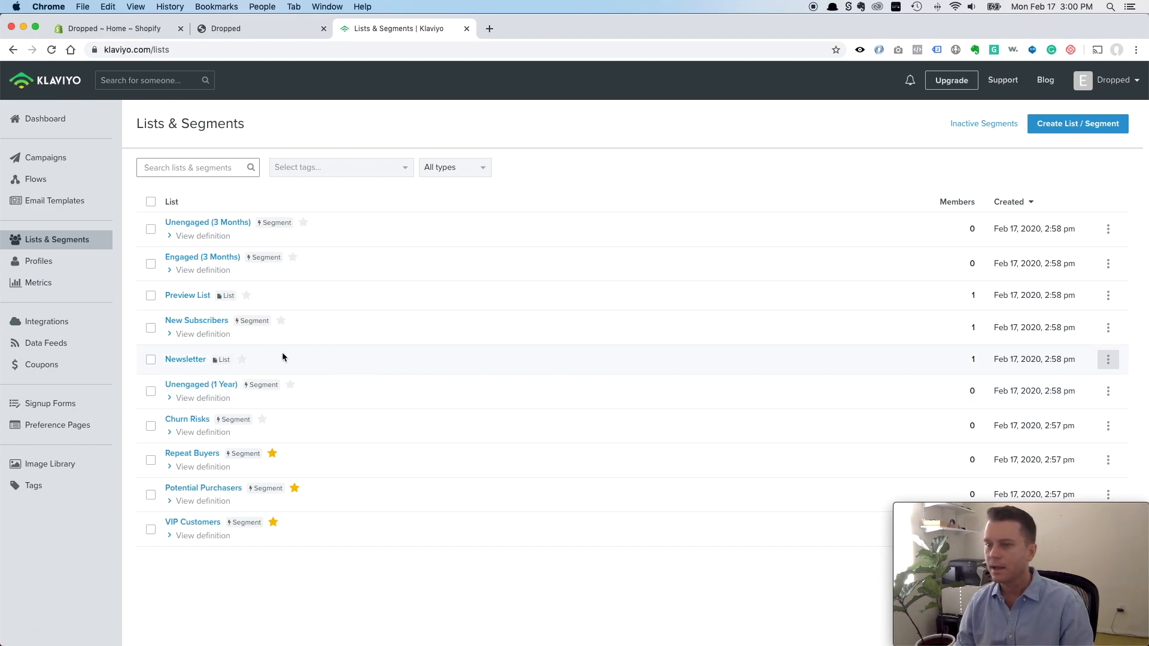
pyautogui.moveTo(579, 389)
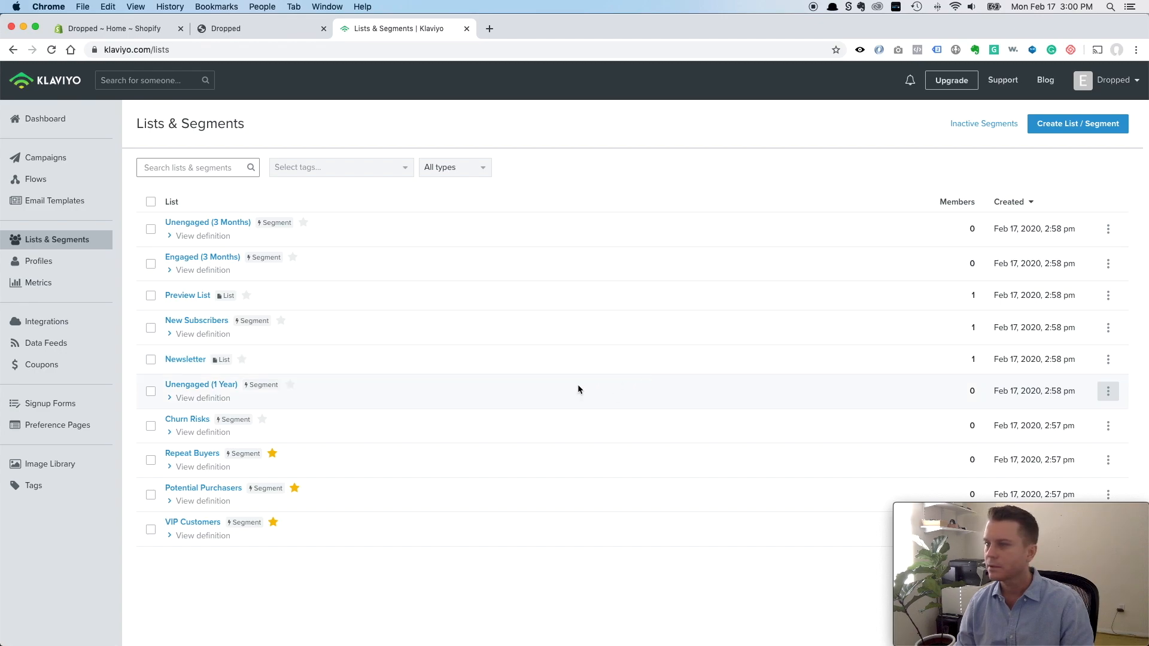
pyautogui.moveTo(38, 261)
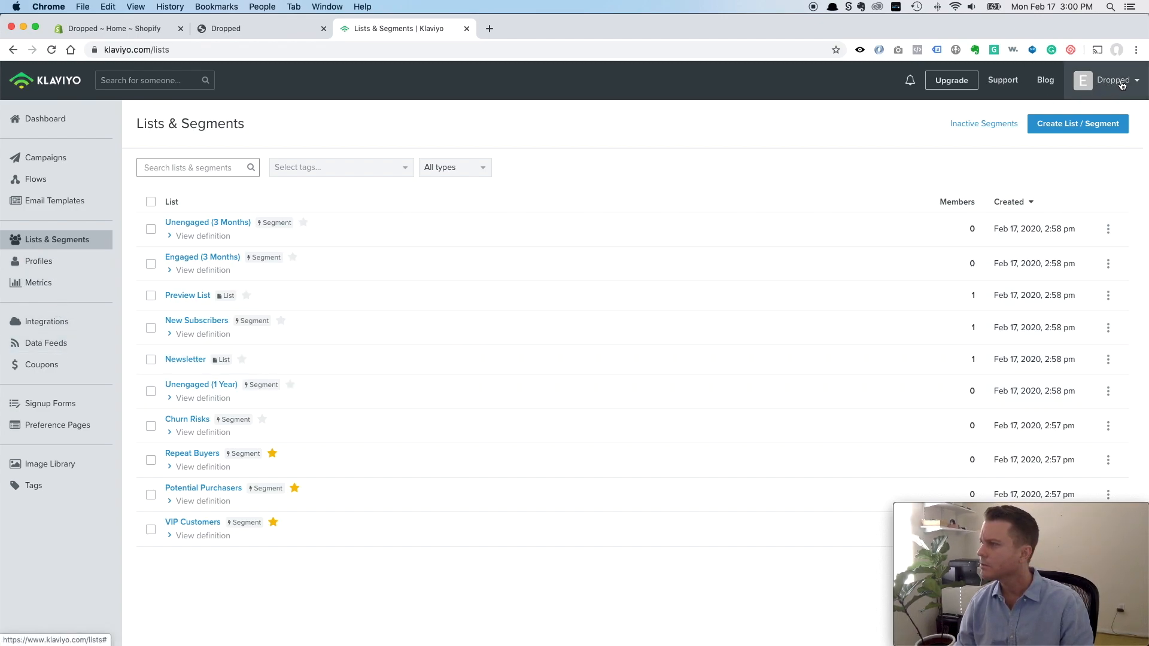
# Start Setup Web Tracking from the account menu to reach the product.liquid snippet.
pyautogui.click(1111, 80)
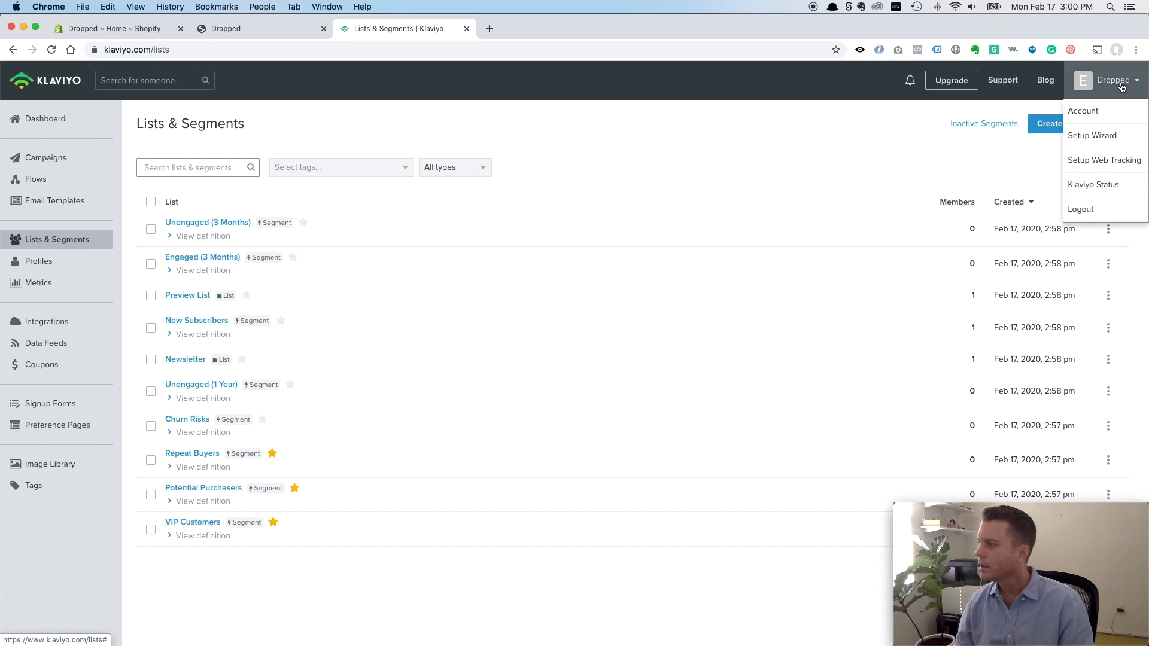
pyautogui.moveTo(1105, 160)
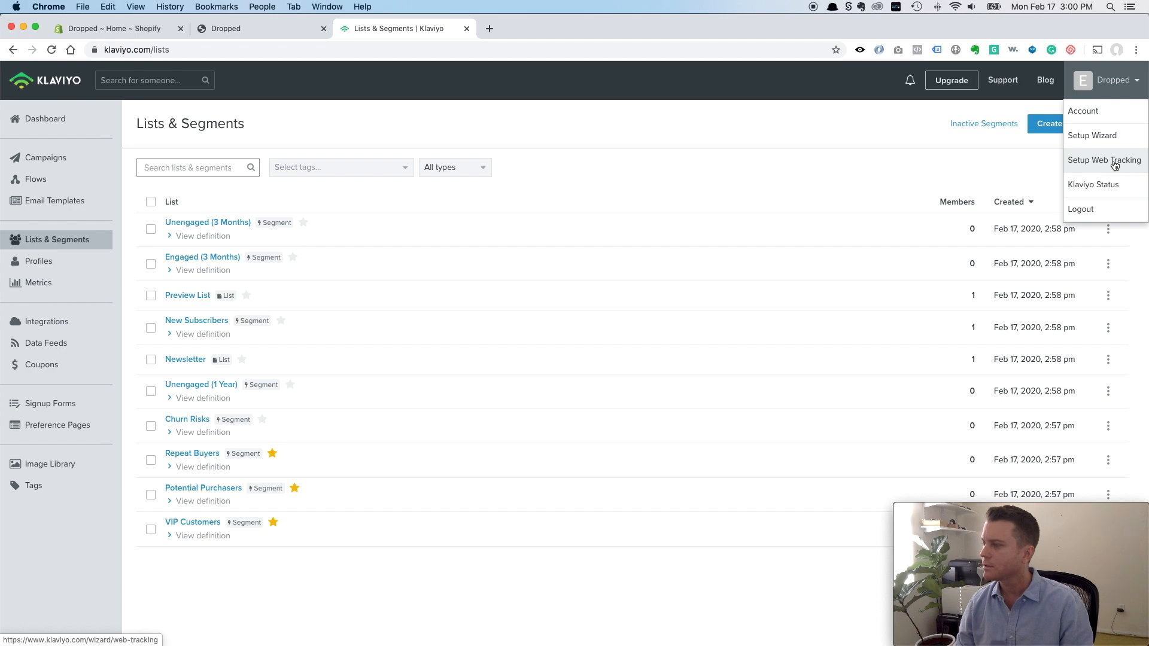
pyautogui.click(1104, 159)
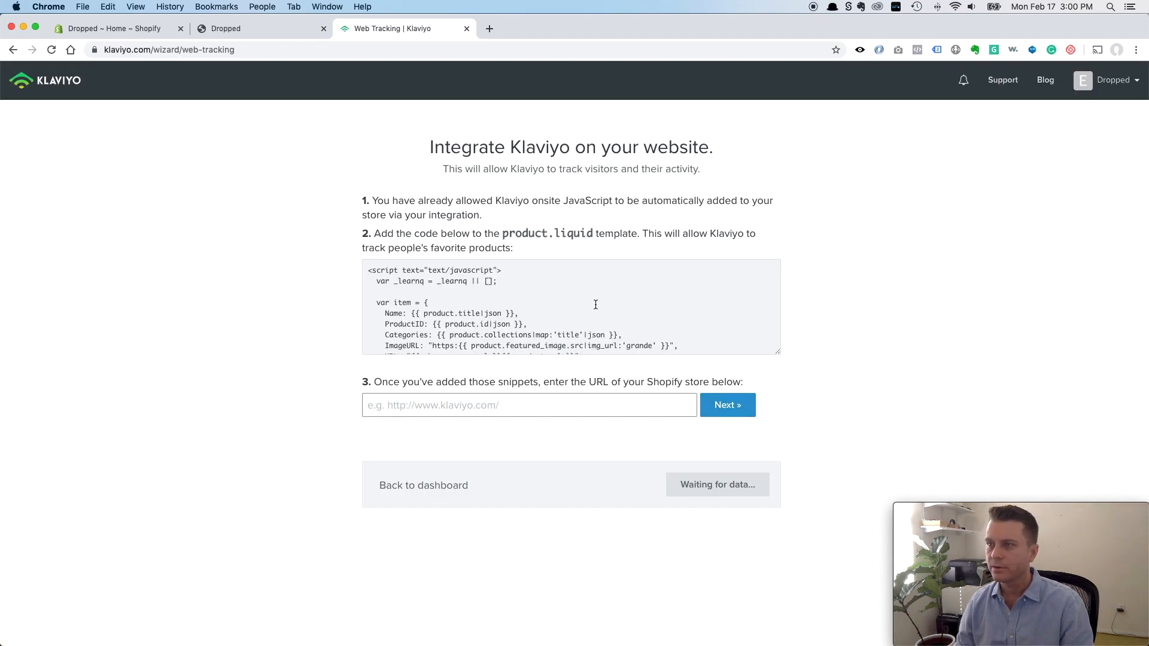
pyautogui.moveTo(759, 266)
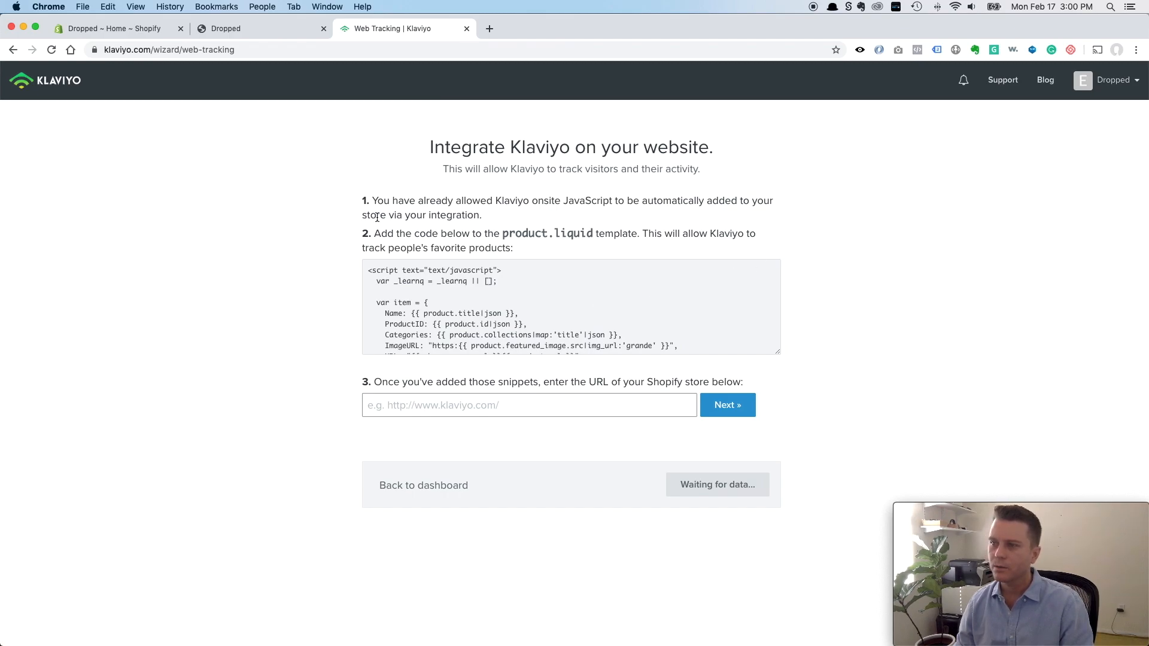
pyautogui.moveTo(314, 237)
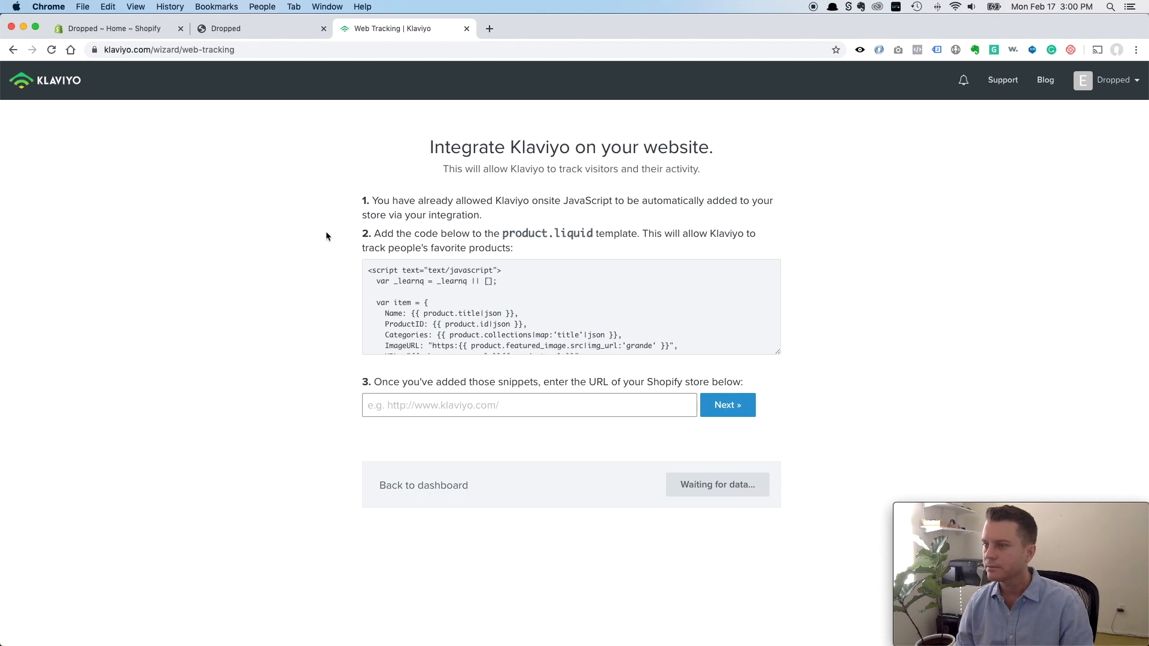
pyautogui.moveTo(230, 303)
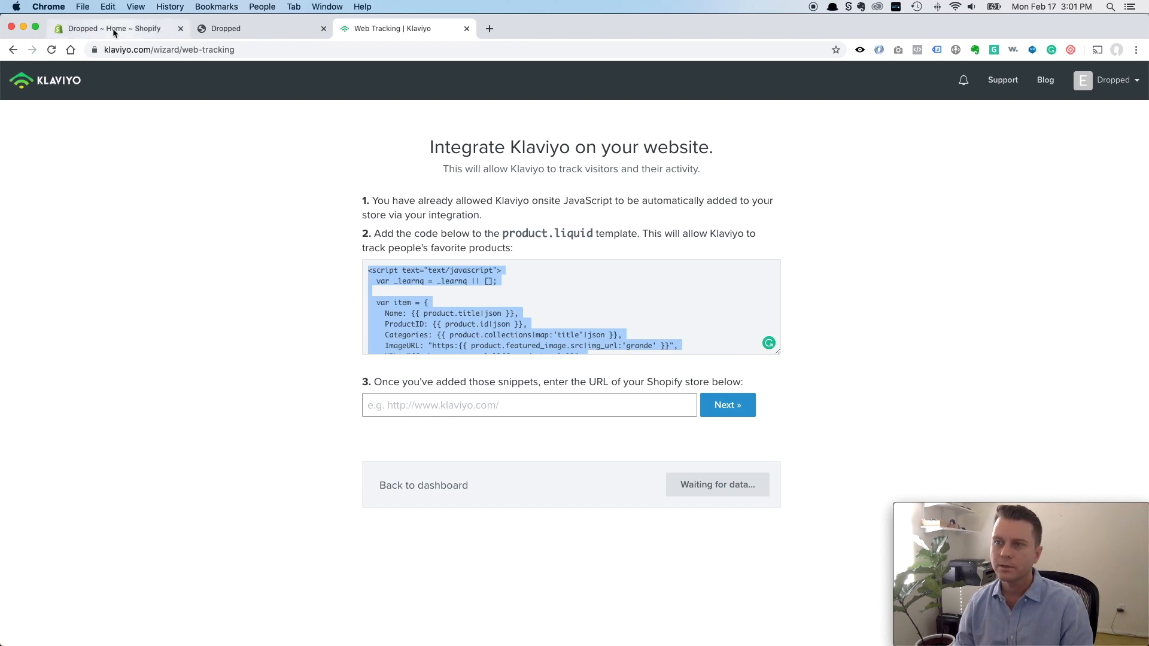
# In Shopify's Online Store themes, choose Edit code on the live Debut theme.
pyautogui.click(110, 28)
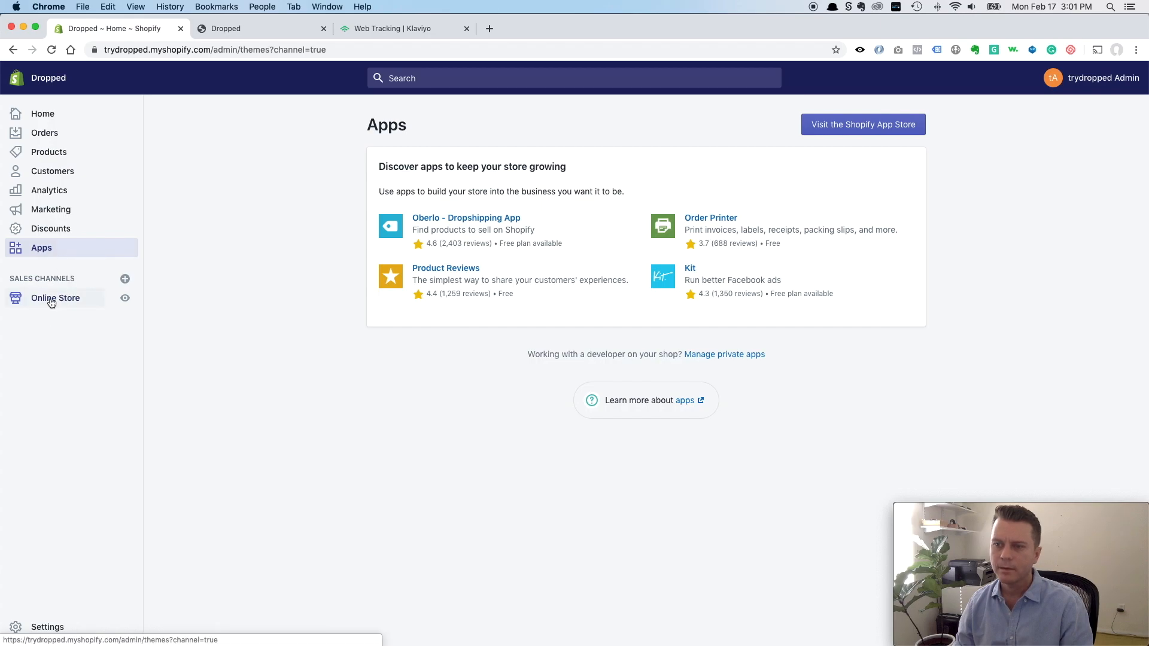
pyautogui.click(55, 298)
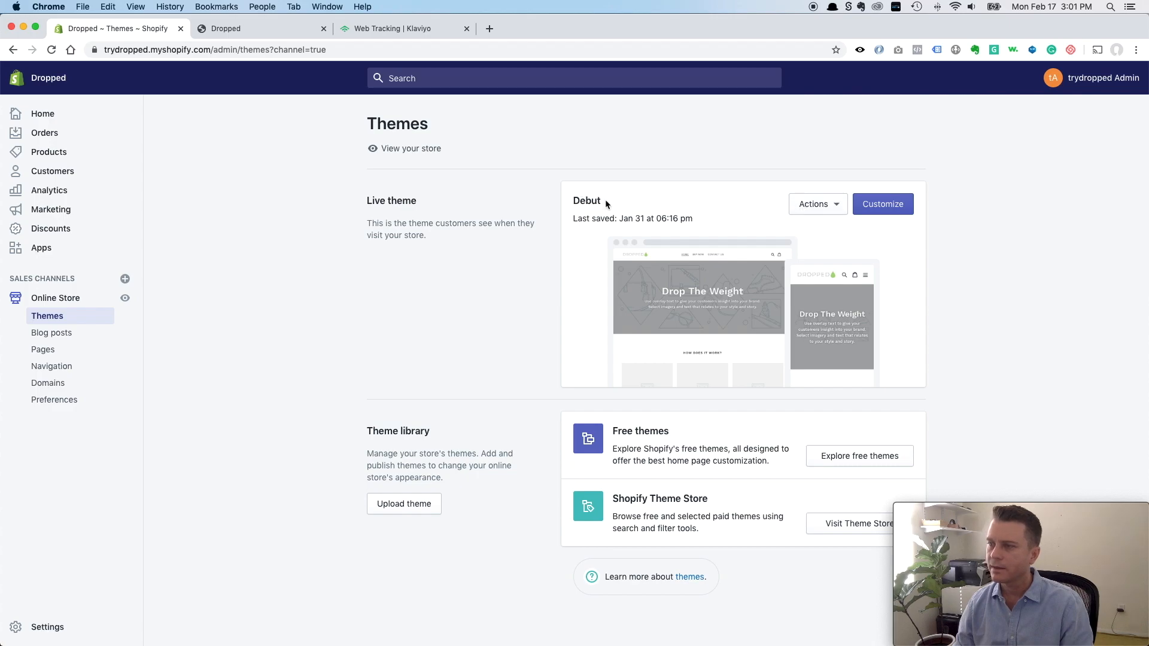
pyautogui.click(817, 204)
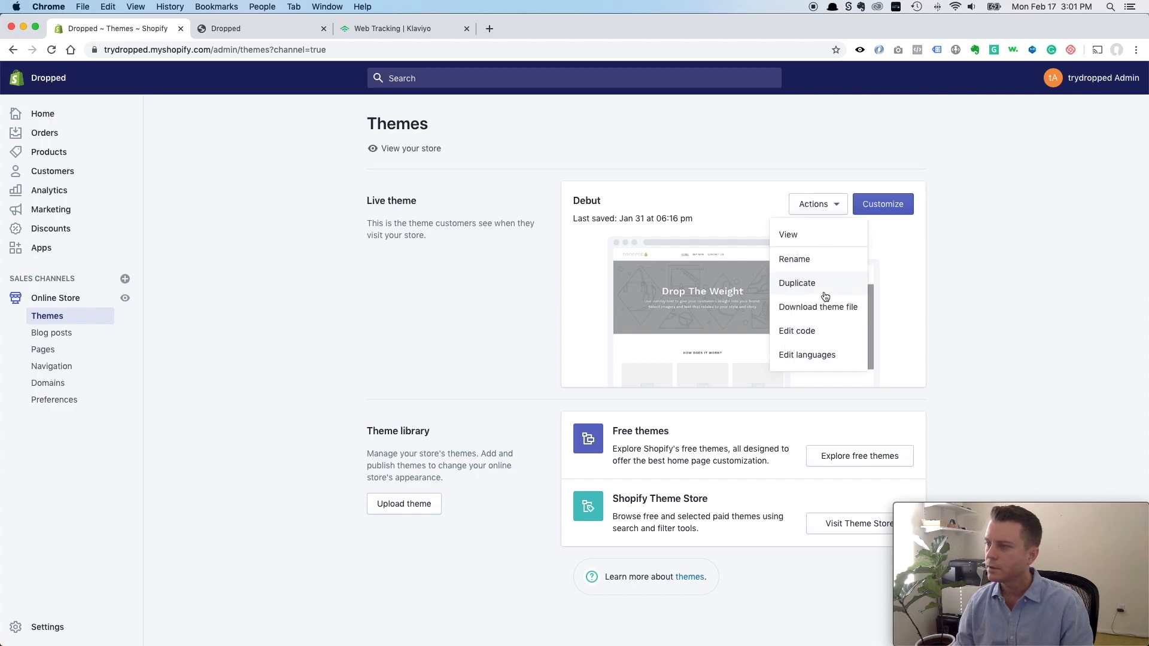
pyautogui.click(797, 330)
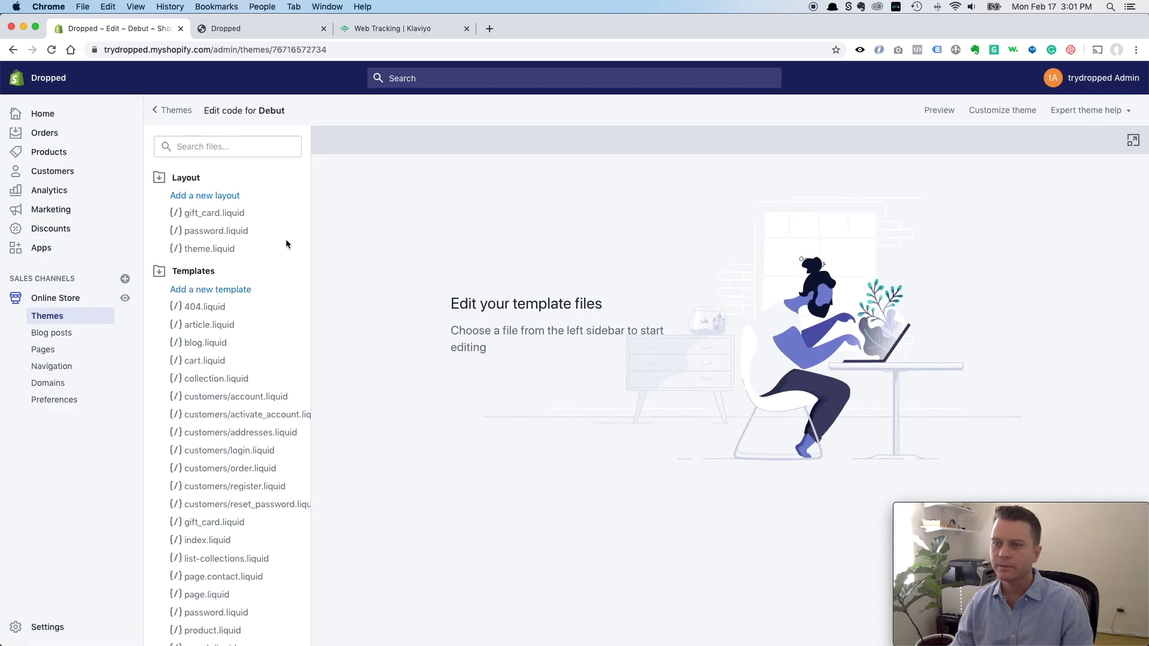
# Paste the Klaviyo script at the end of product.liquid, save it, and return to Klaviyo.
pyautogui.click(228, 146)
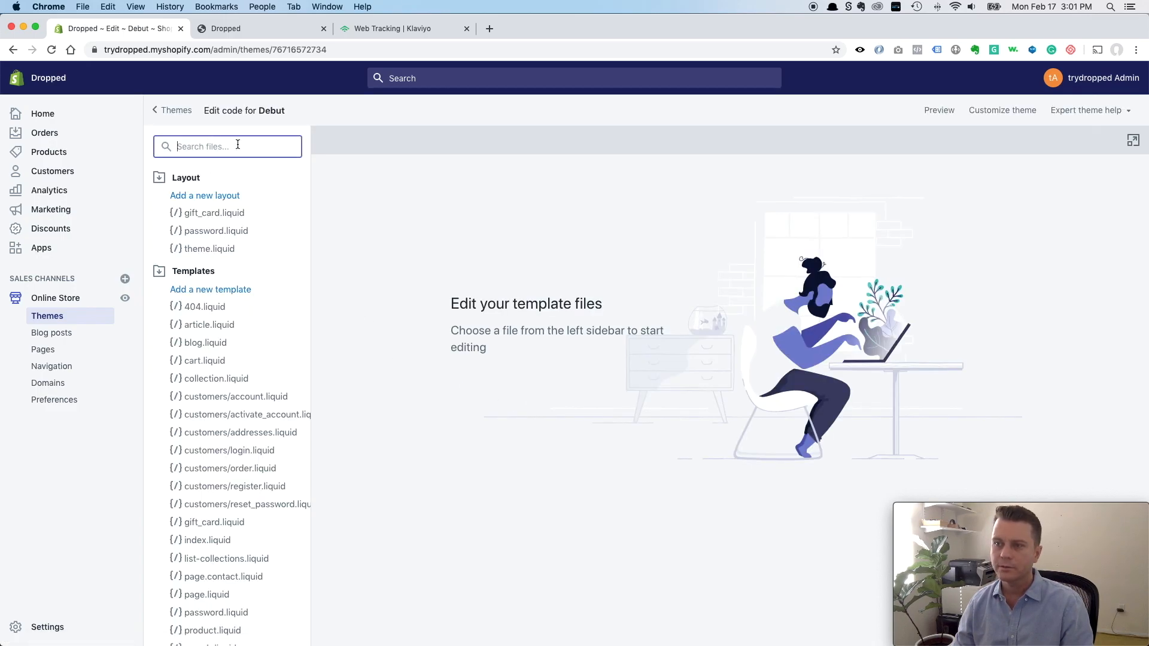
pyautogui.scroll(-3)
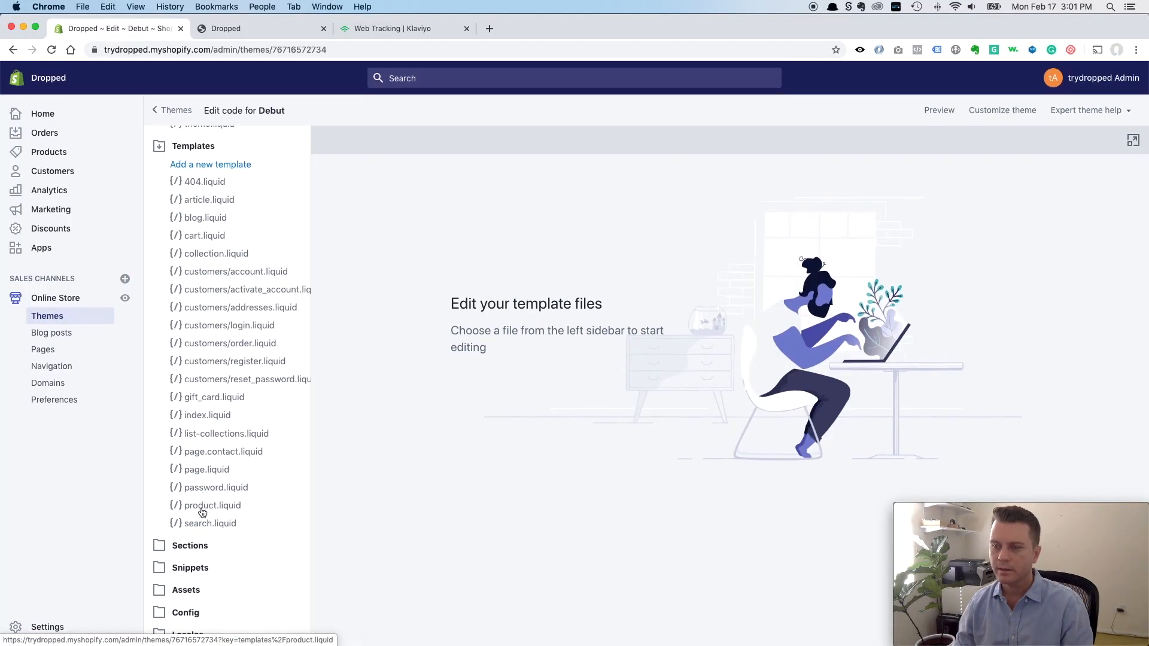
pyautogui.click(212, 505)
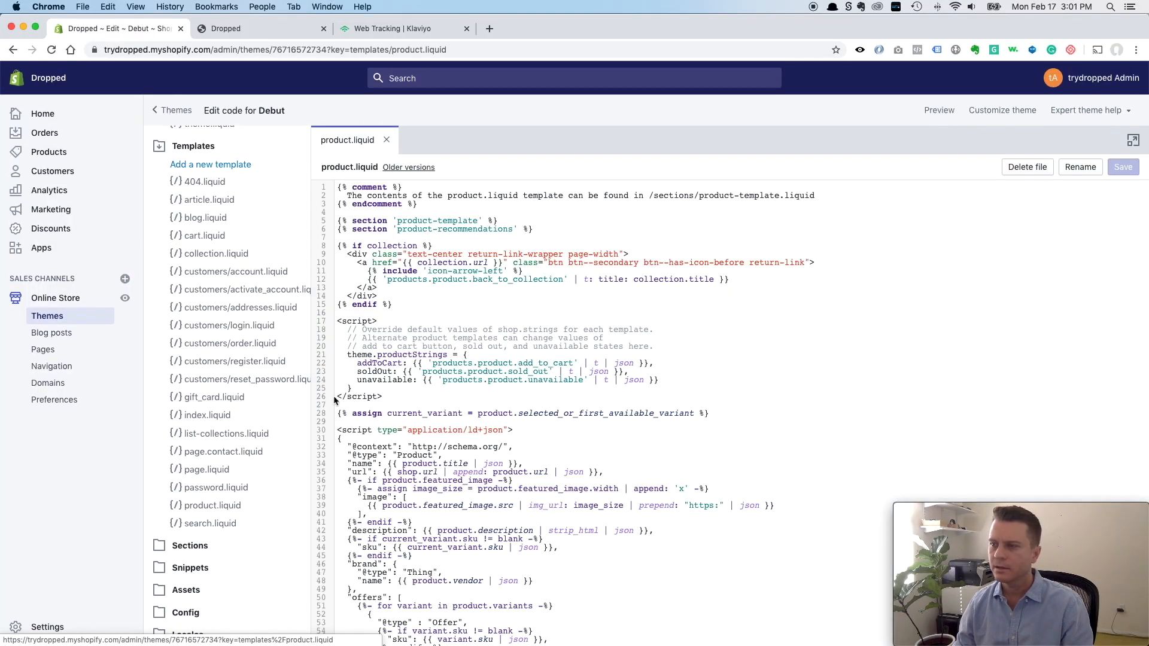
pyautogui.scroll(-3)
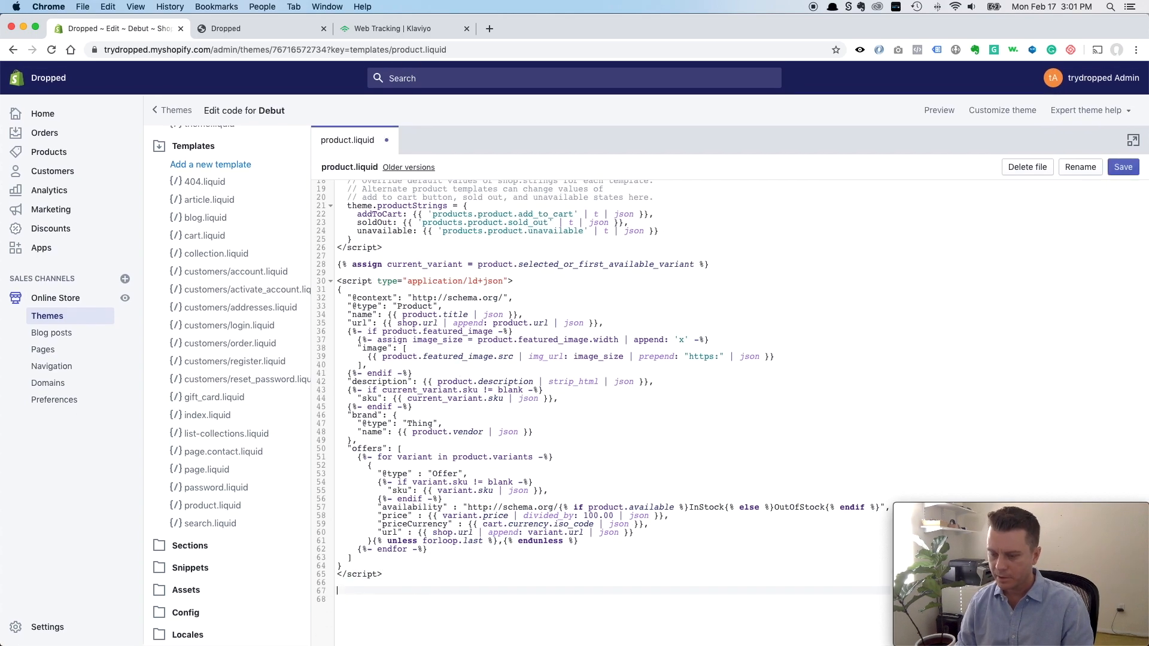
pyautogui.scroll(-3)
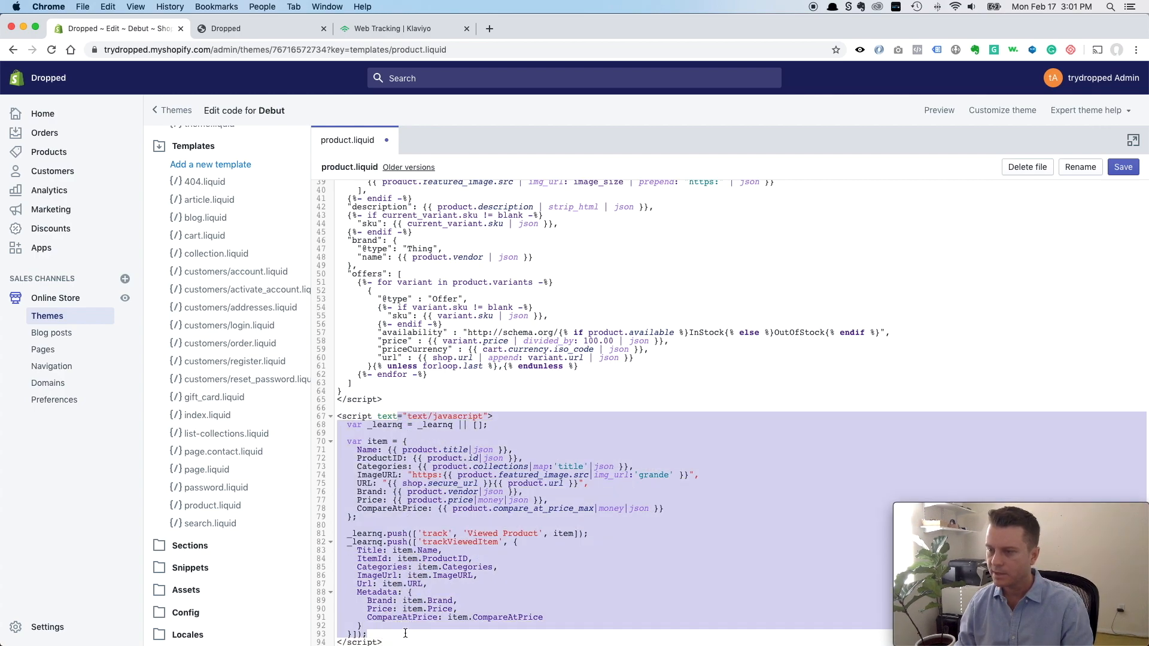
pyautogui.click(1123, 167)
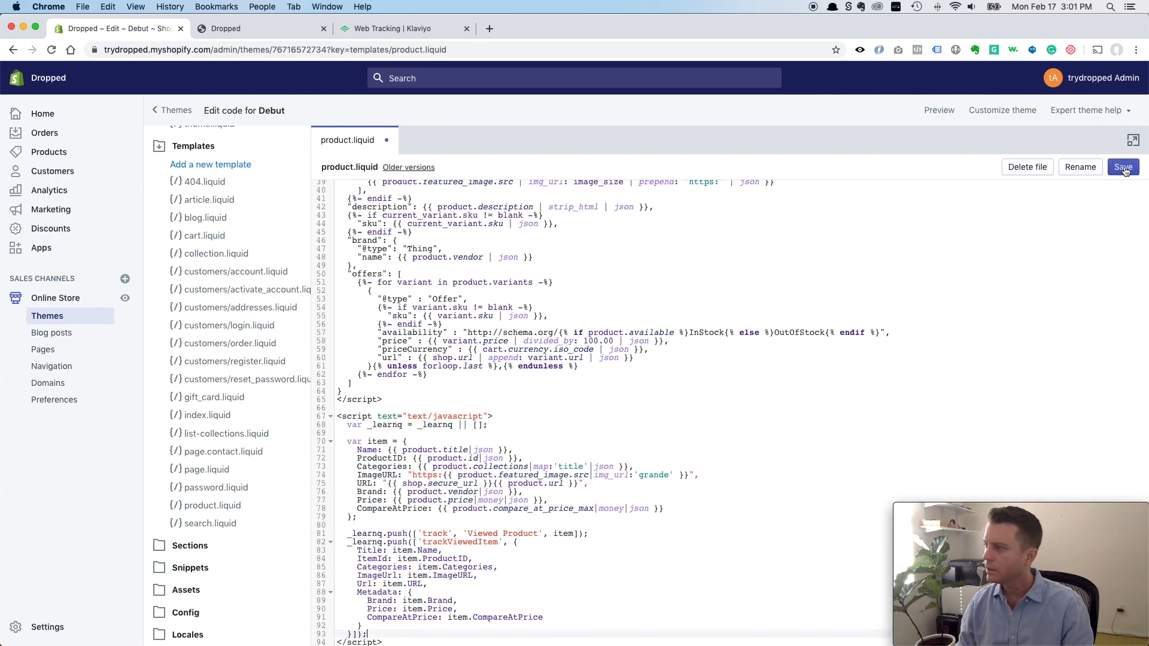
pyautogui.click(1123, 167)
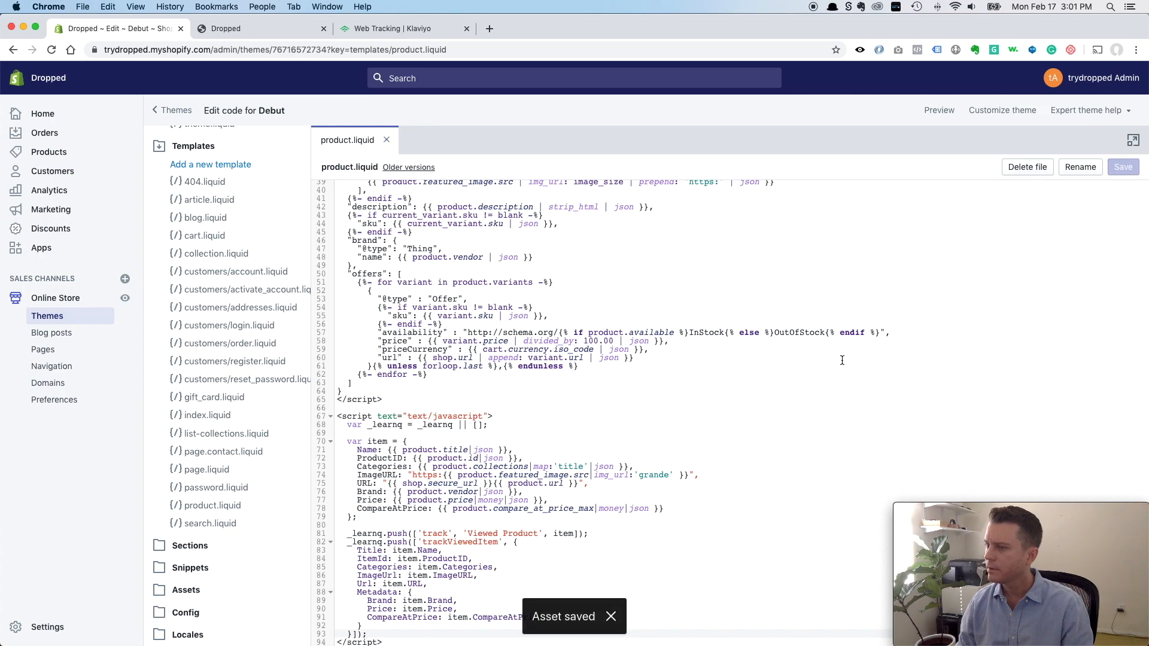
pyautogui.click(403, 29)
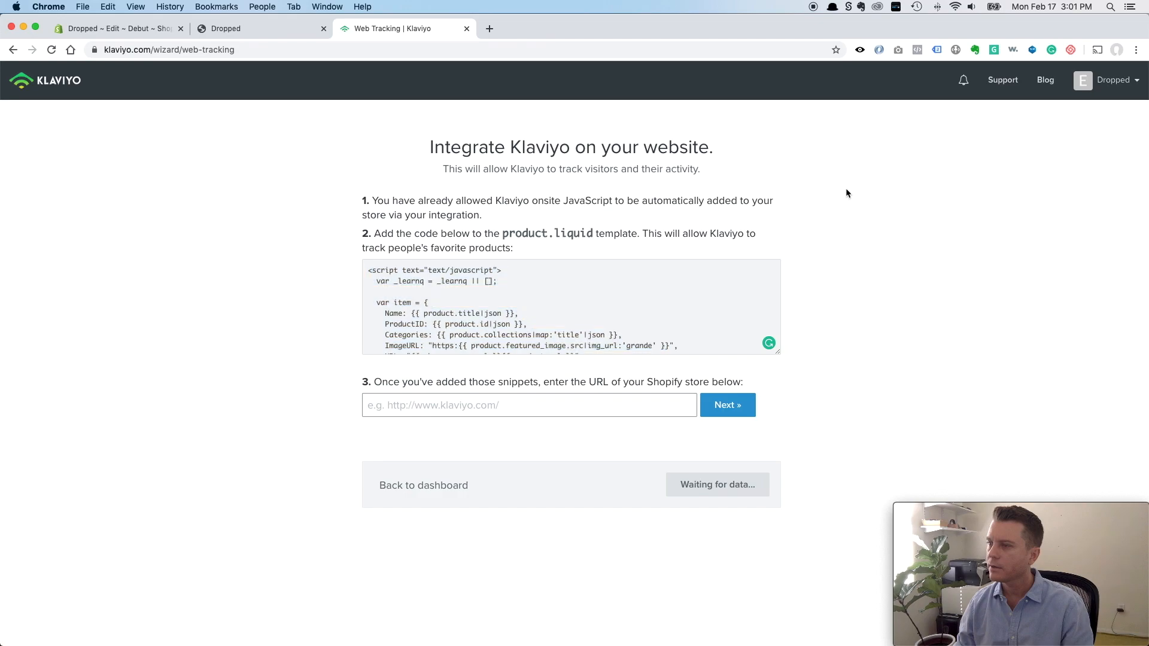
pyautogui.moveTo(504, 365)
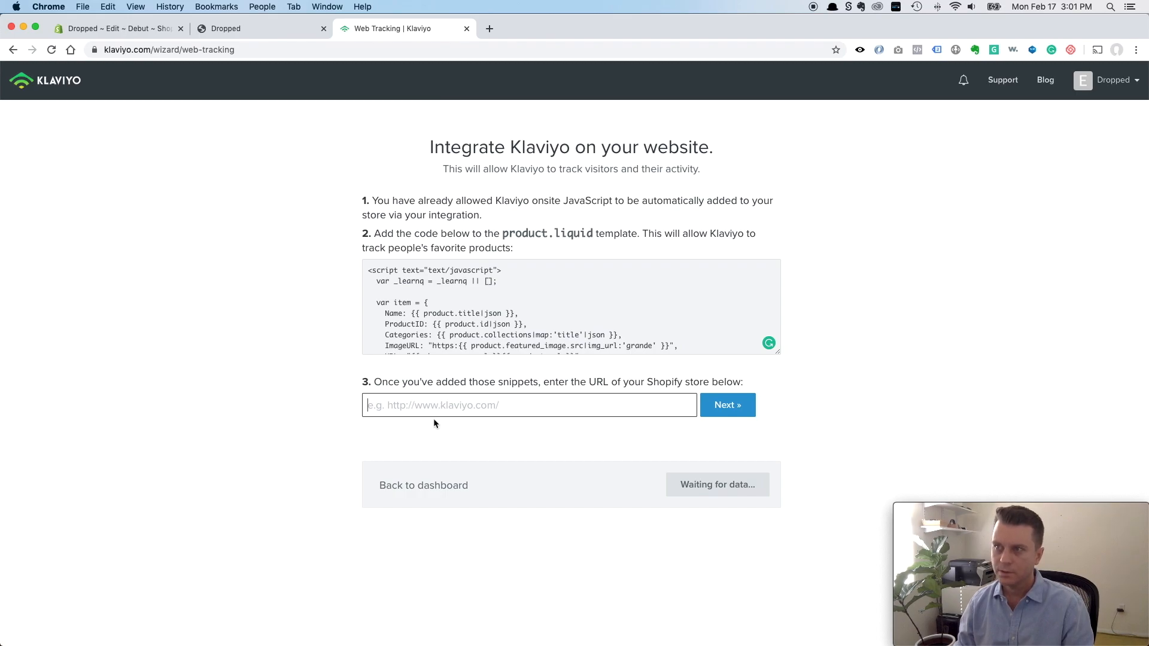
pyautogui.write('https')
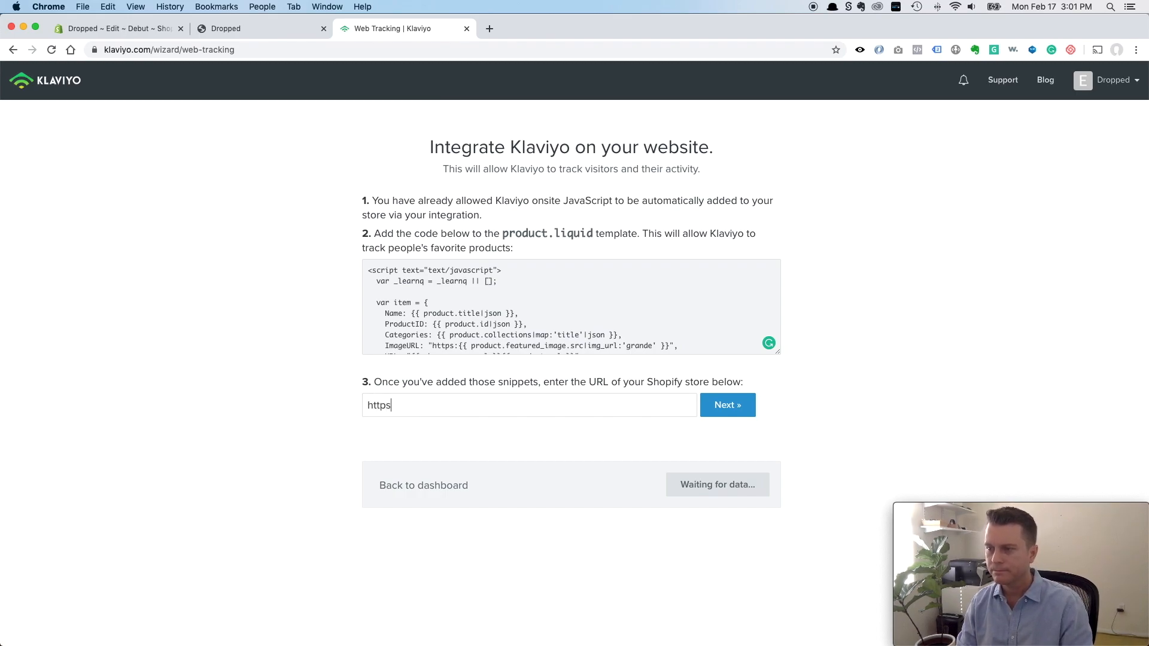
pyautogui.write('://try')
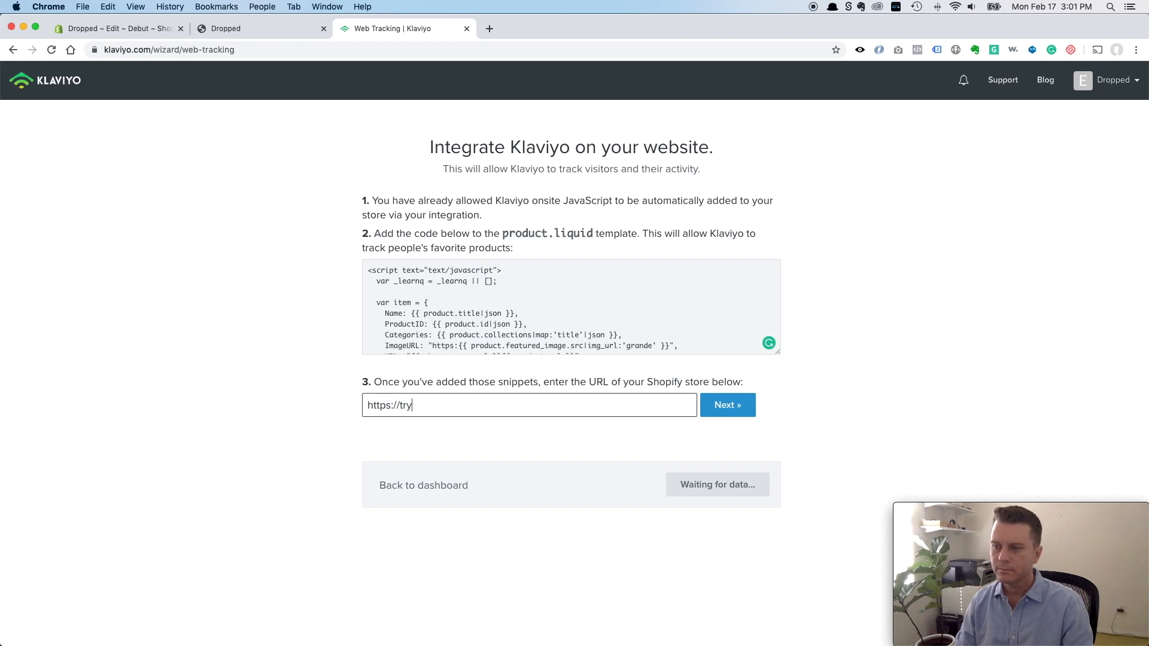
pyautogui.write('dropped.com')
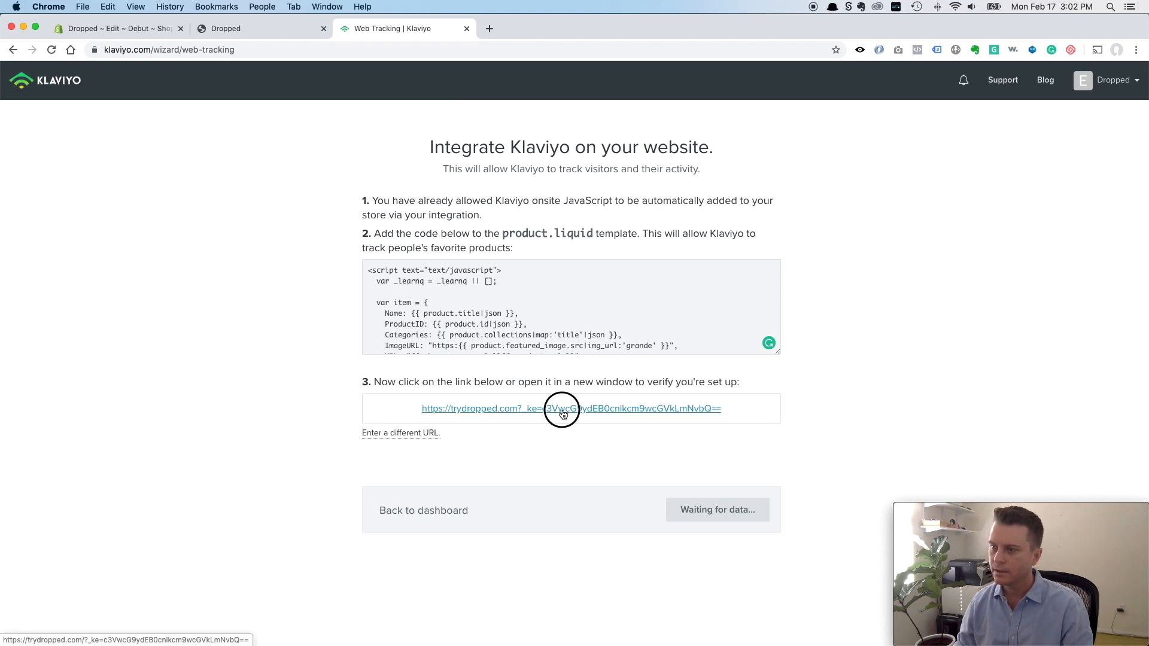
pyautogui.click(563, 410)
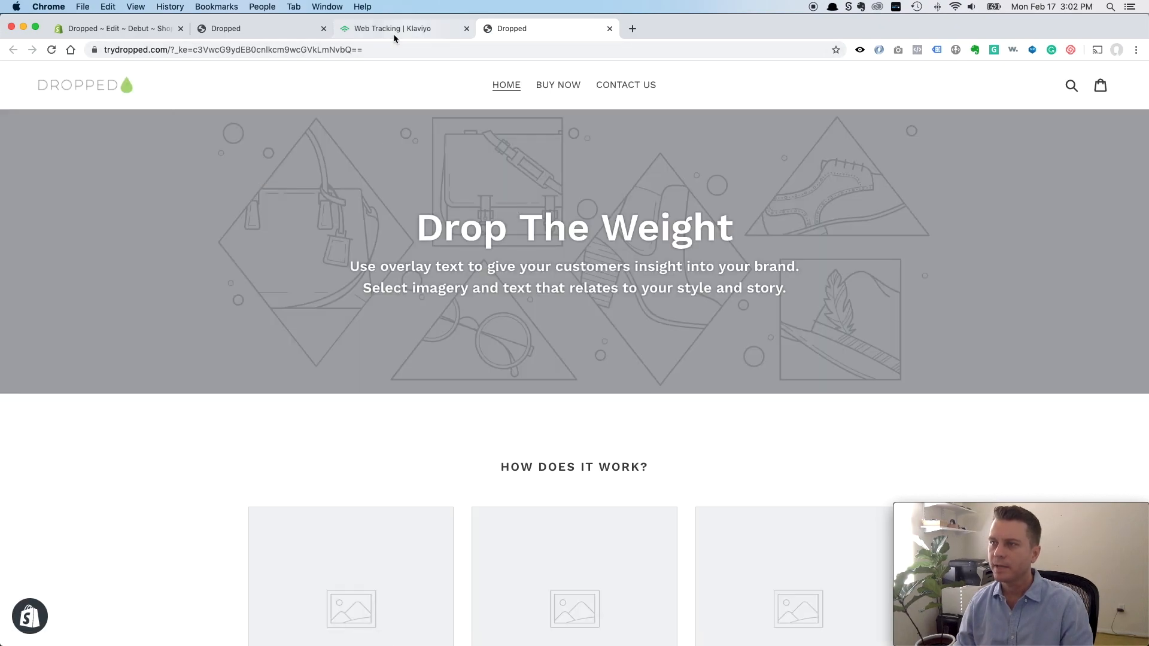
pyautogui.click(396, 27)
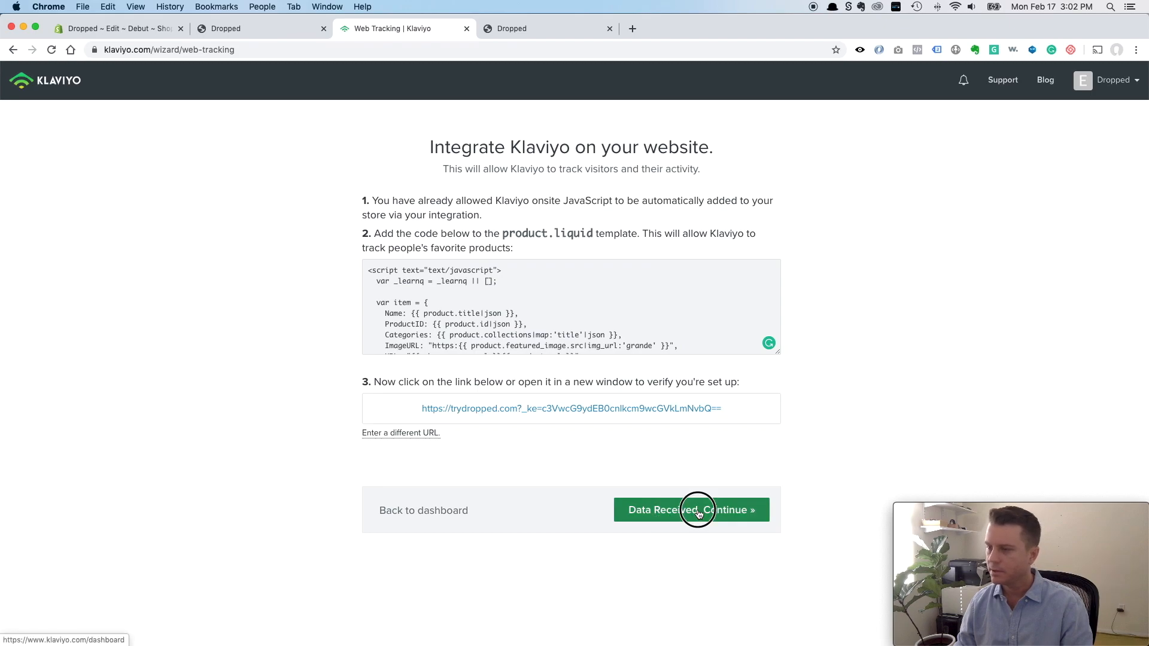
# Continue past the received-tracking-data confirmation and go to Integrations from the dashboard.
pyautogui.click(690, 510)
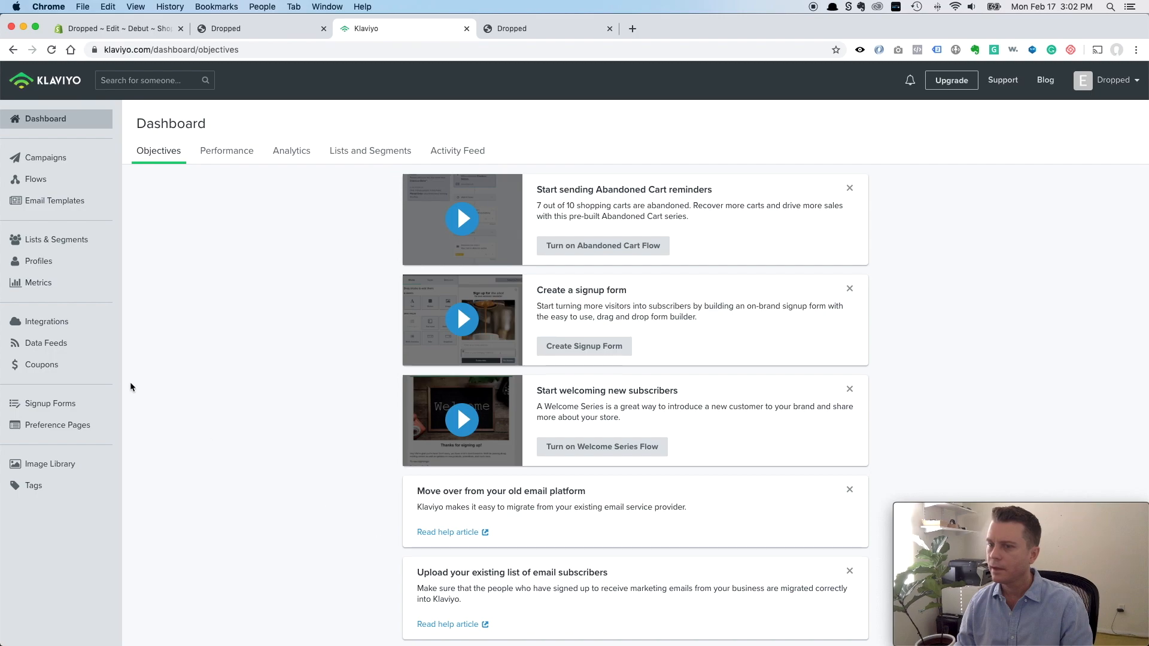
pyautogui.moveTo(243, 420)
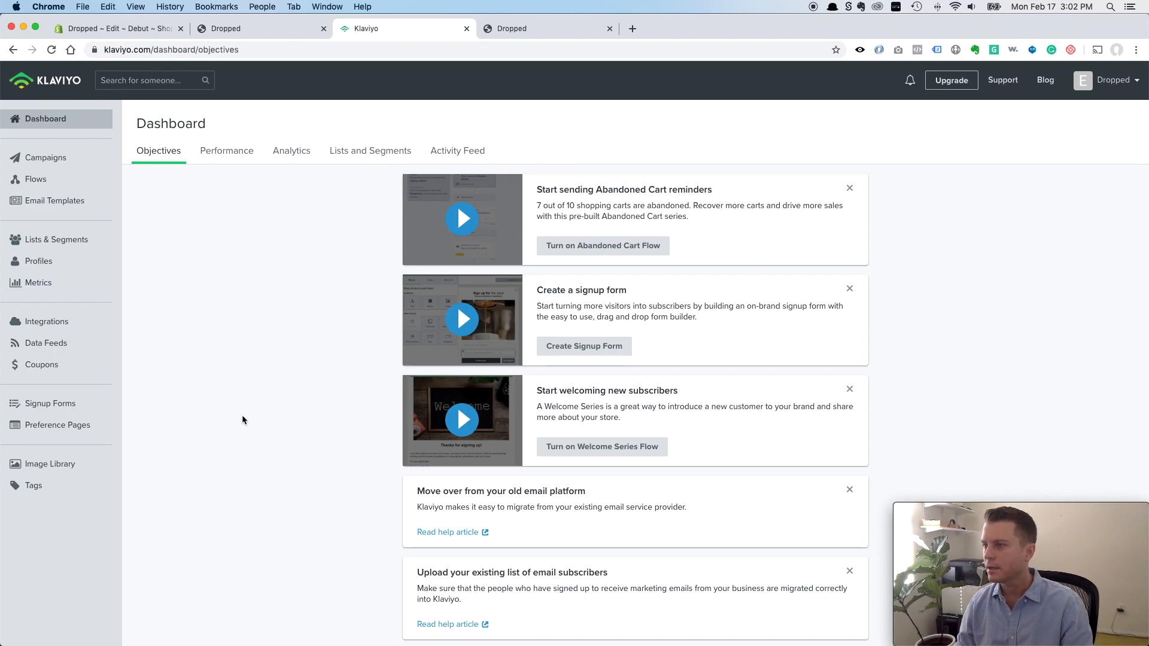
pyautogui.moveTo(304, 294)
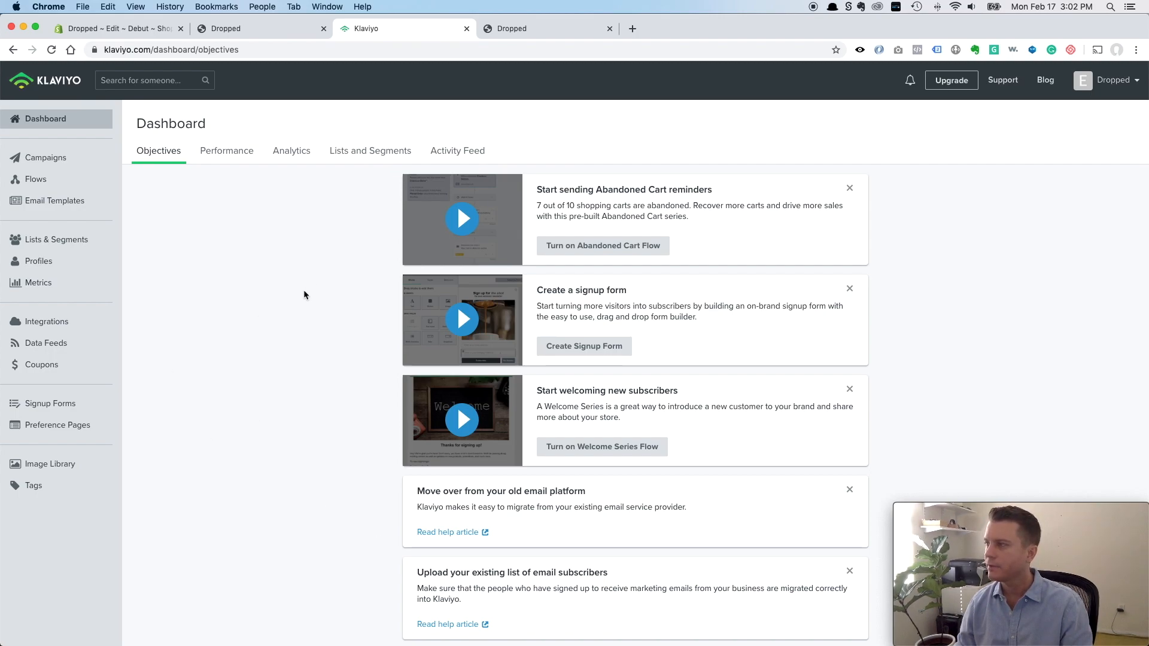
pyautogui.moveTo(218, 220)
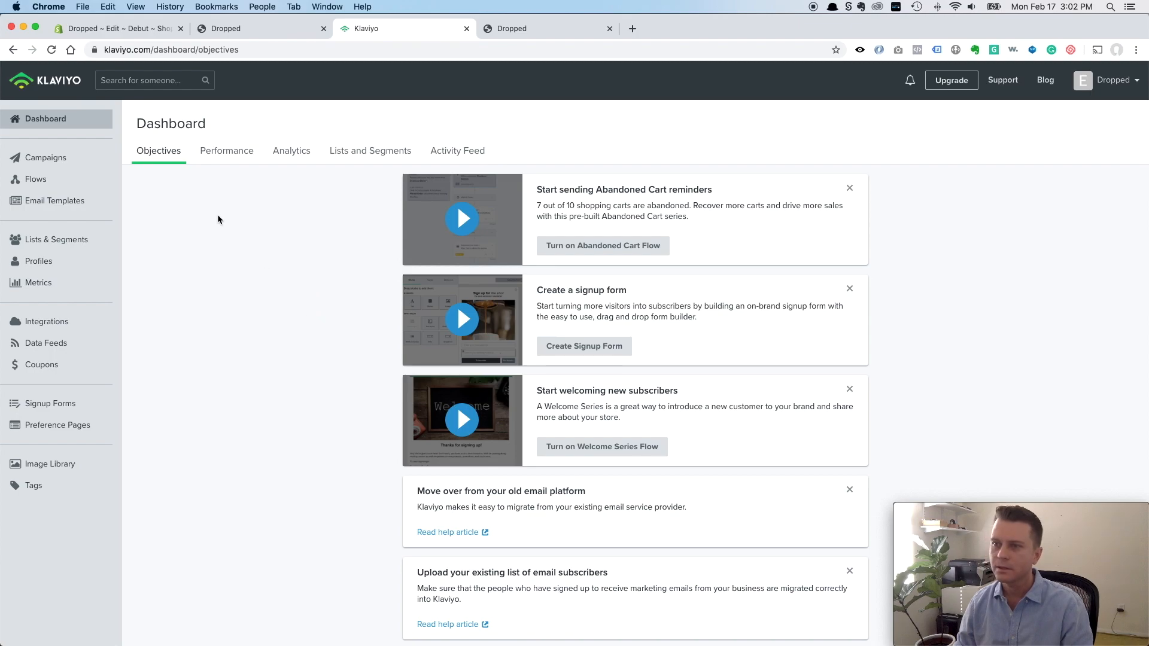
pyautogui.moveTo(59, 232)
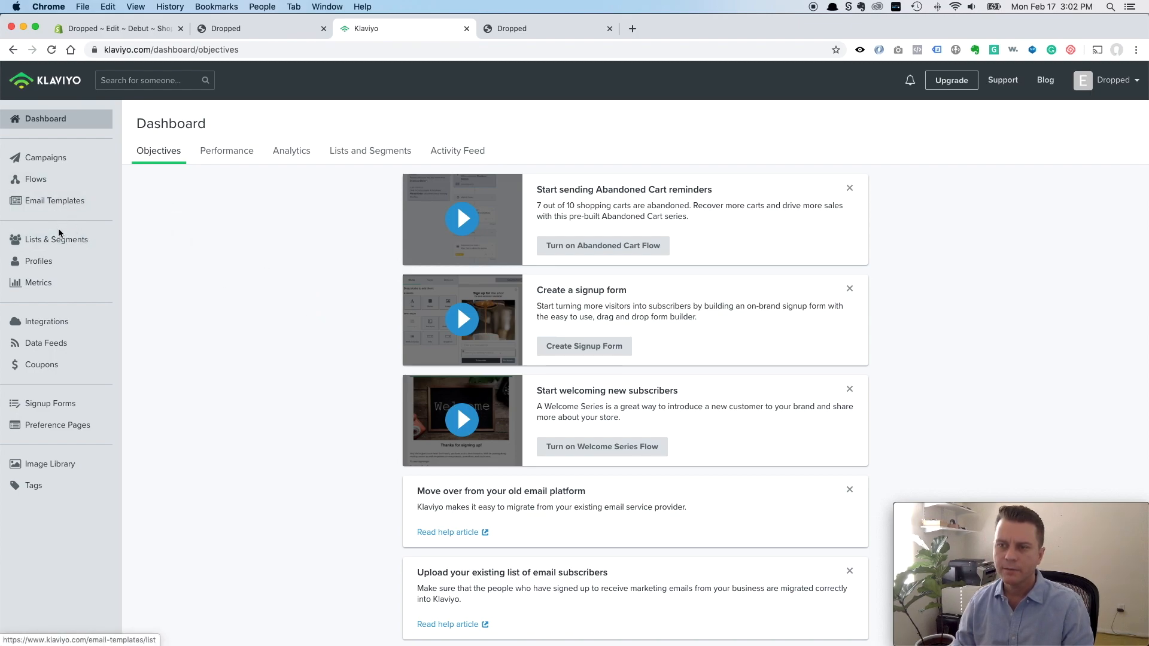
pyautogui.moveTo(48, 322)
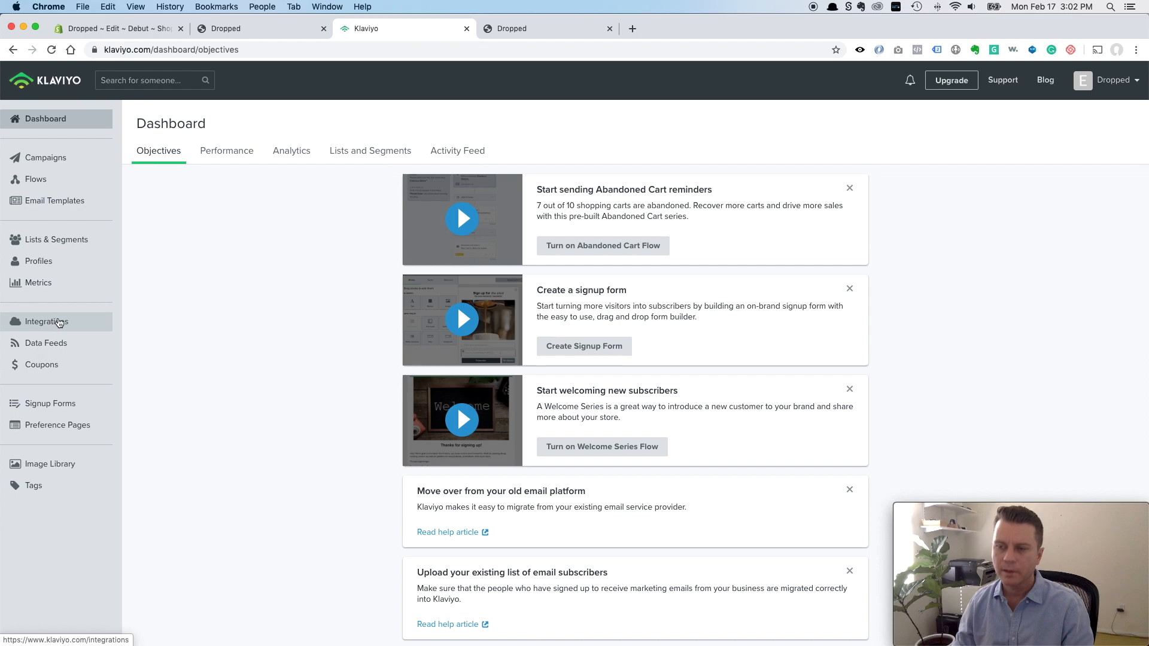
pyautogui.moveTo(207, 325)
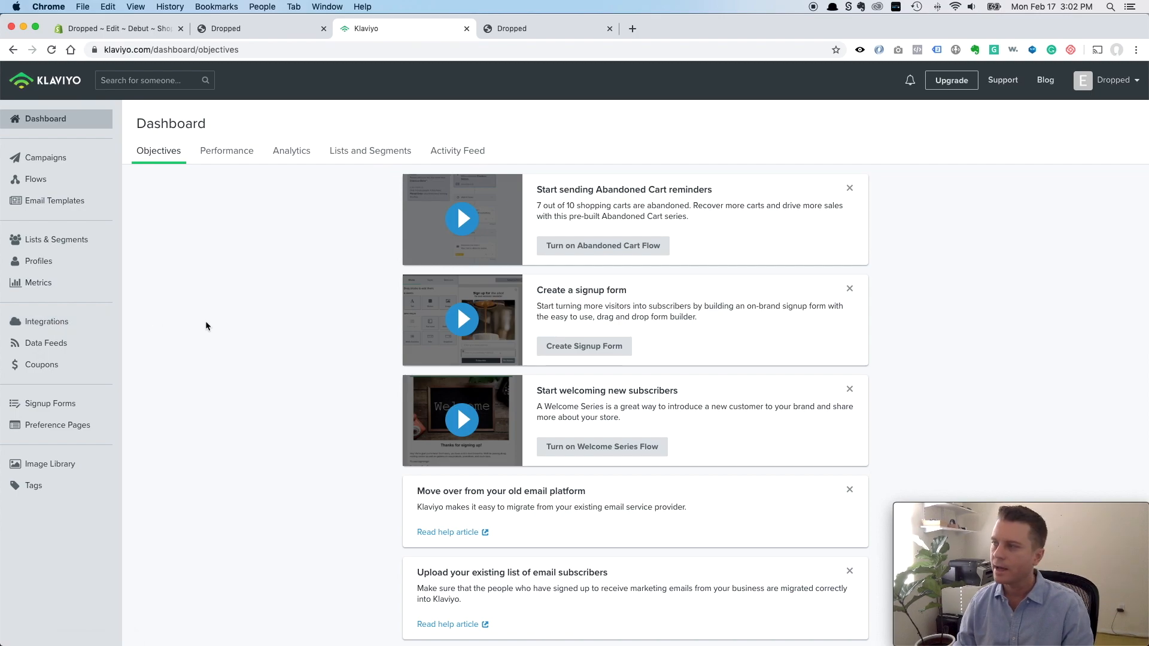
pyautogui.moveTo(215, 286)
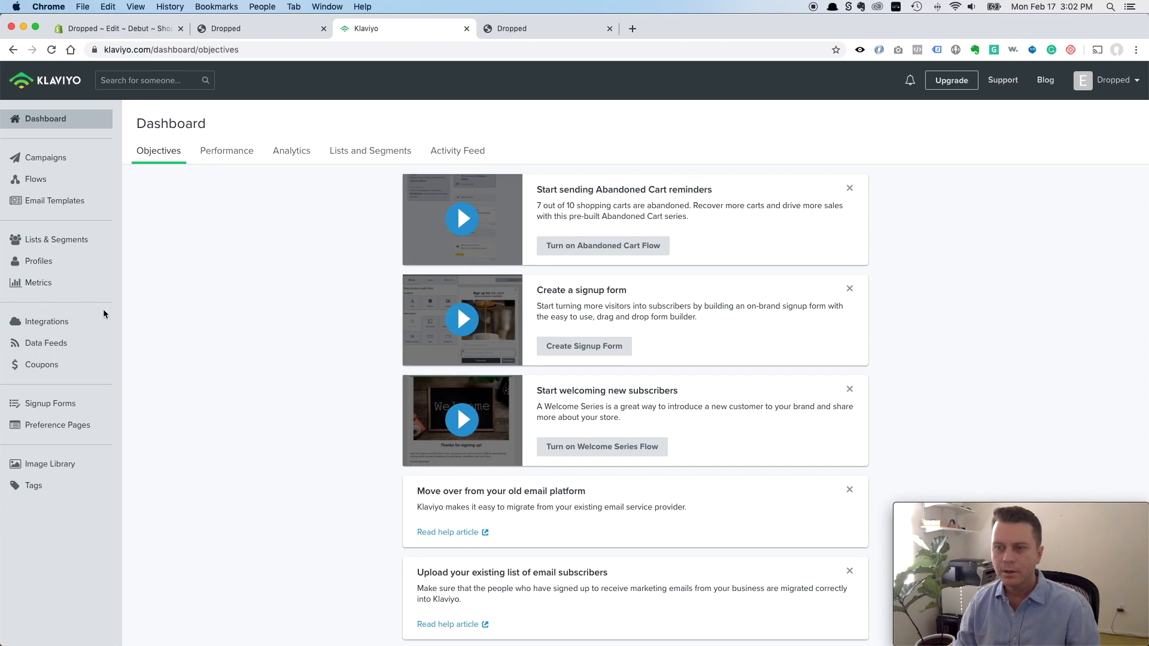
pyautogui.click(47, 320)
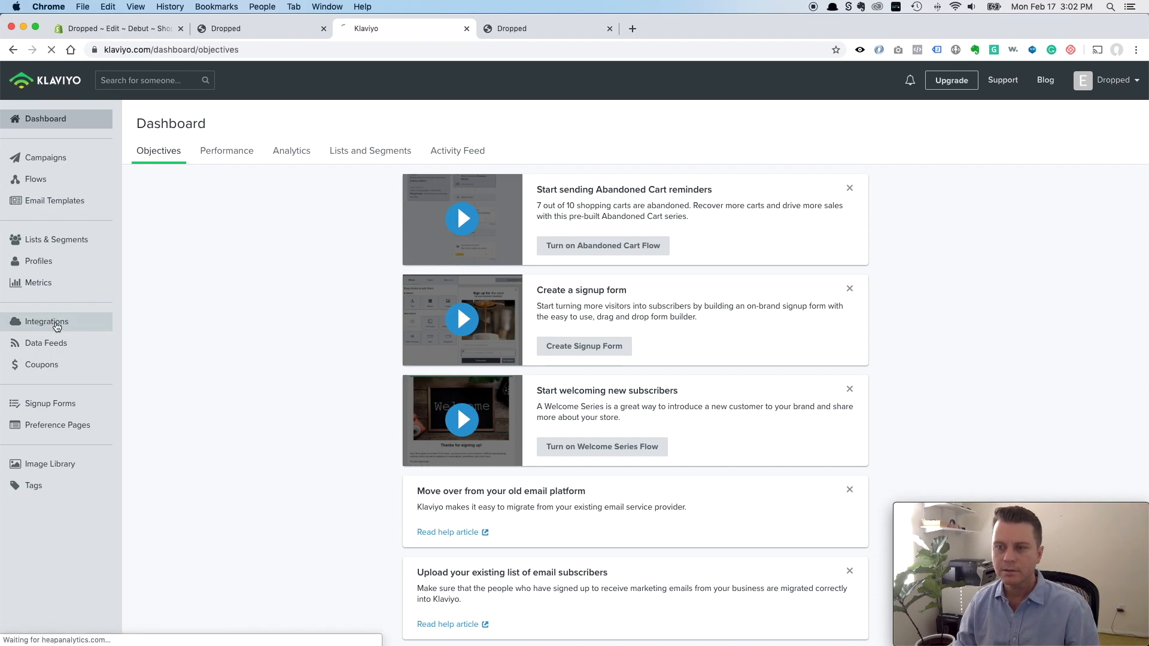
# Browse All Integrations, then return to Enabled Integrations showing Shopify syncing.
pyautogui.click(47, 322)
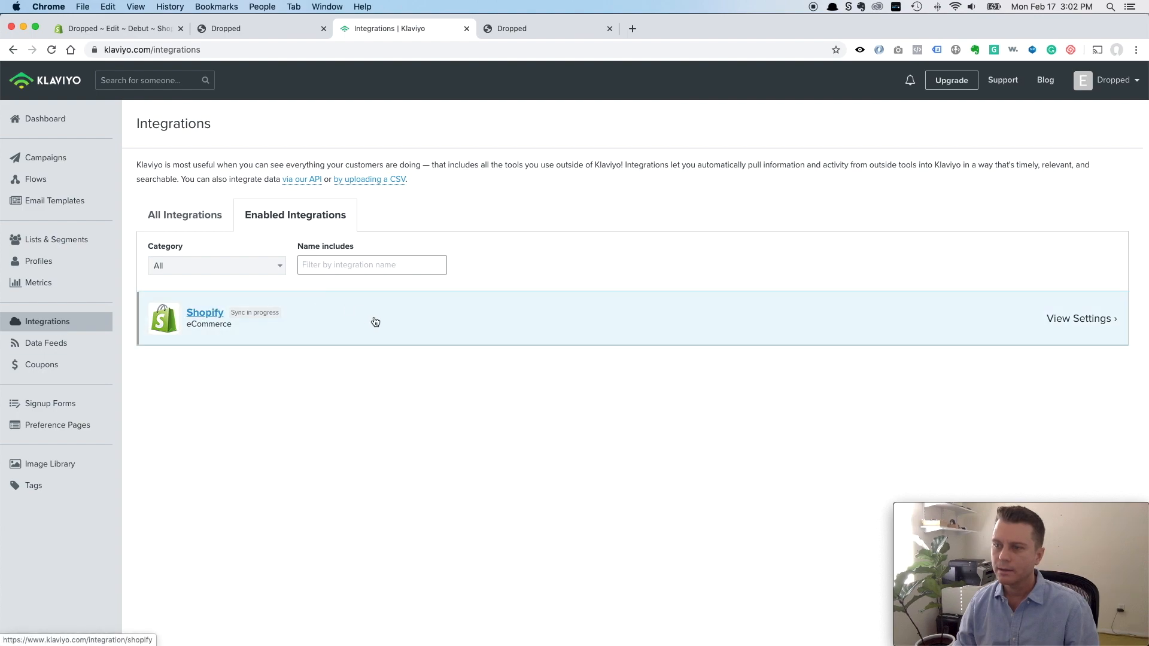
pyautogui.moveTo(181, 214)
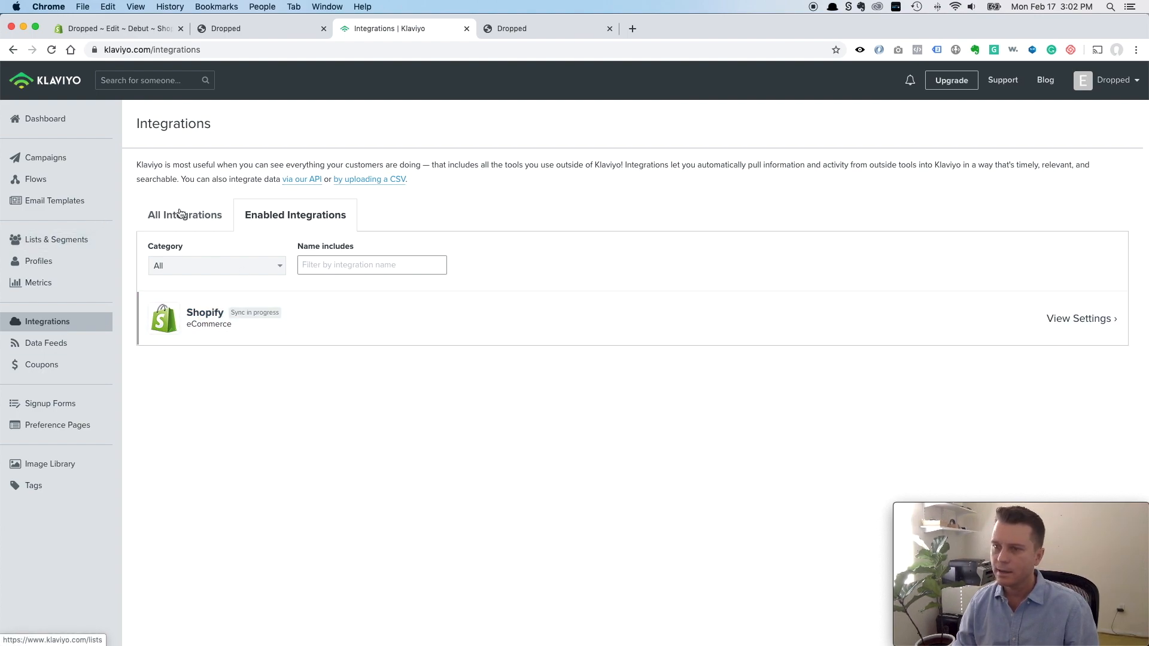
pyautogui.click(185, 214)
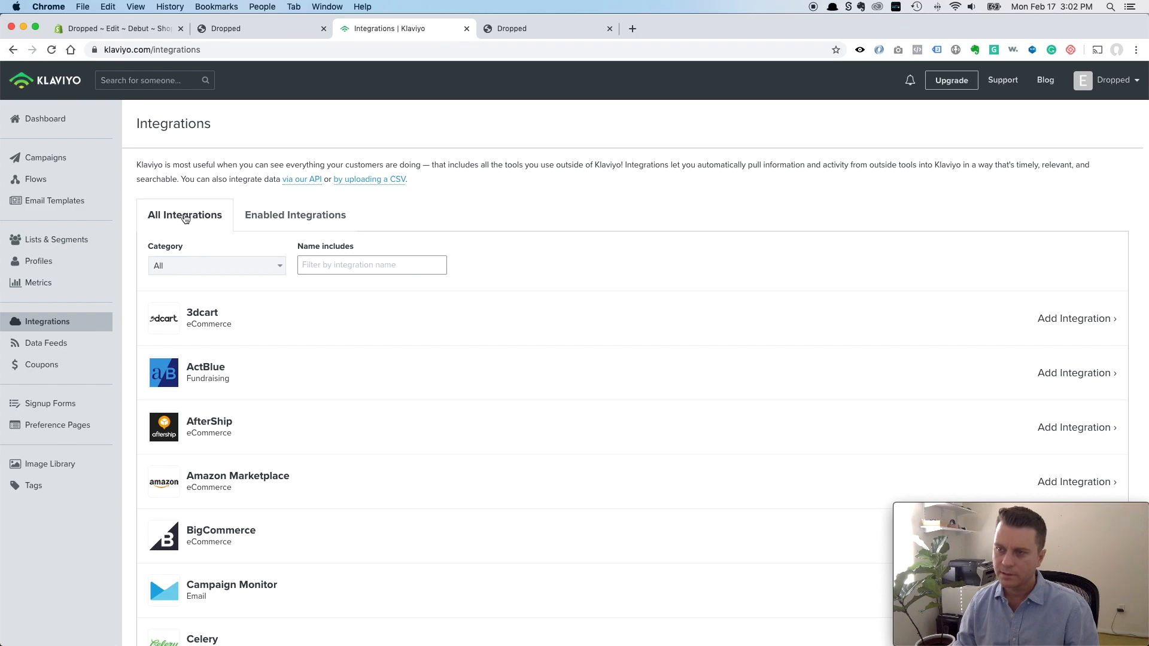
pyautogui.scroll(-3)
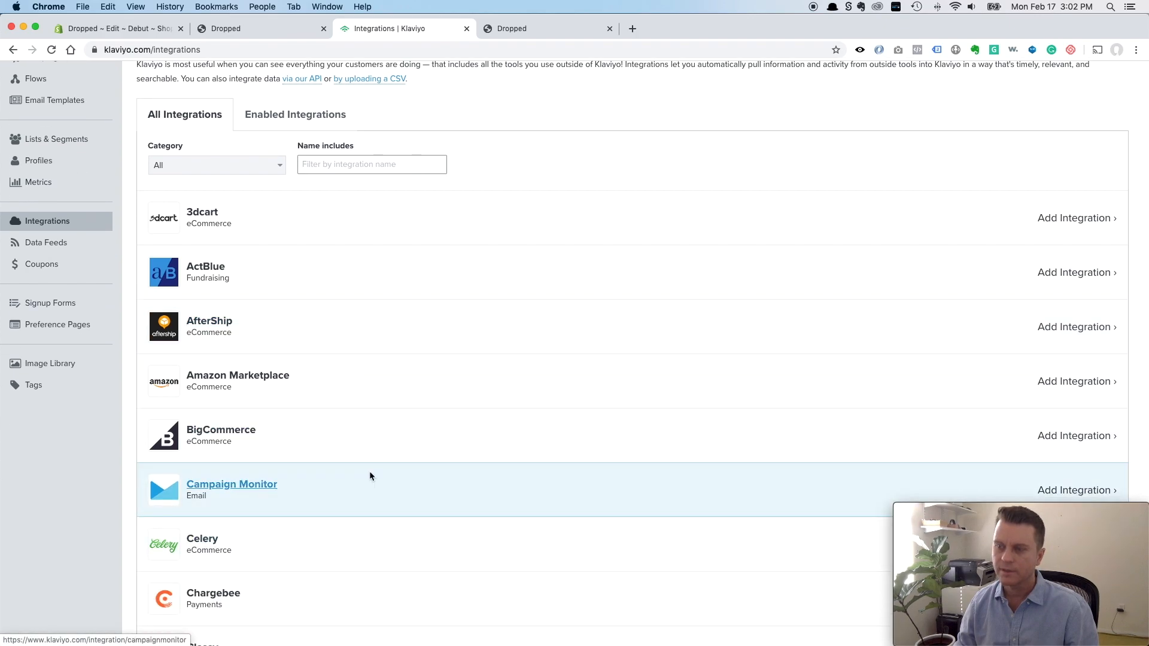
pyautogui.click(295, 114)
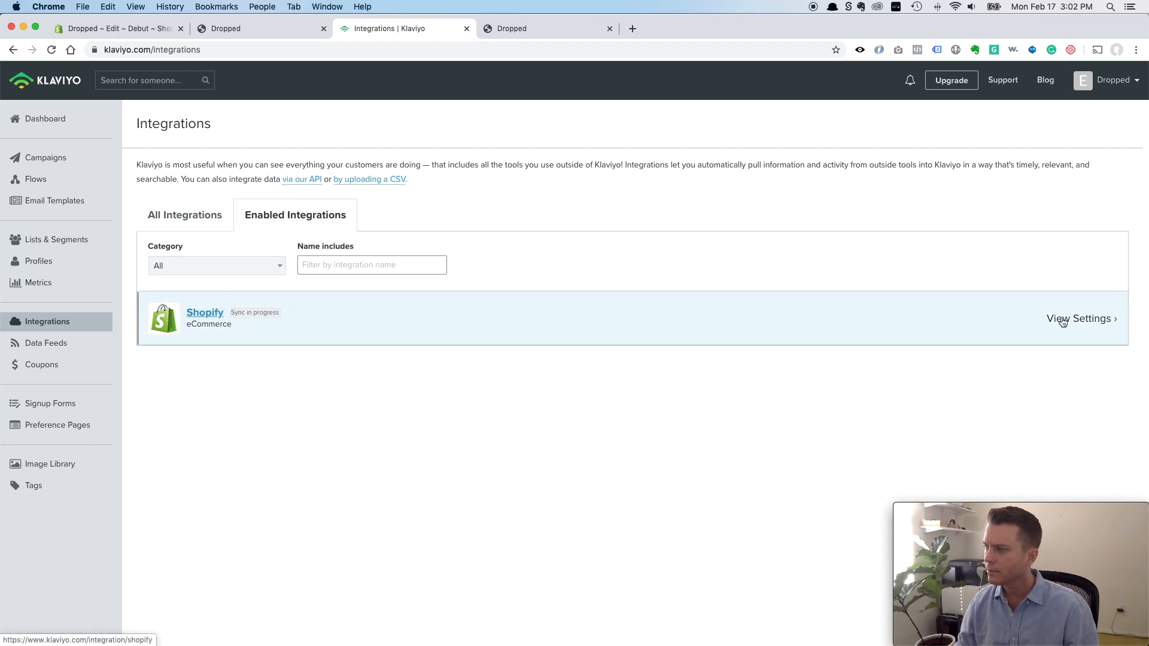
pyautogui.click(1080, 319)
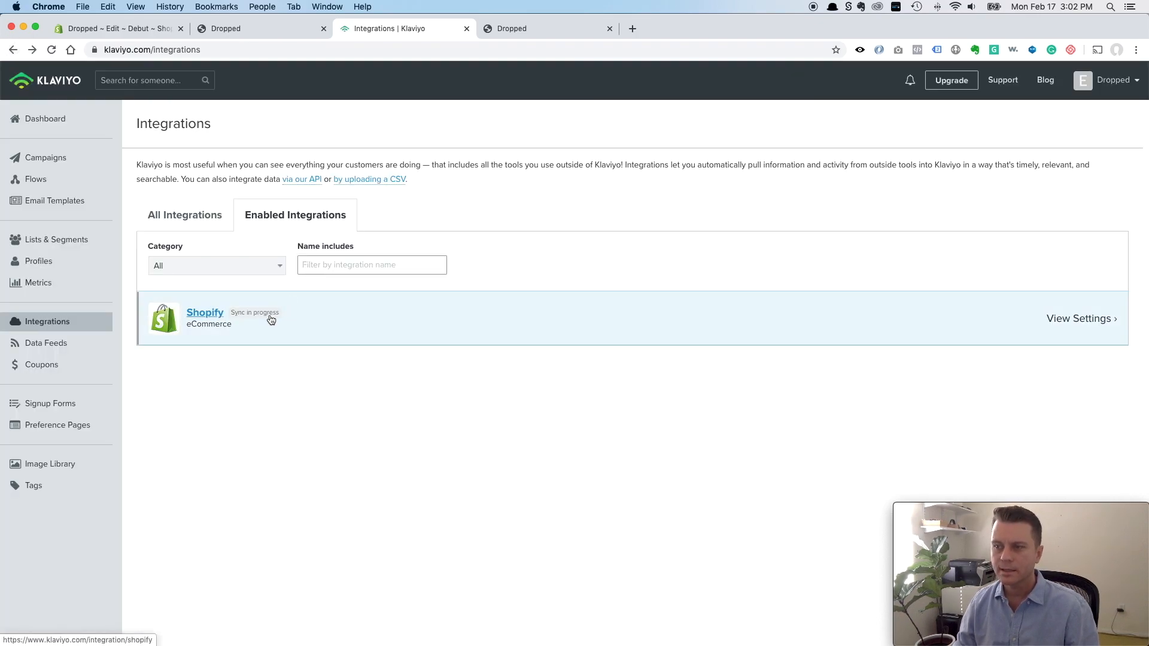
pyautogui.moveTo(964, 339)
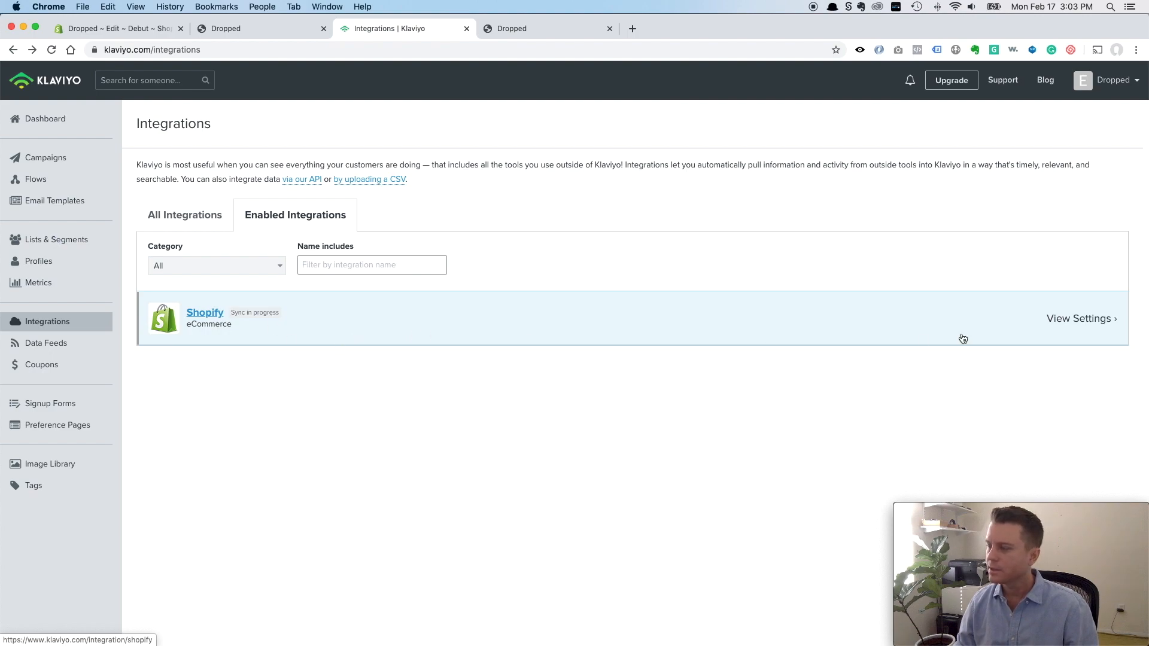
pyautogui.moveTo(964, 337)
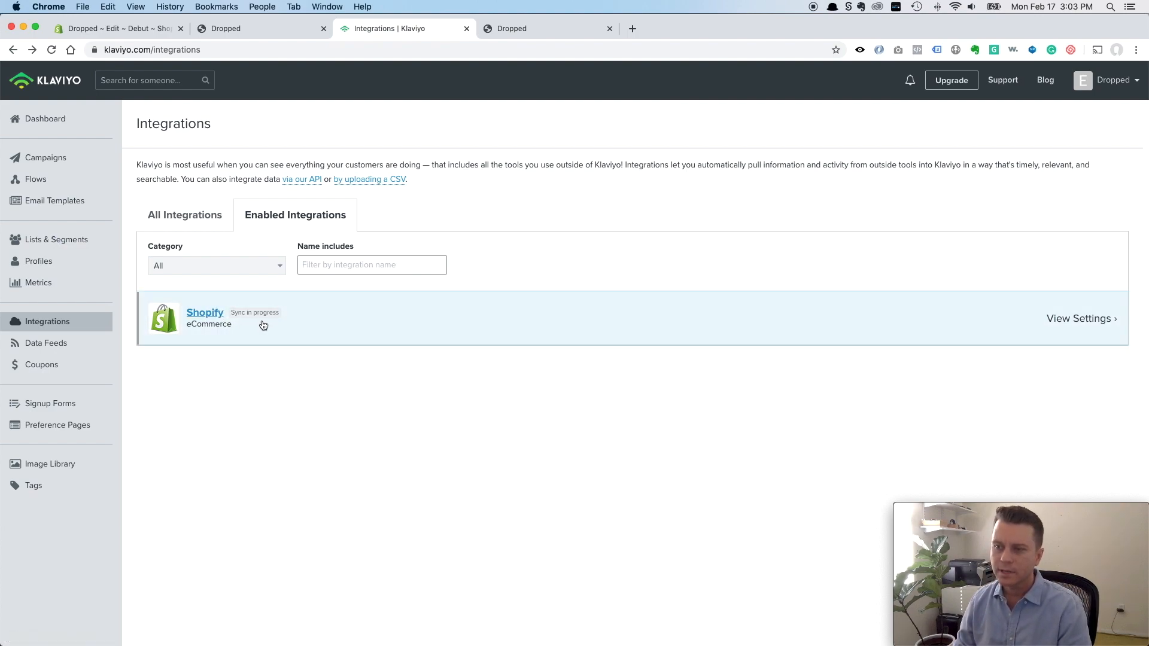
pyautogui.moveTo(1079, 318)
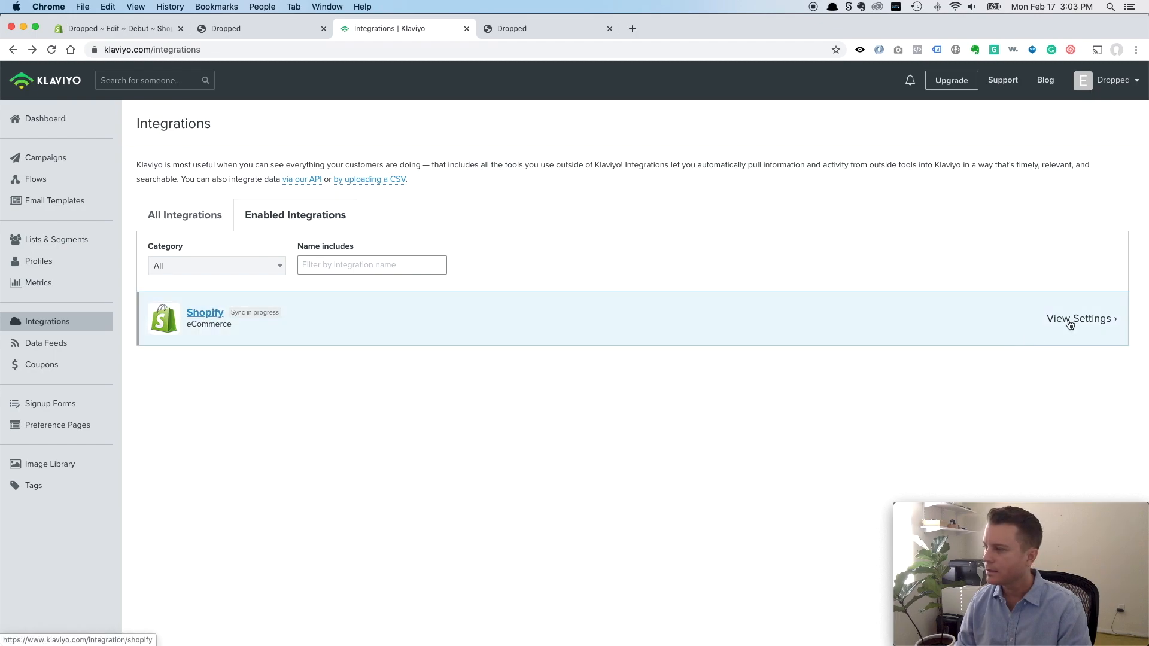
# In Shopify's settings, subscribe Accept Marketing customers to Newsletter and update the settings.
pyautogui.click(1079, 319)
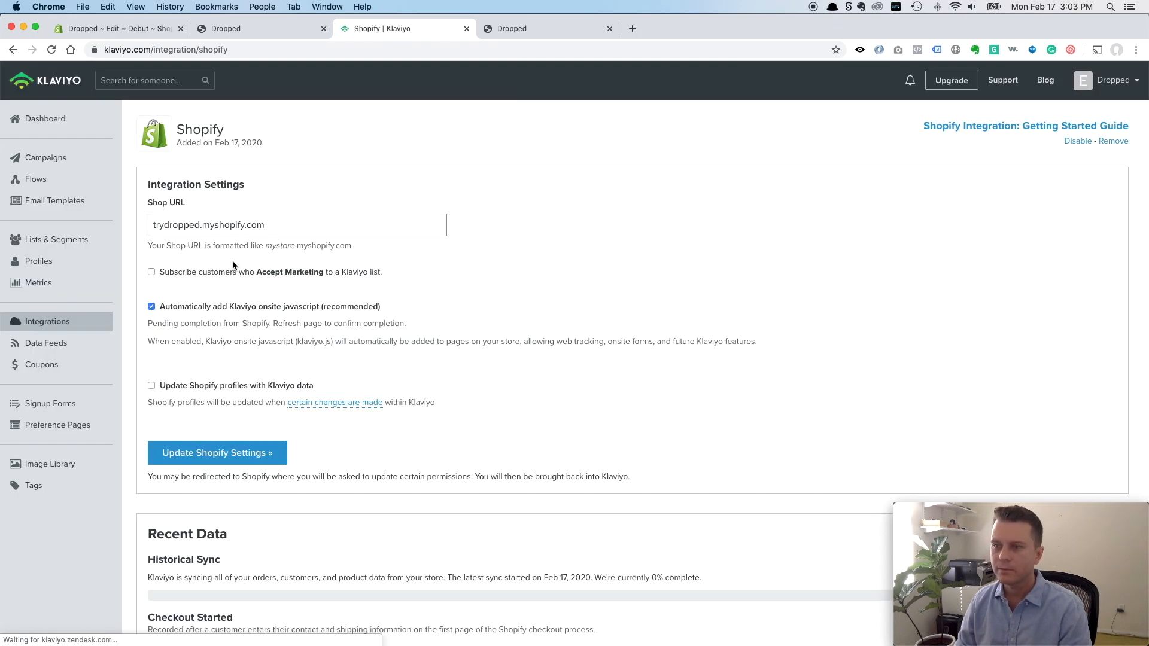
pyautogui.moveTo(210, 198)
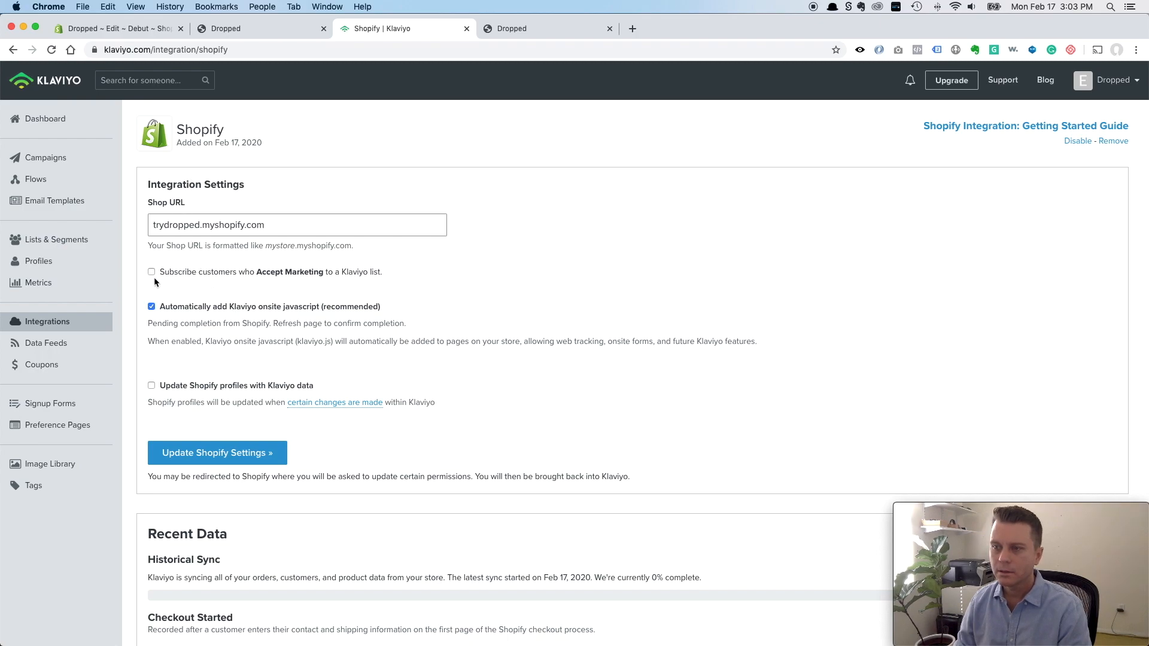
pyautogui.click(152, 272)
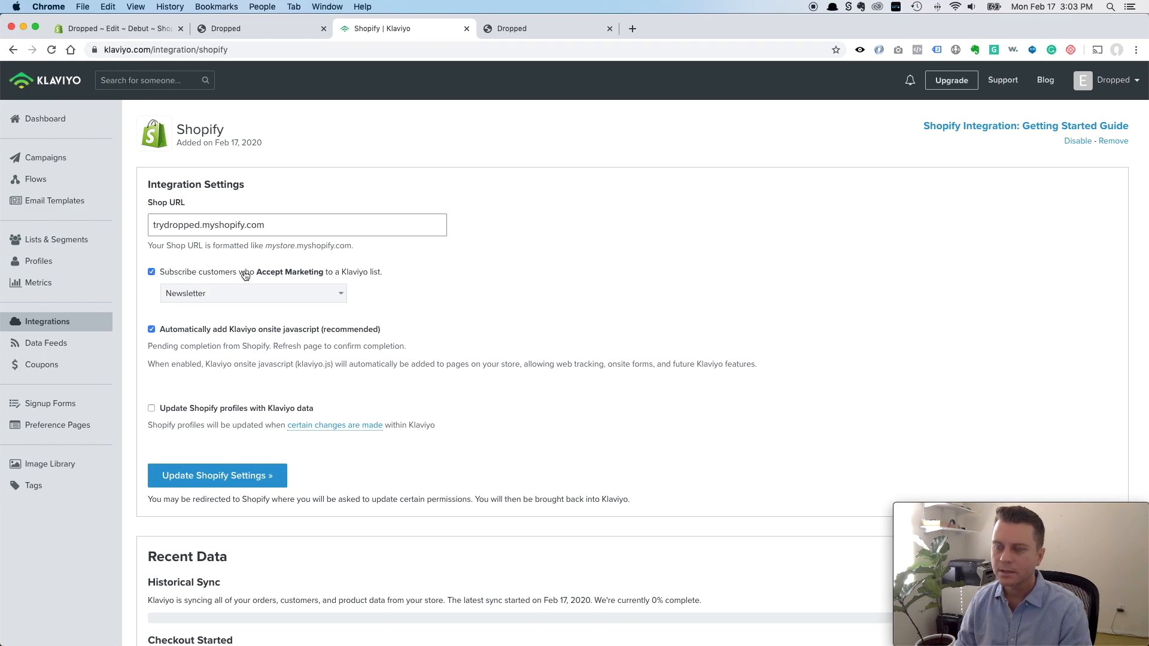
pyautogui.moveTo(210, 293)
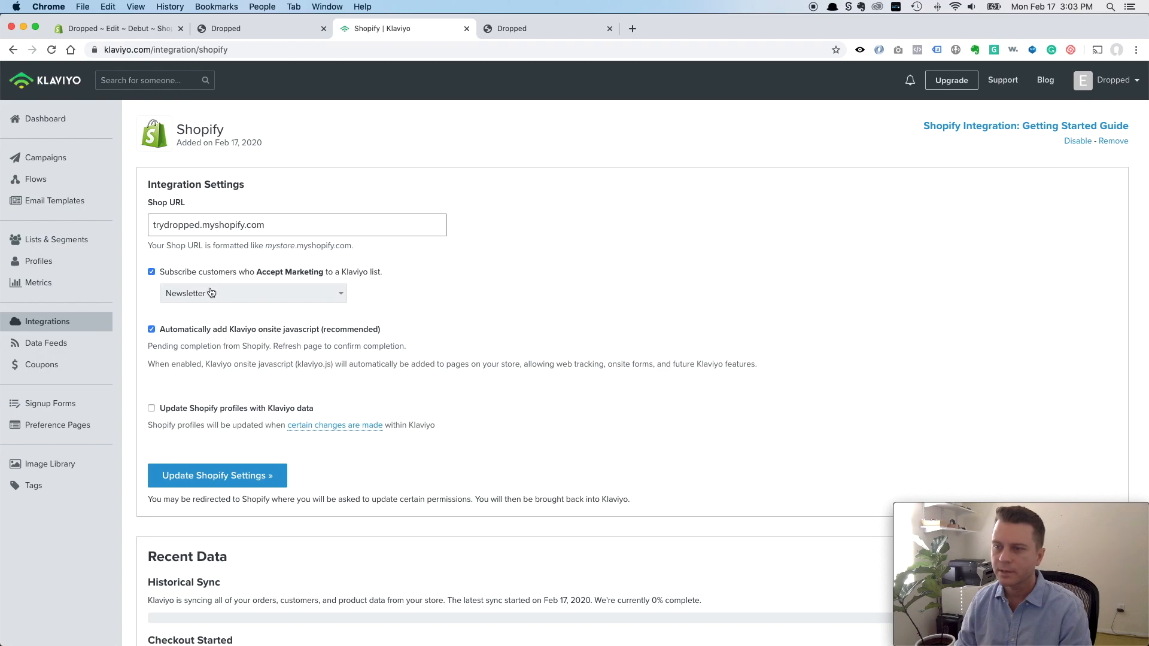
pyautogui.moveTo(328, 298)
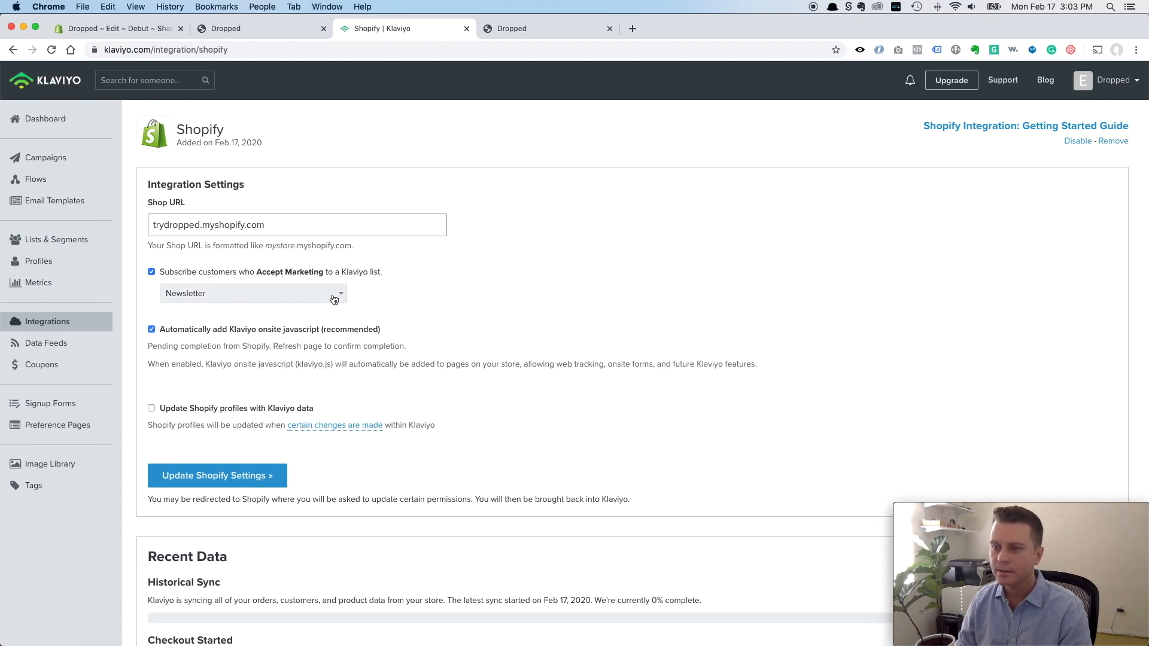
pyautogui.click(253, 293)
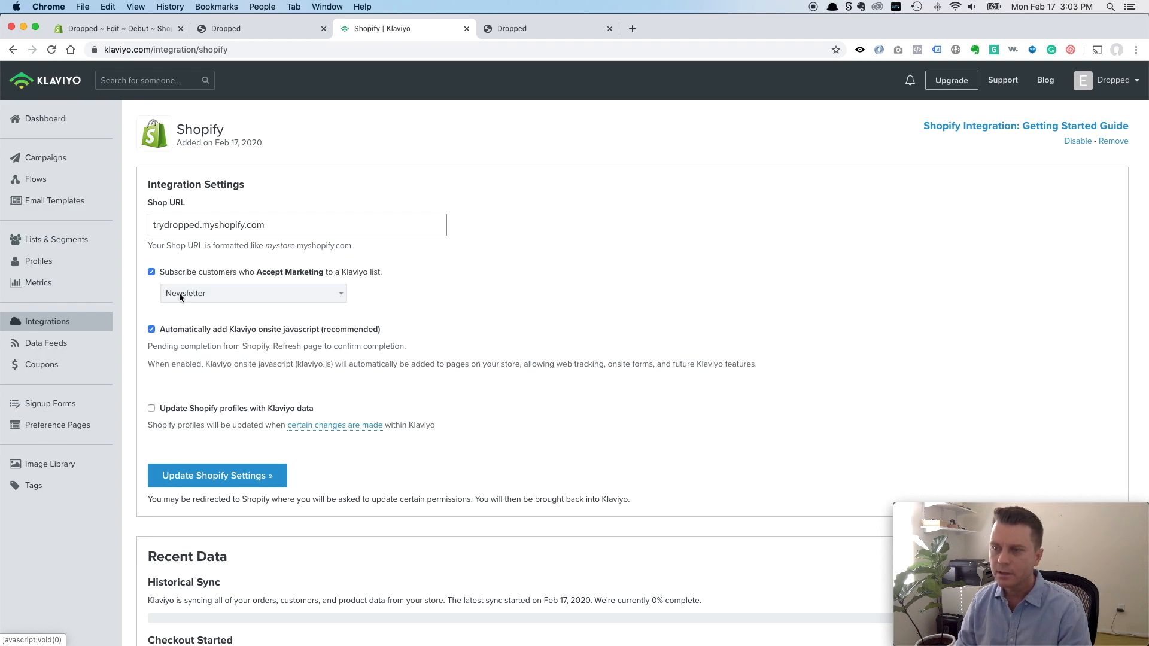
pyautogui.moveTo(280, 394)
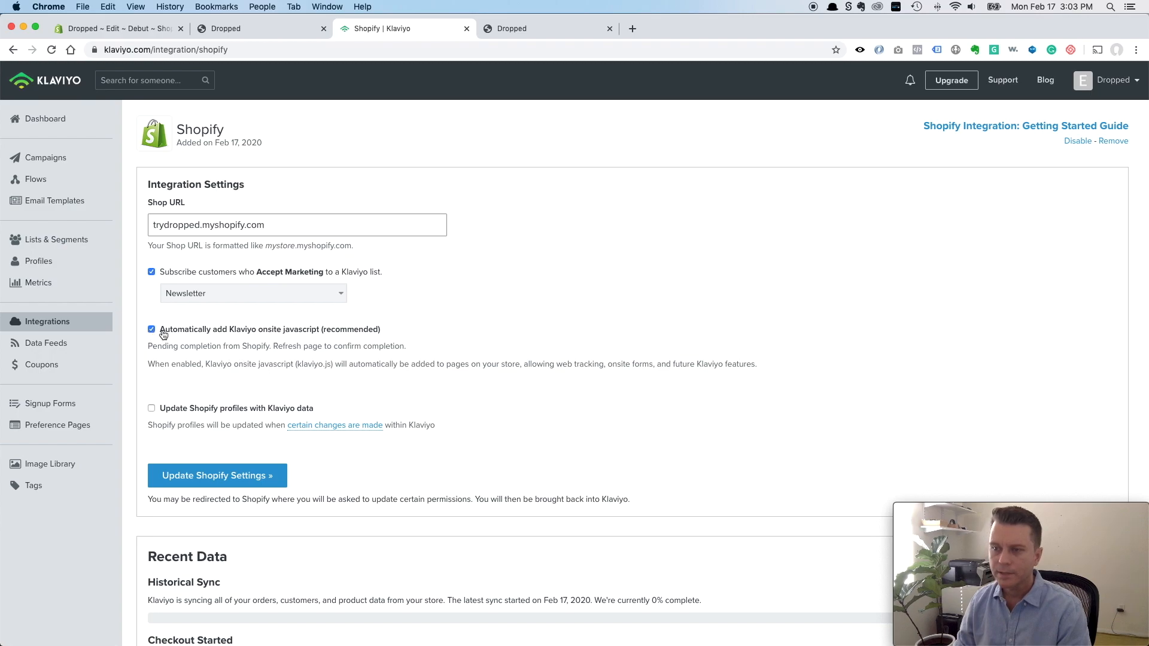
pyautogui.moveTo(320, 334)
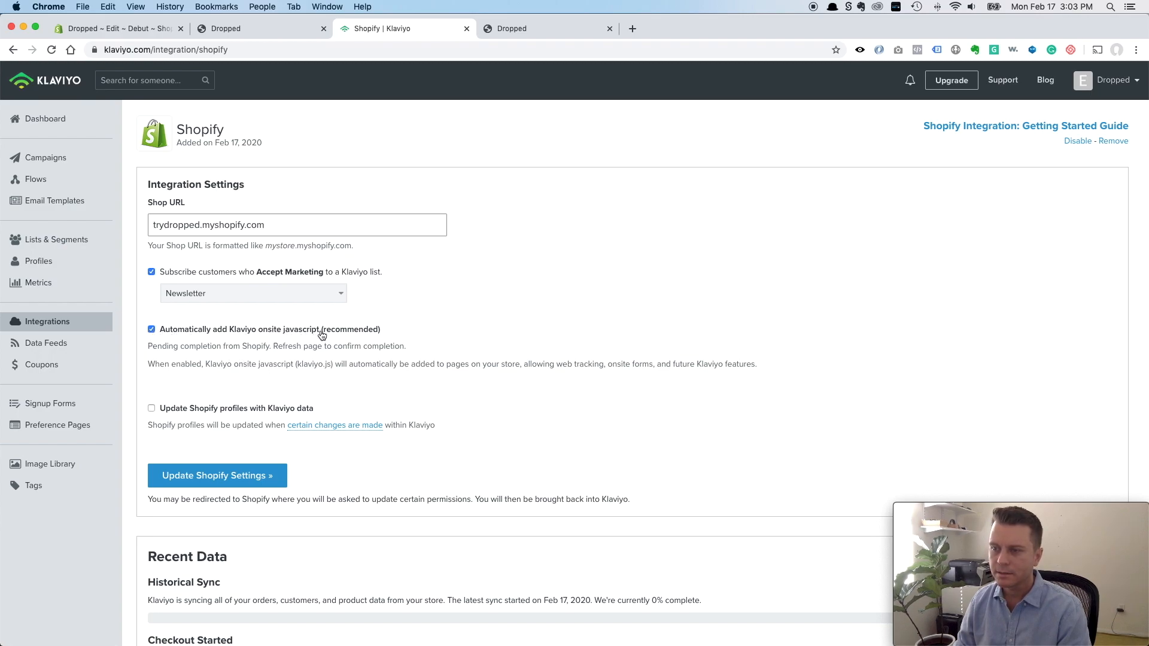
pyautogui.scroll(-3)
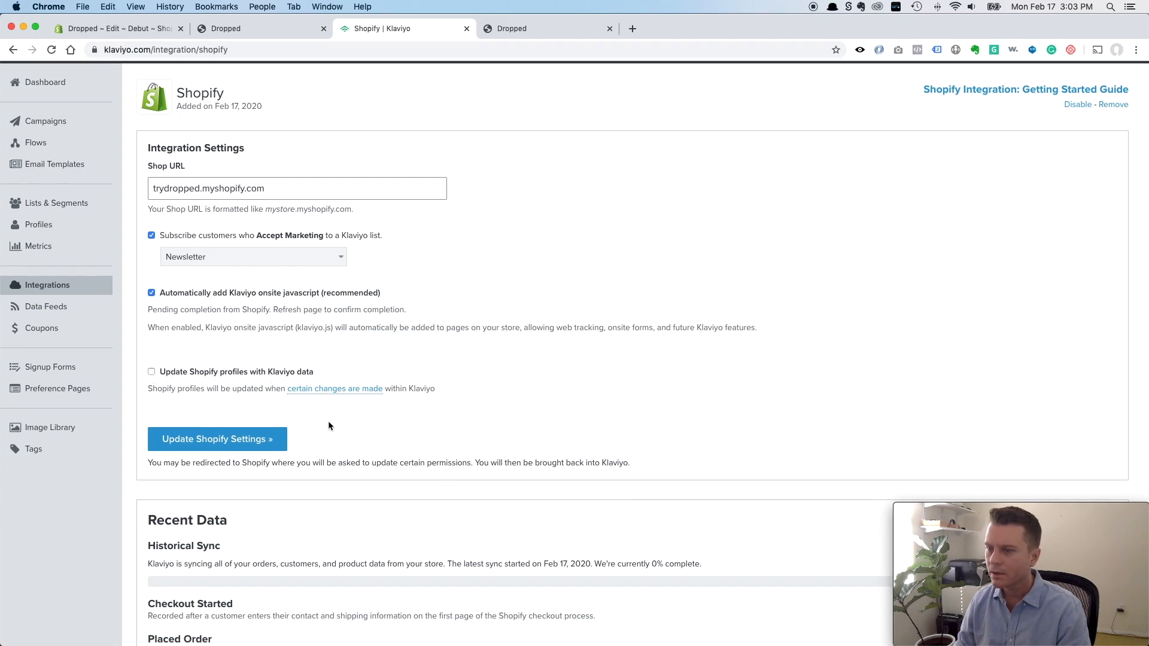
pyautogui.scroll(-3)
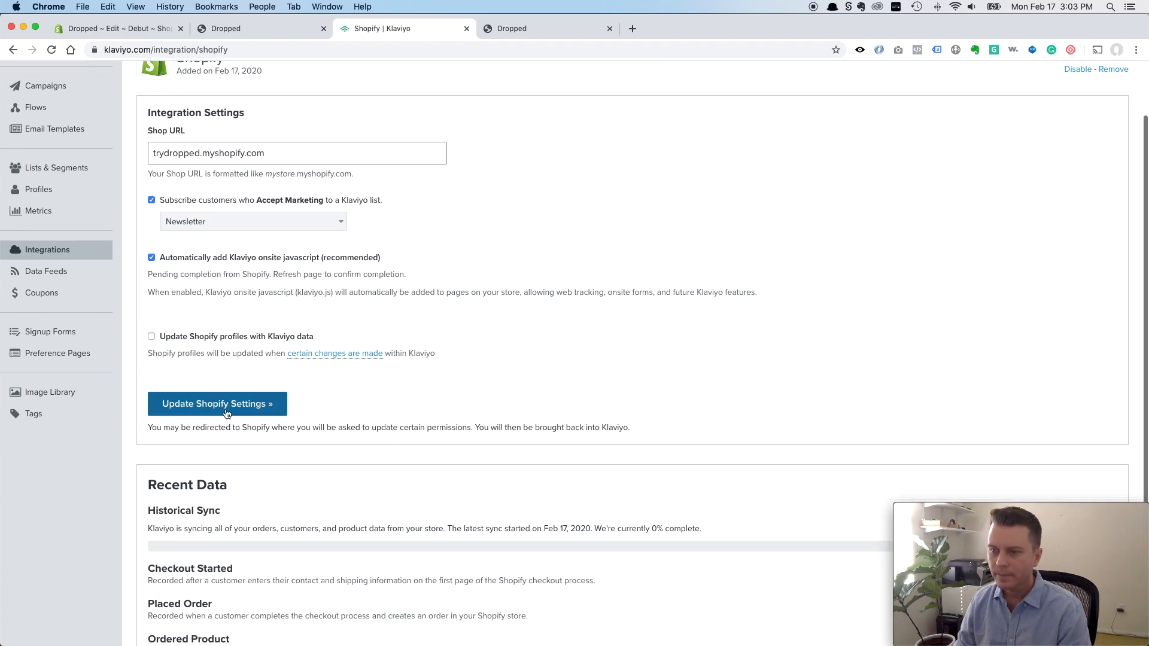
pyautogui.click(217, 404)
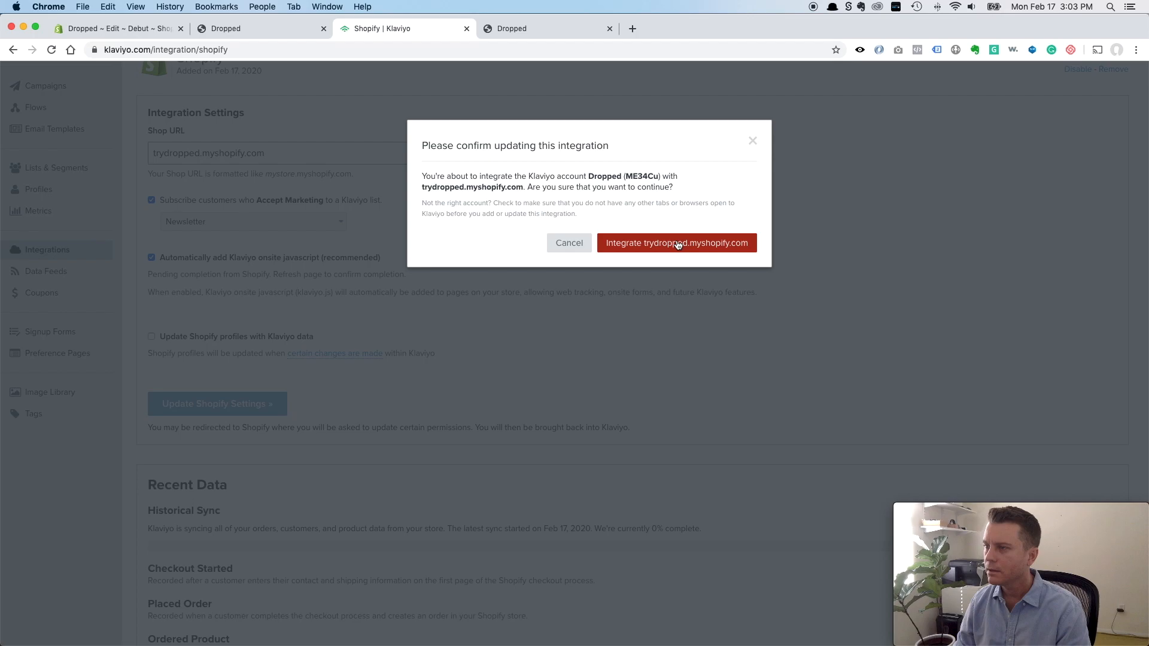
# Confirm integrating trydropped.myshopify.com and wait for the 'Integration updated' banner.
pyautogui.click(675, 243)
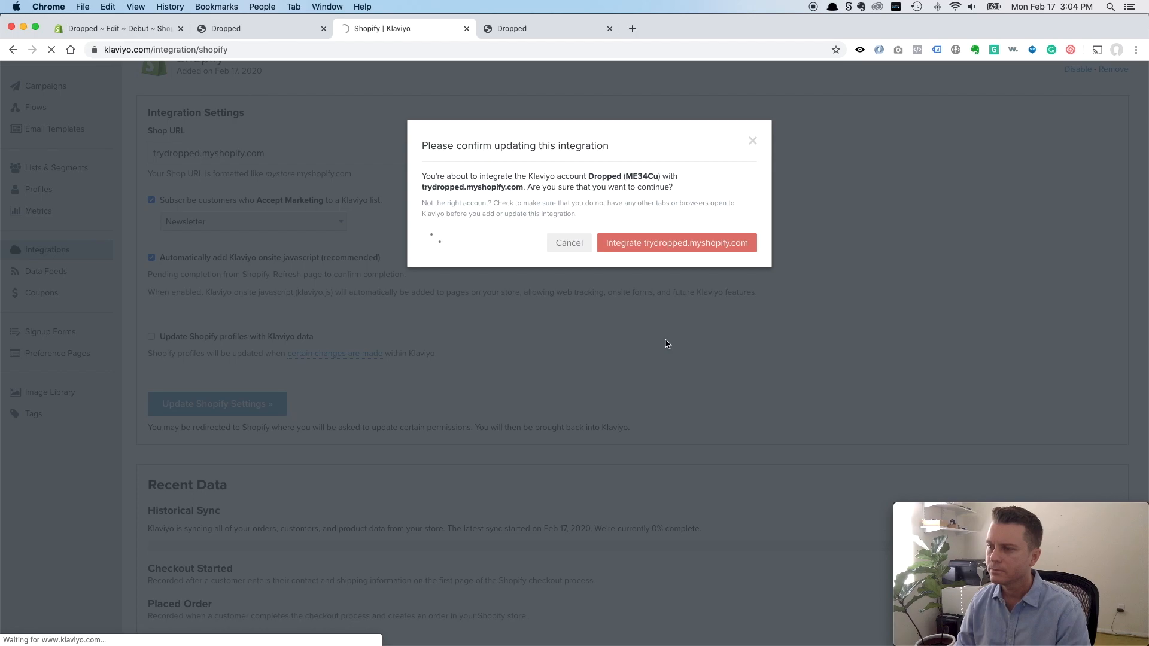
pyautogui.click(675, 243)
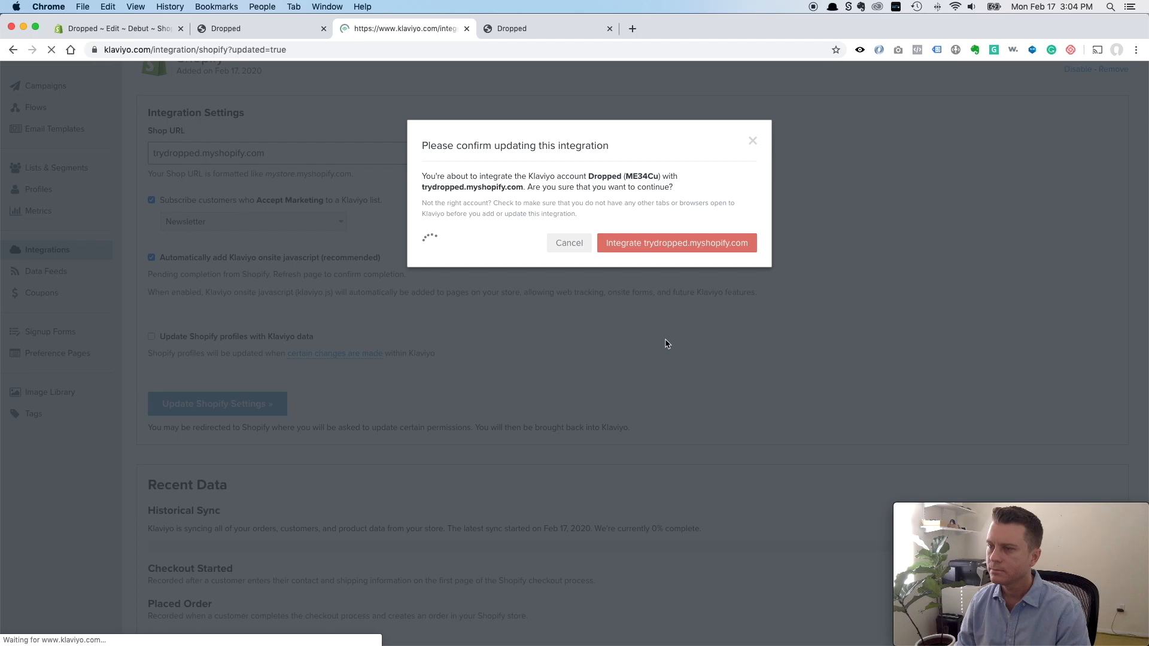
pyautogui.click(675, 243)
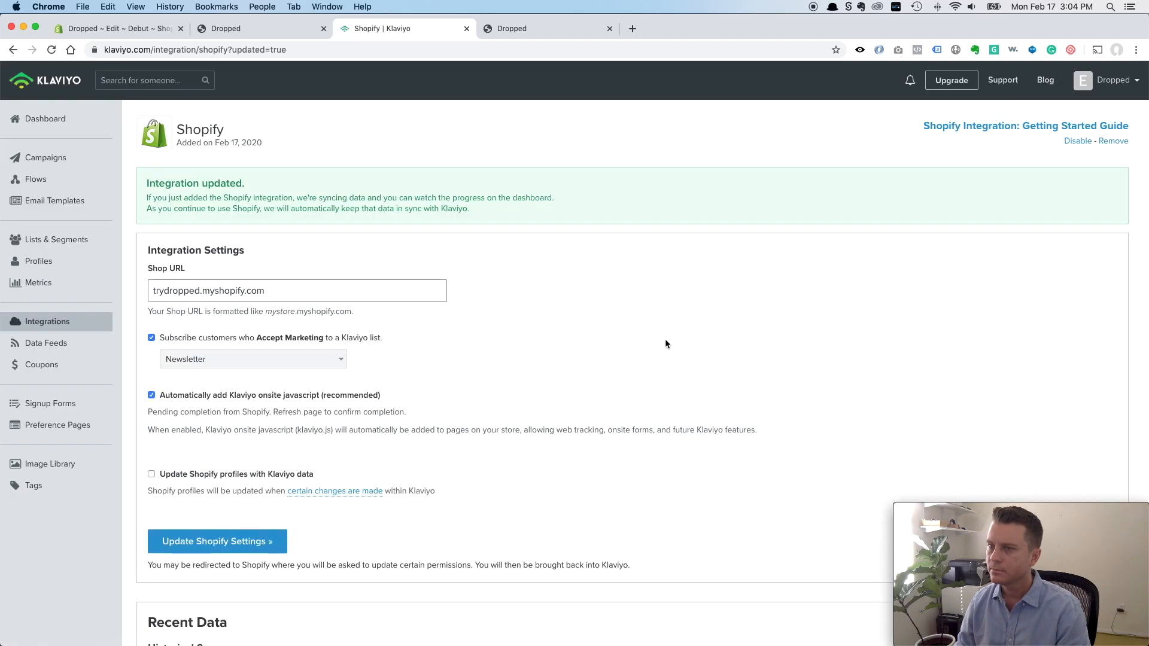
pyautogui.scroll(-3)
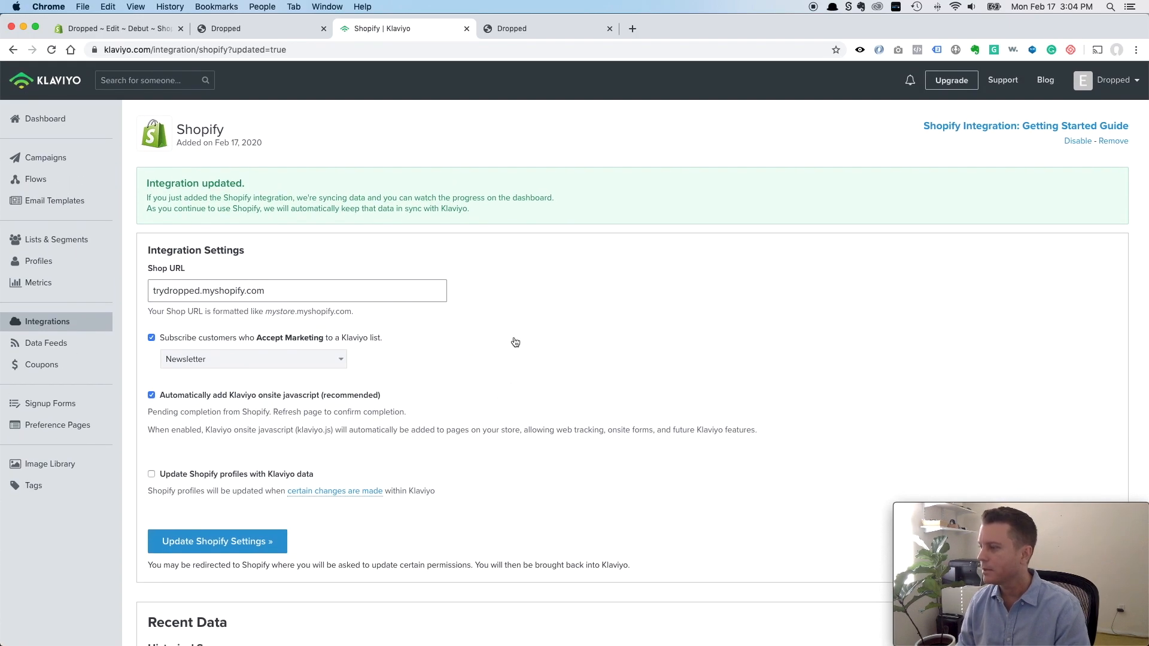
pyautogui.moveTo(481, 345)
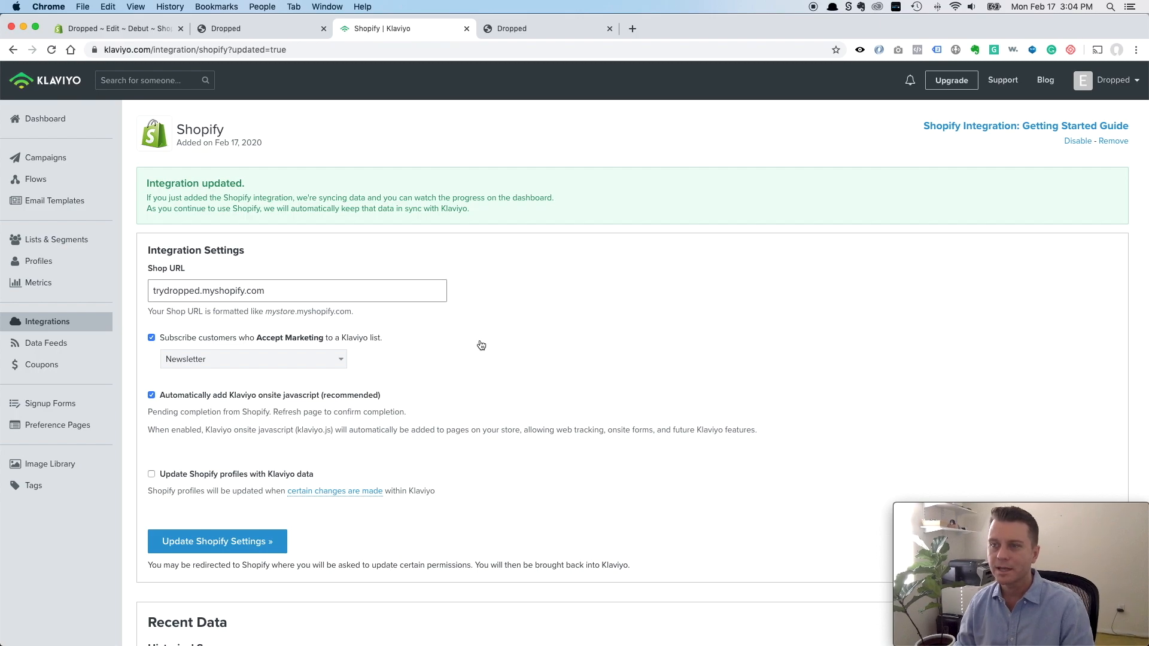